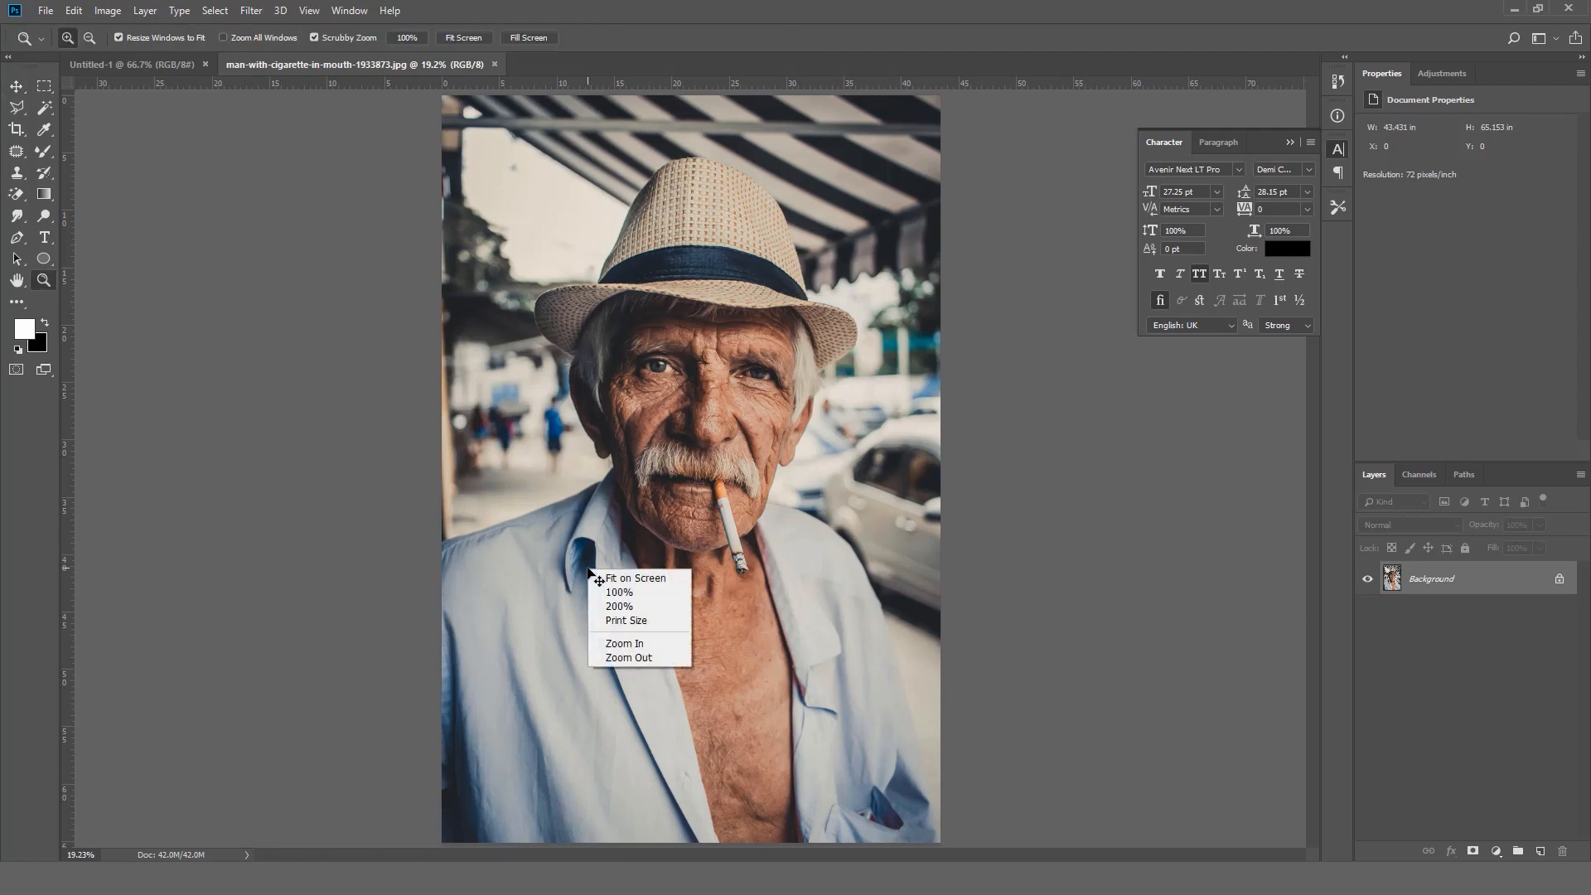
- View the portrait at 100% actual pixels over the shirt collar and shoulder
click(620, 593)
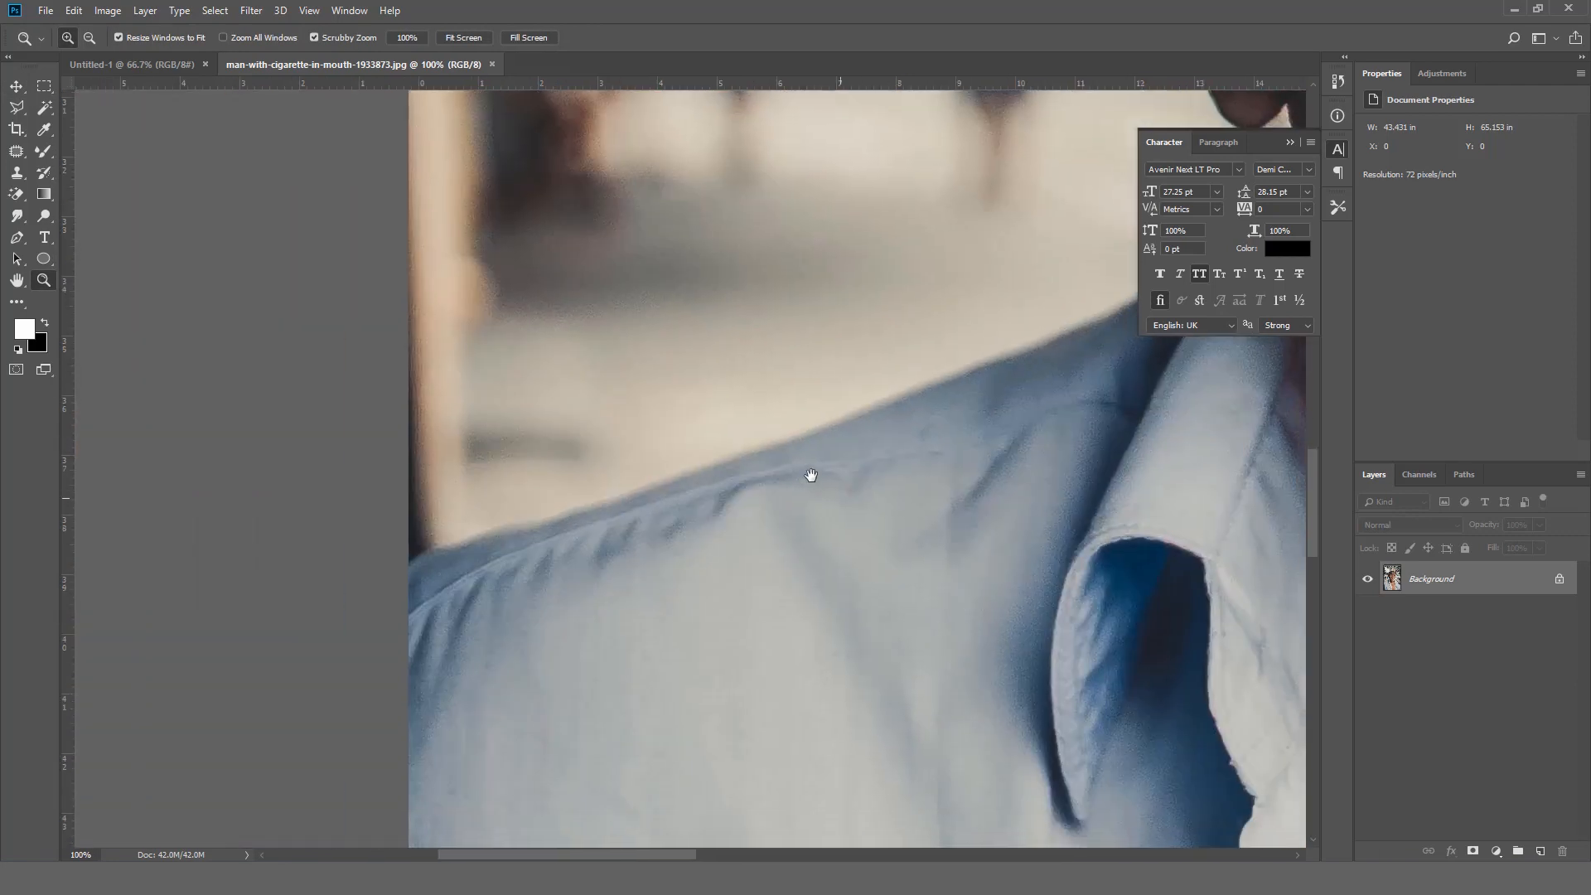
right_click(811, 474)
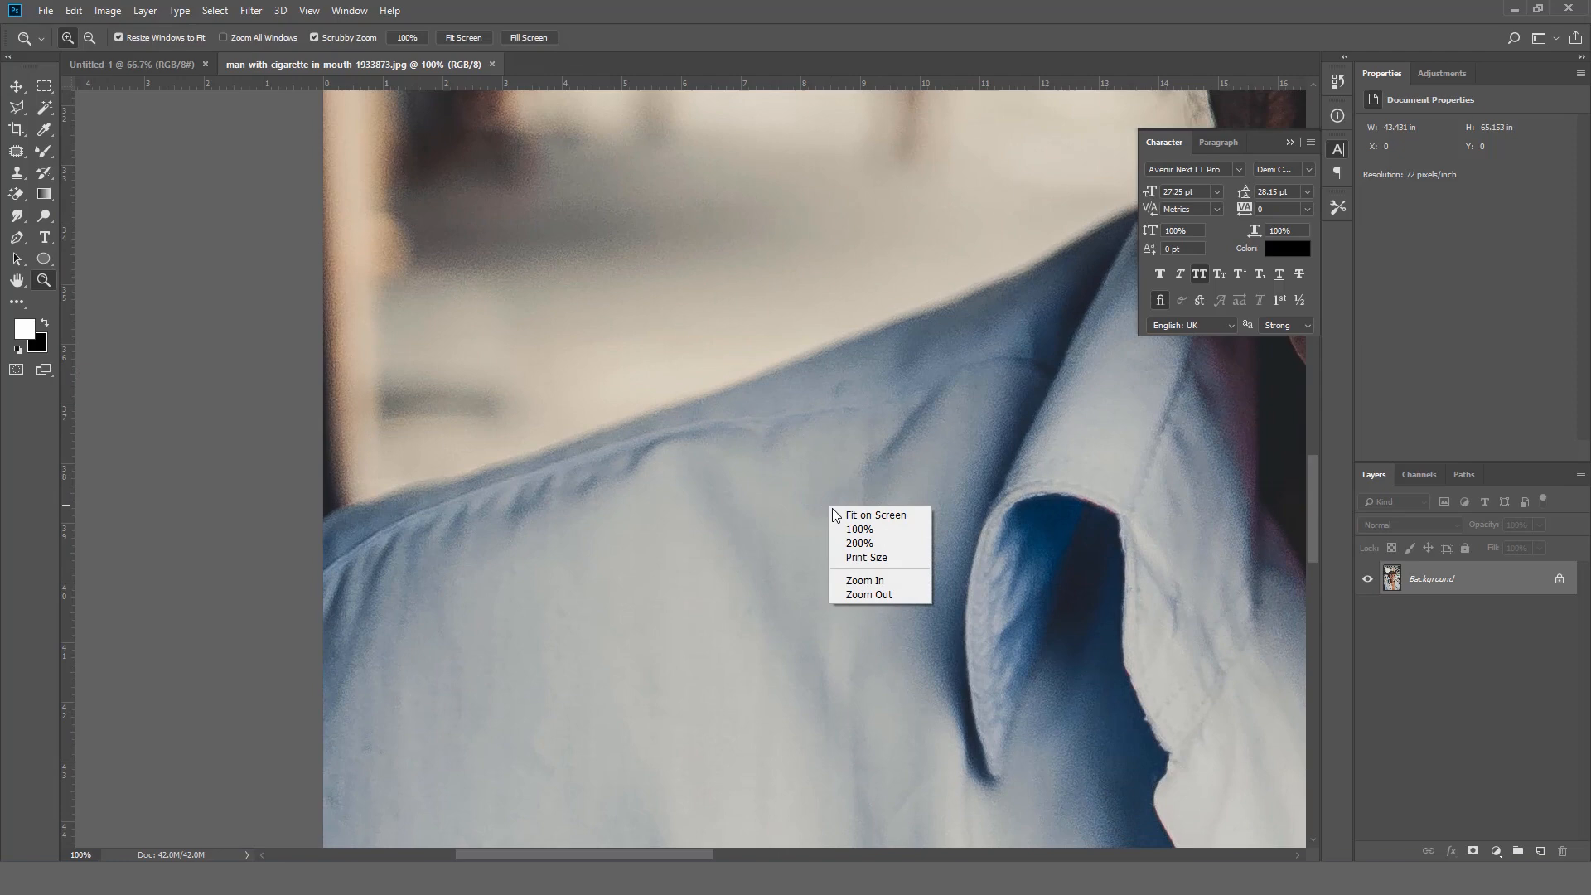
click(874, 515)
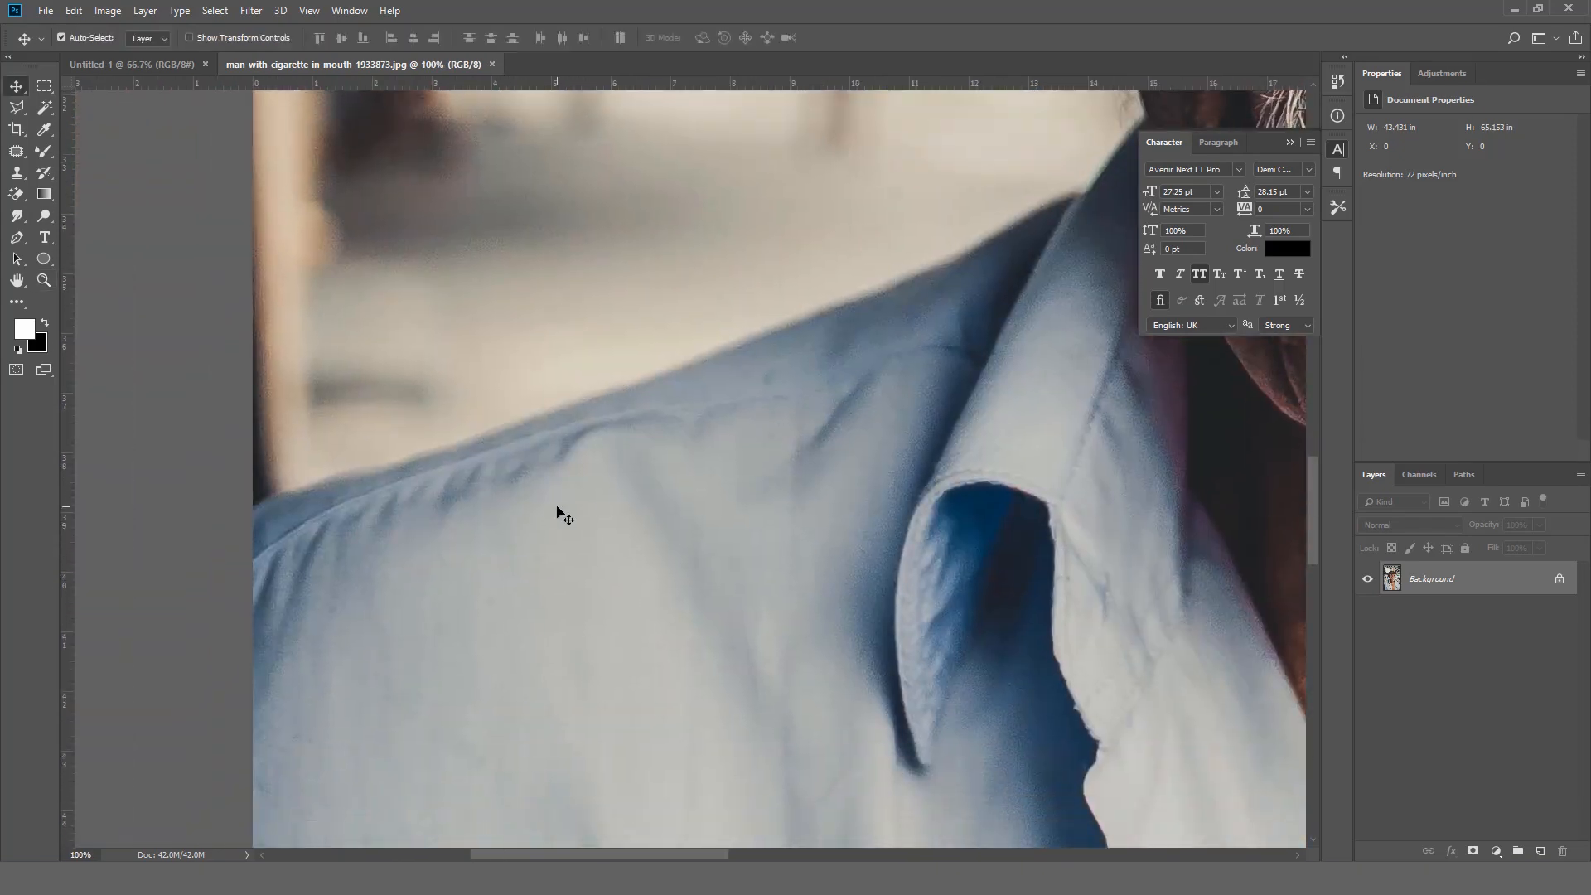
- Start a Pen path along the shoulder edge, hair line and hat brim
click(17, 240)
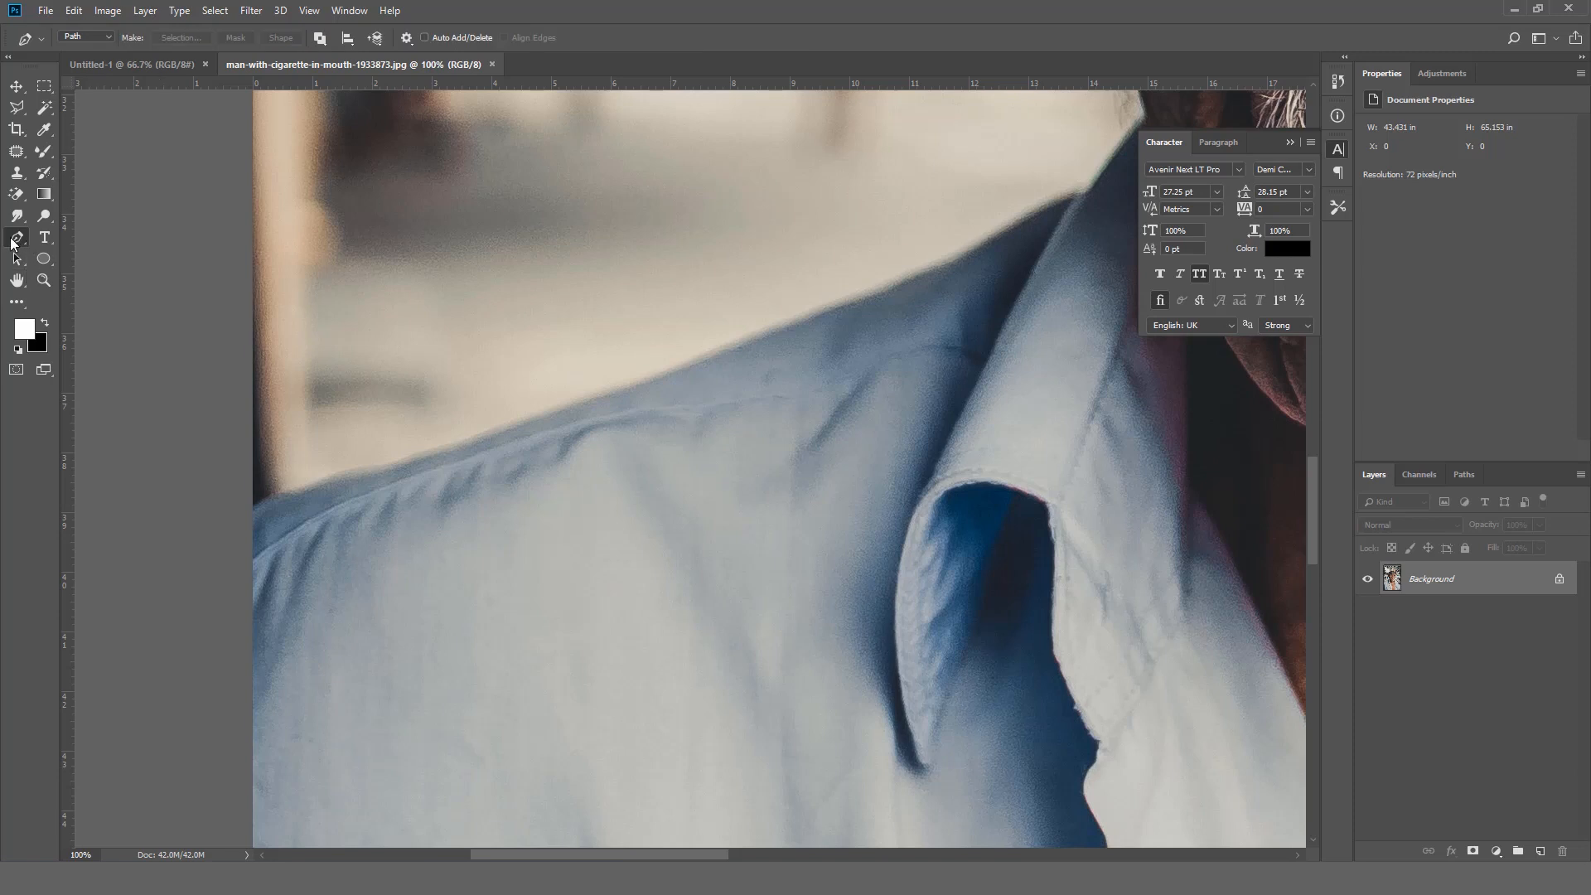
click(86, 37)
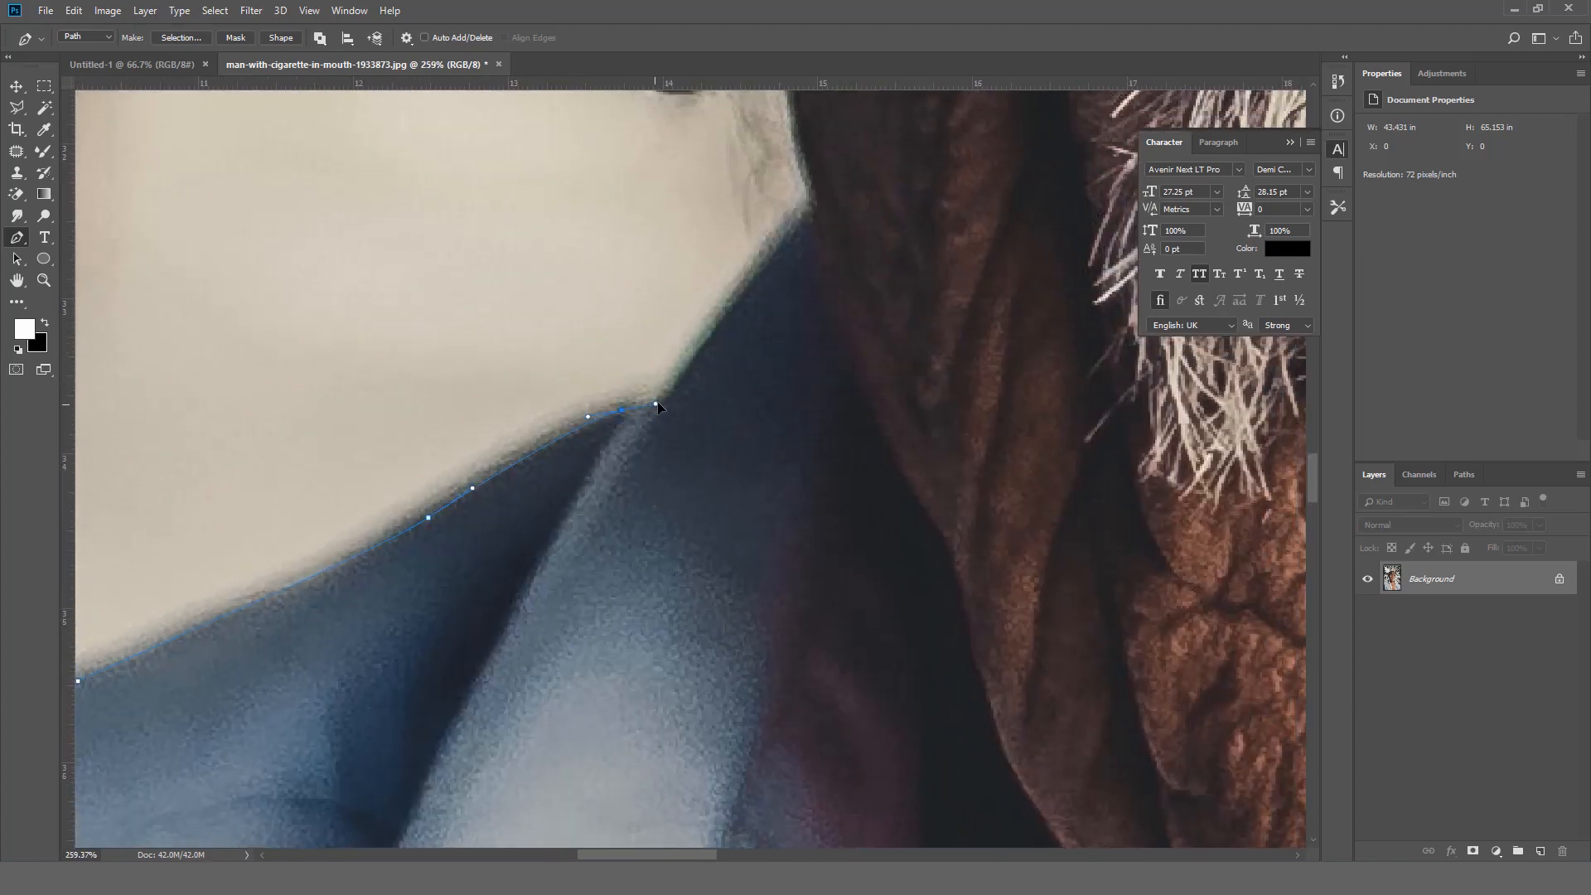
click(661, 396)
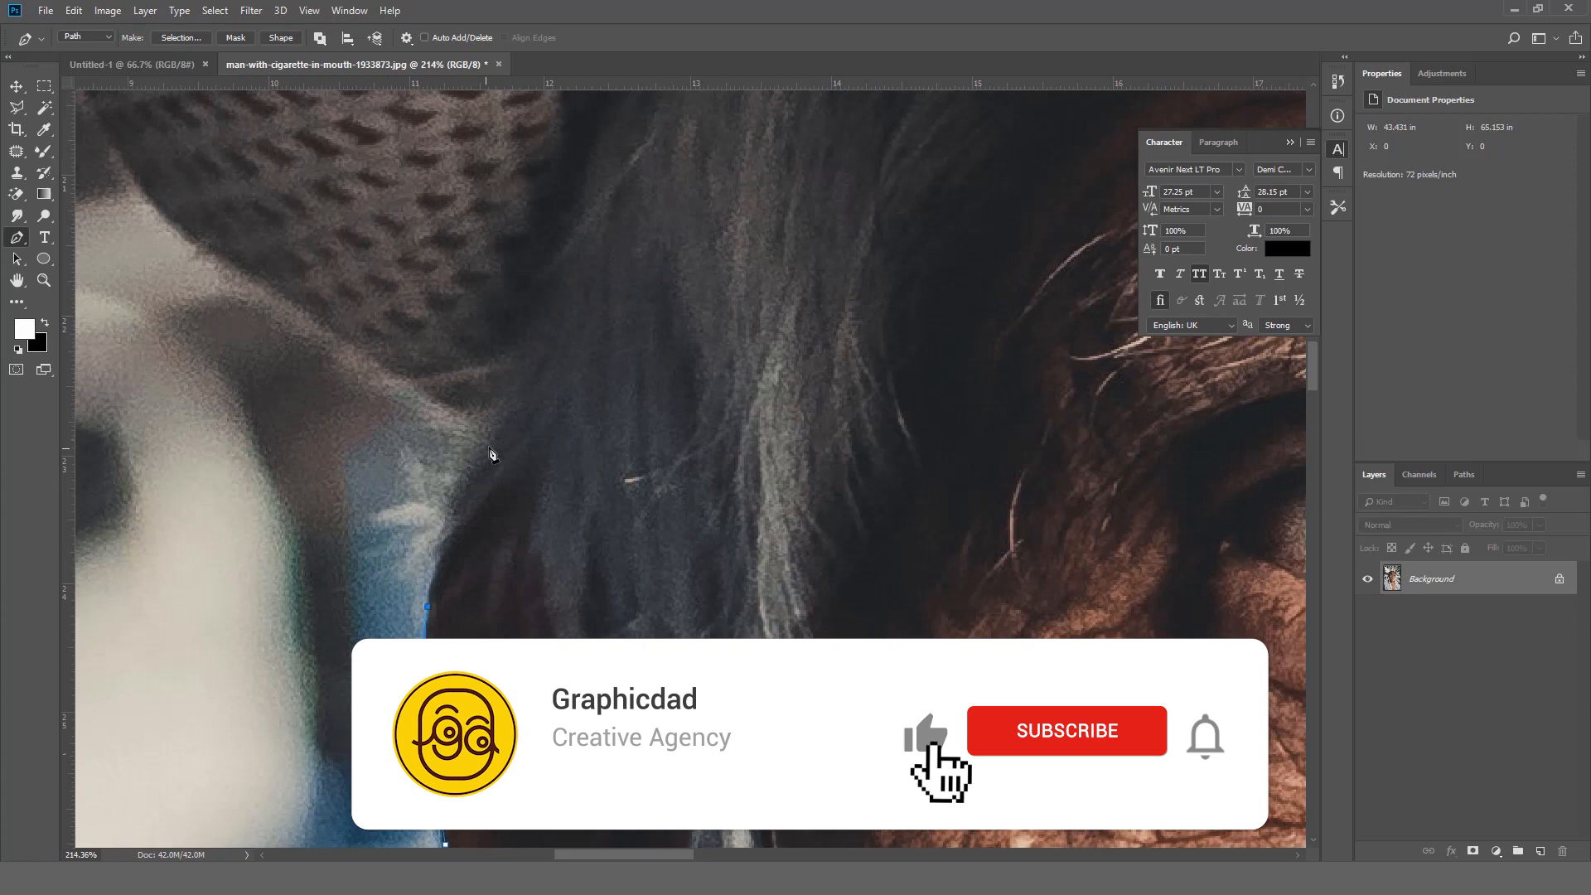
click(1066, 731)
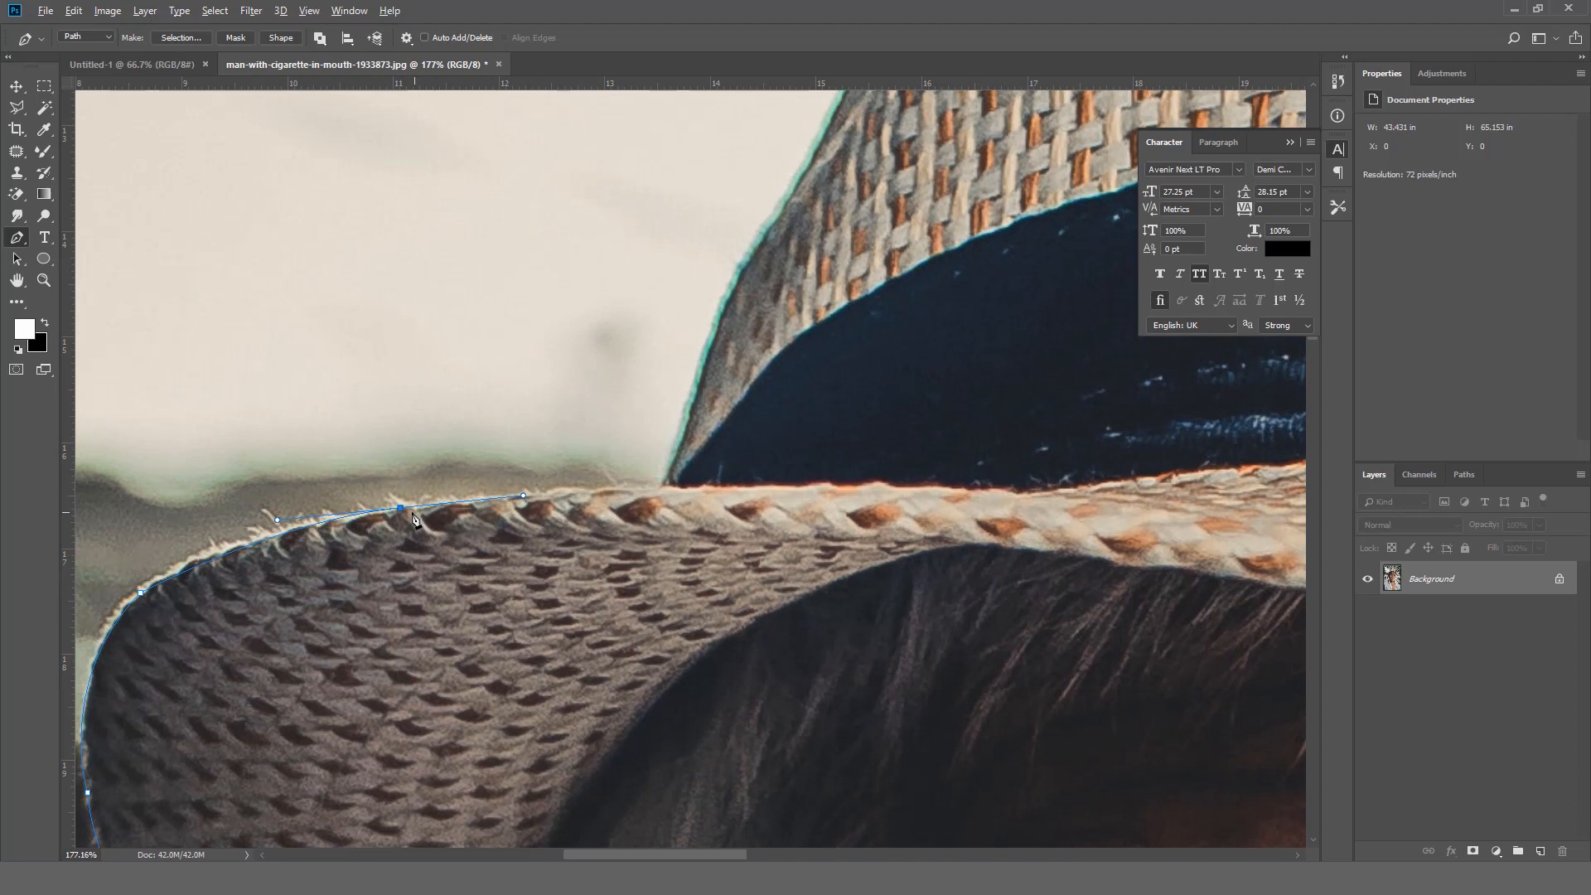
click(715, 495)
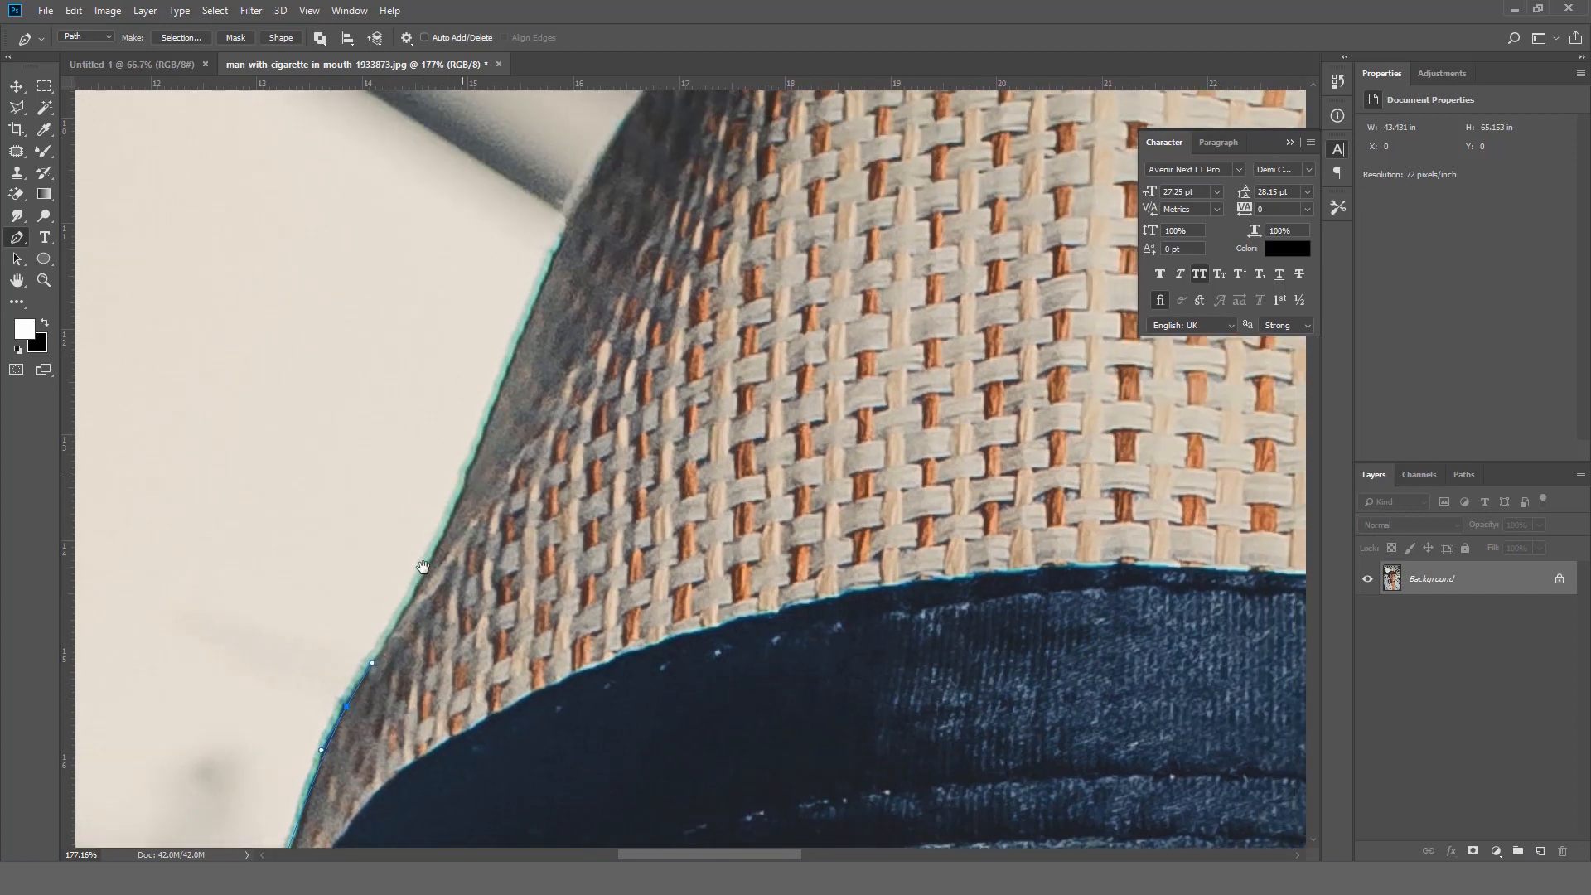
- Curve the path around the hat crown, brim, hair, earlobe and down the neck
drag(424, 565, 416, 588)
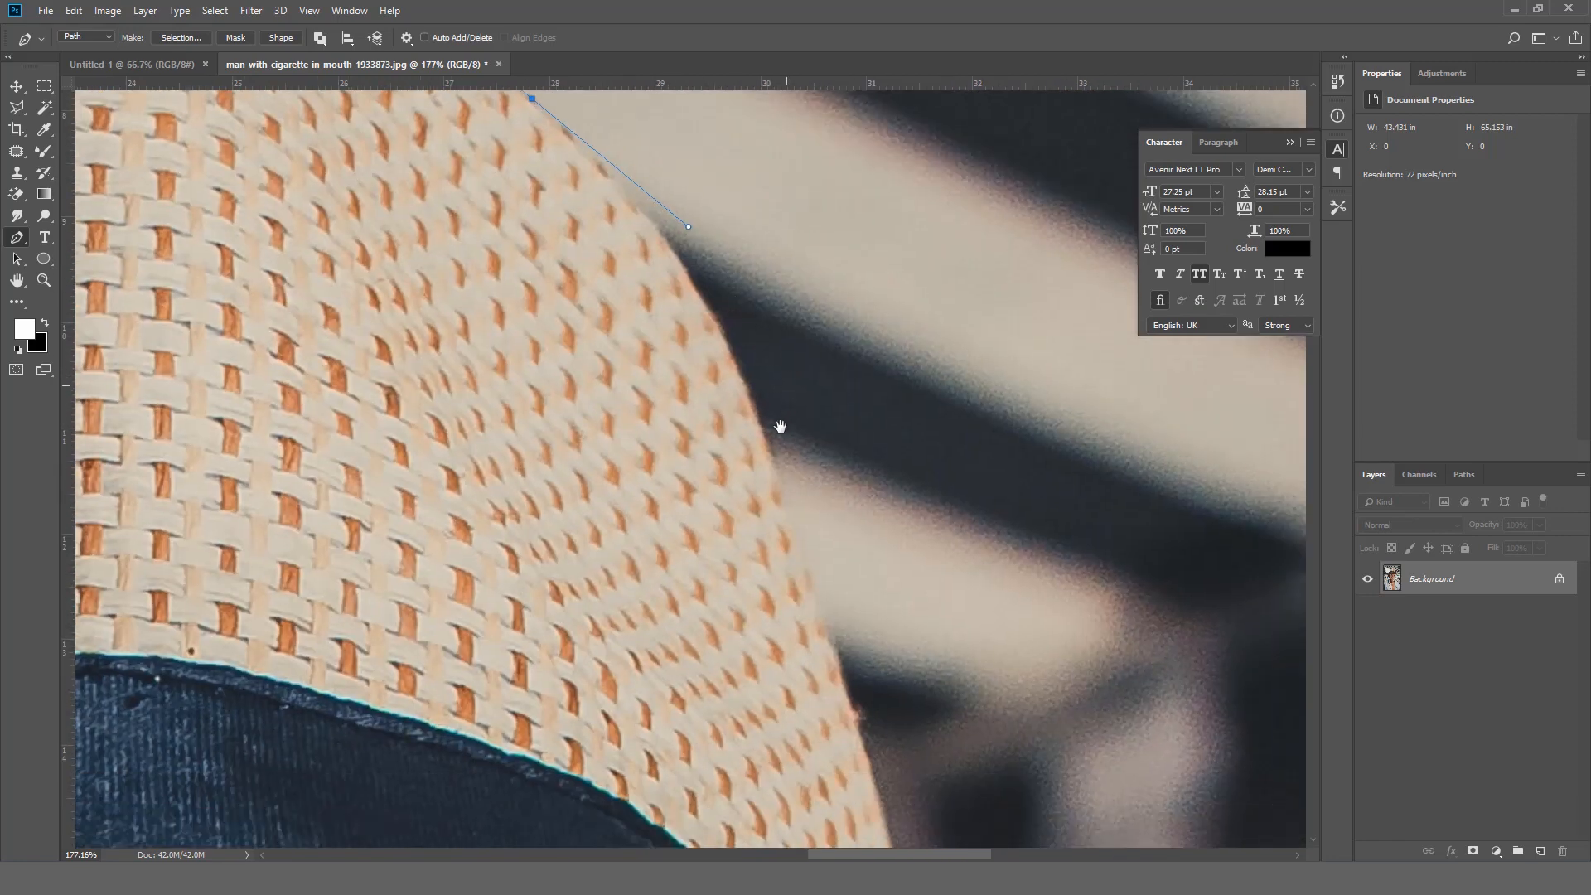
drag(781, 424, 773, 569)
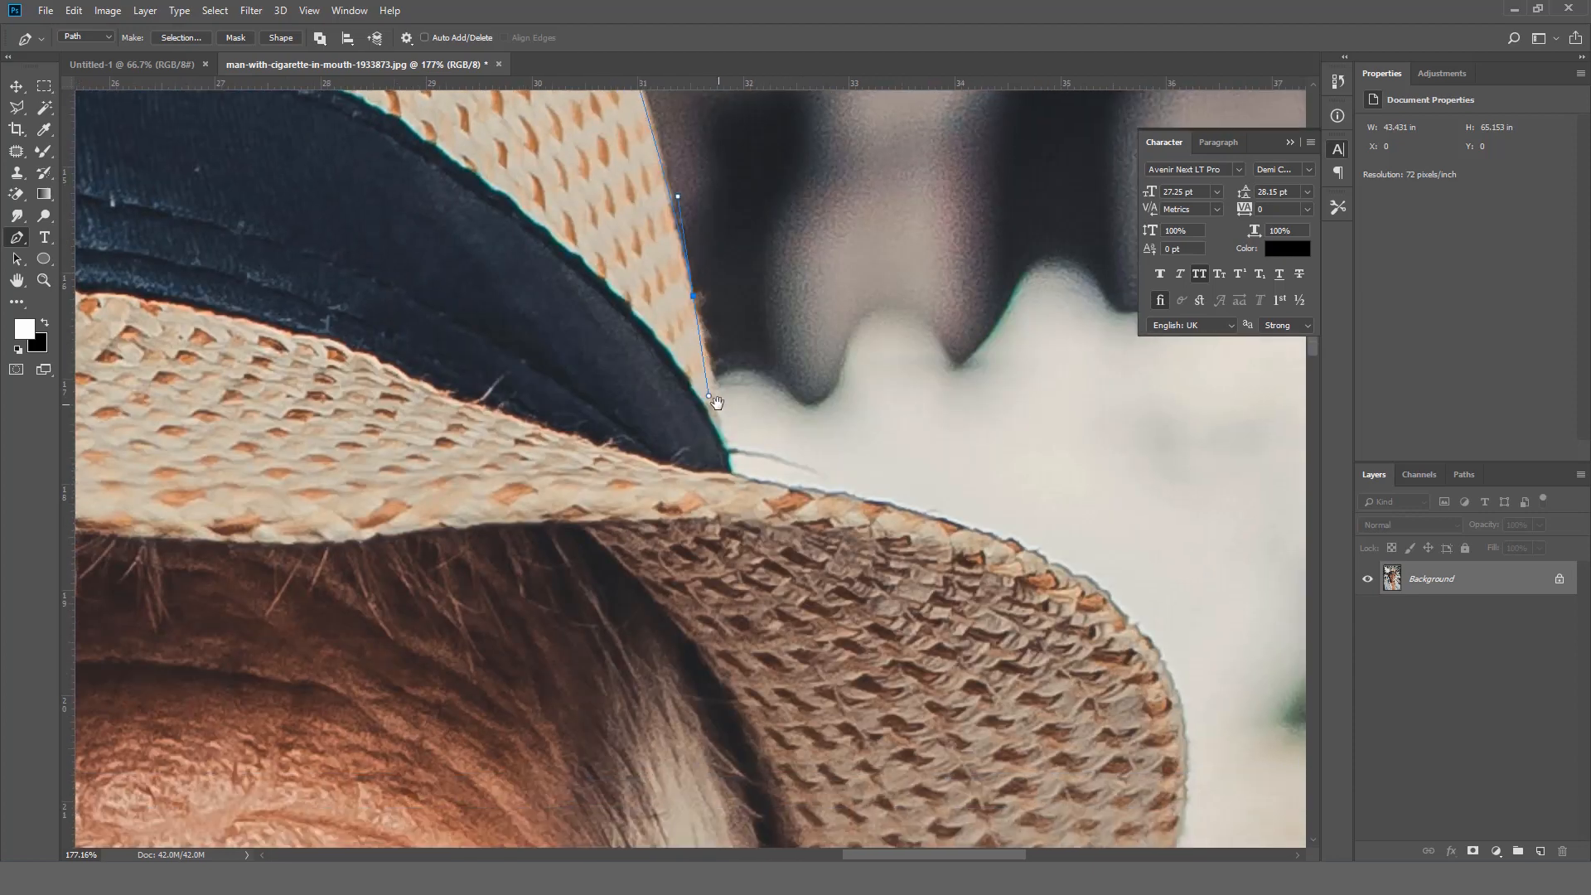
drag(715, 401, 683, 367)
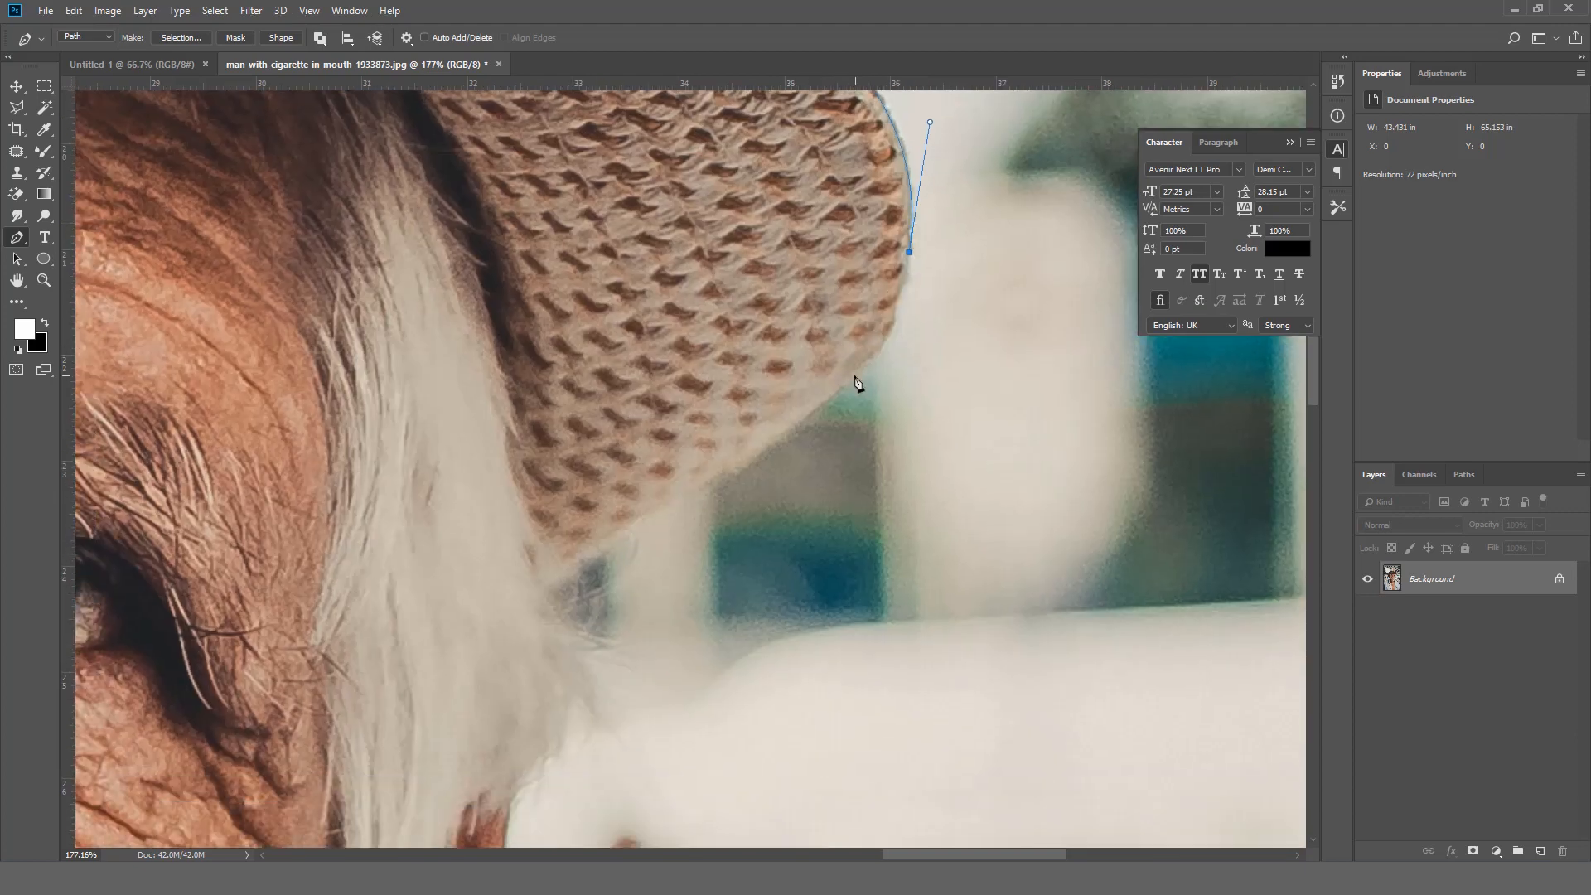
click(556, 573)
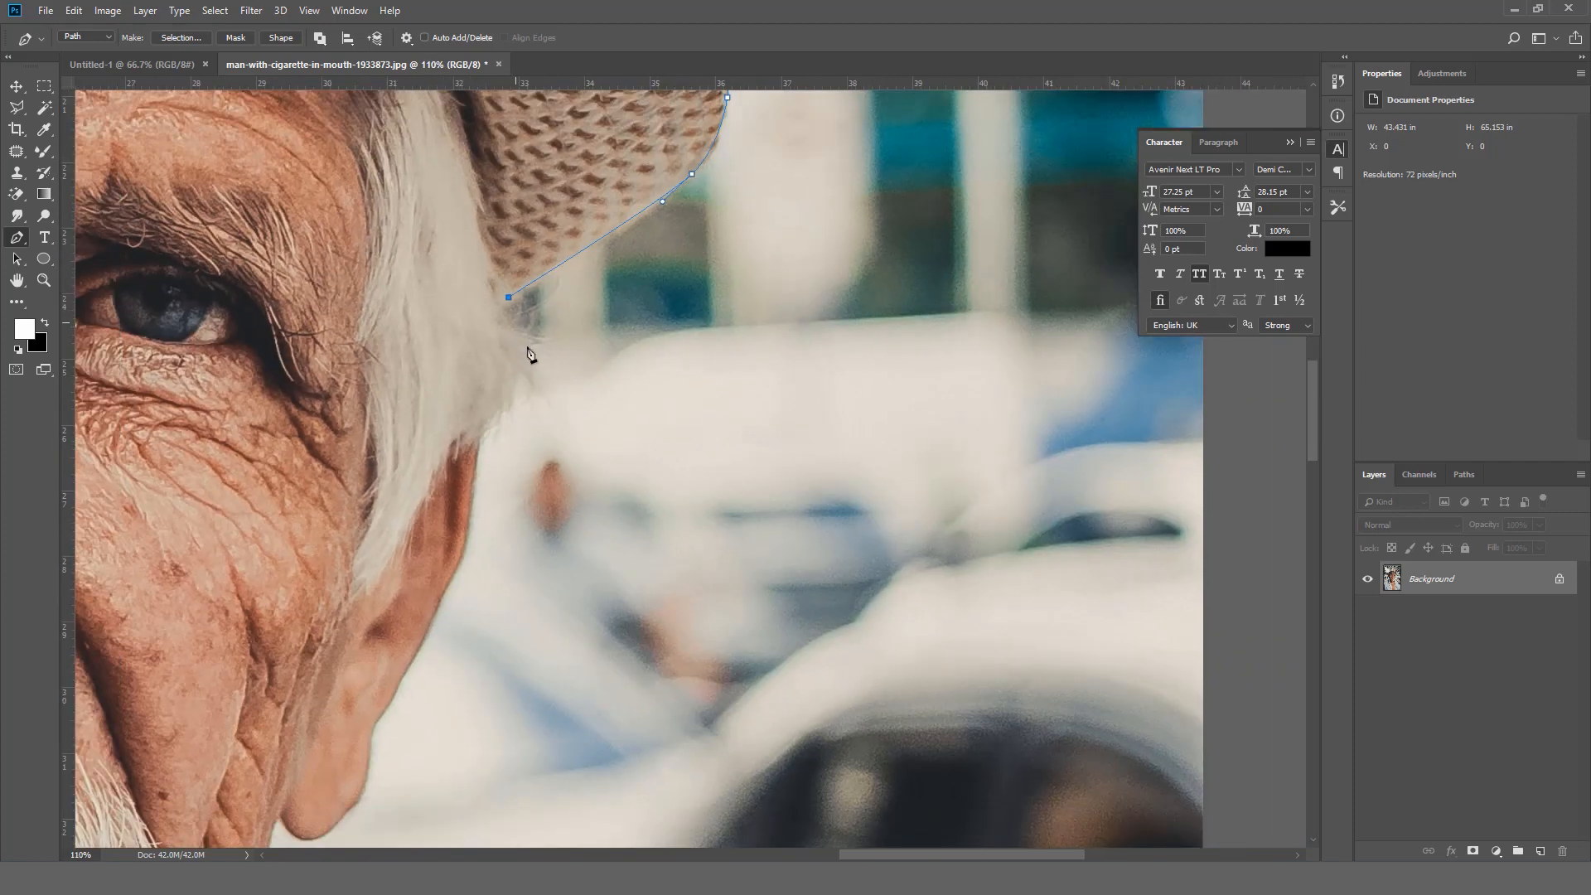
click(488, 431)
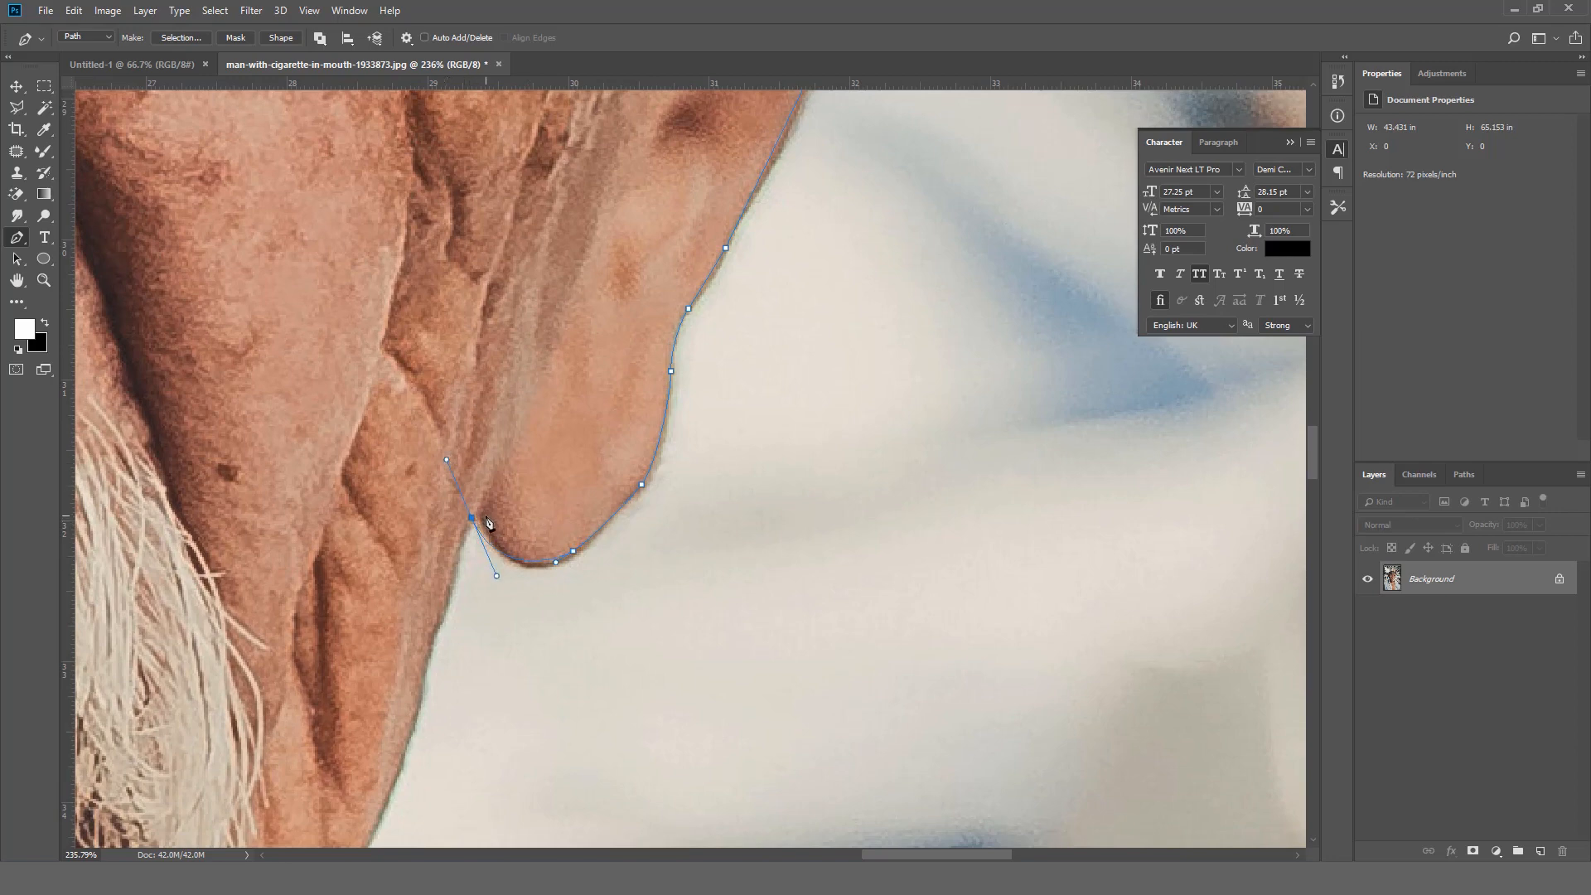
drag(470, 519, 510, 592)
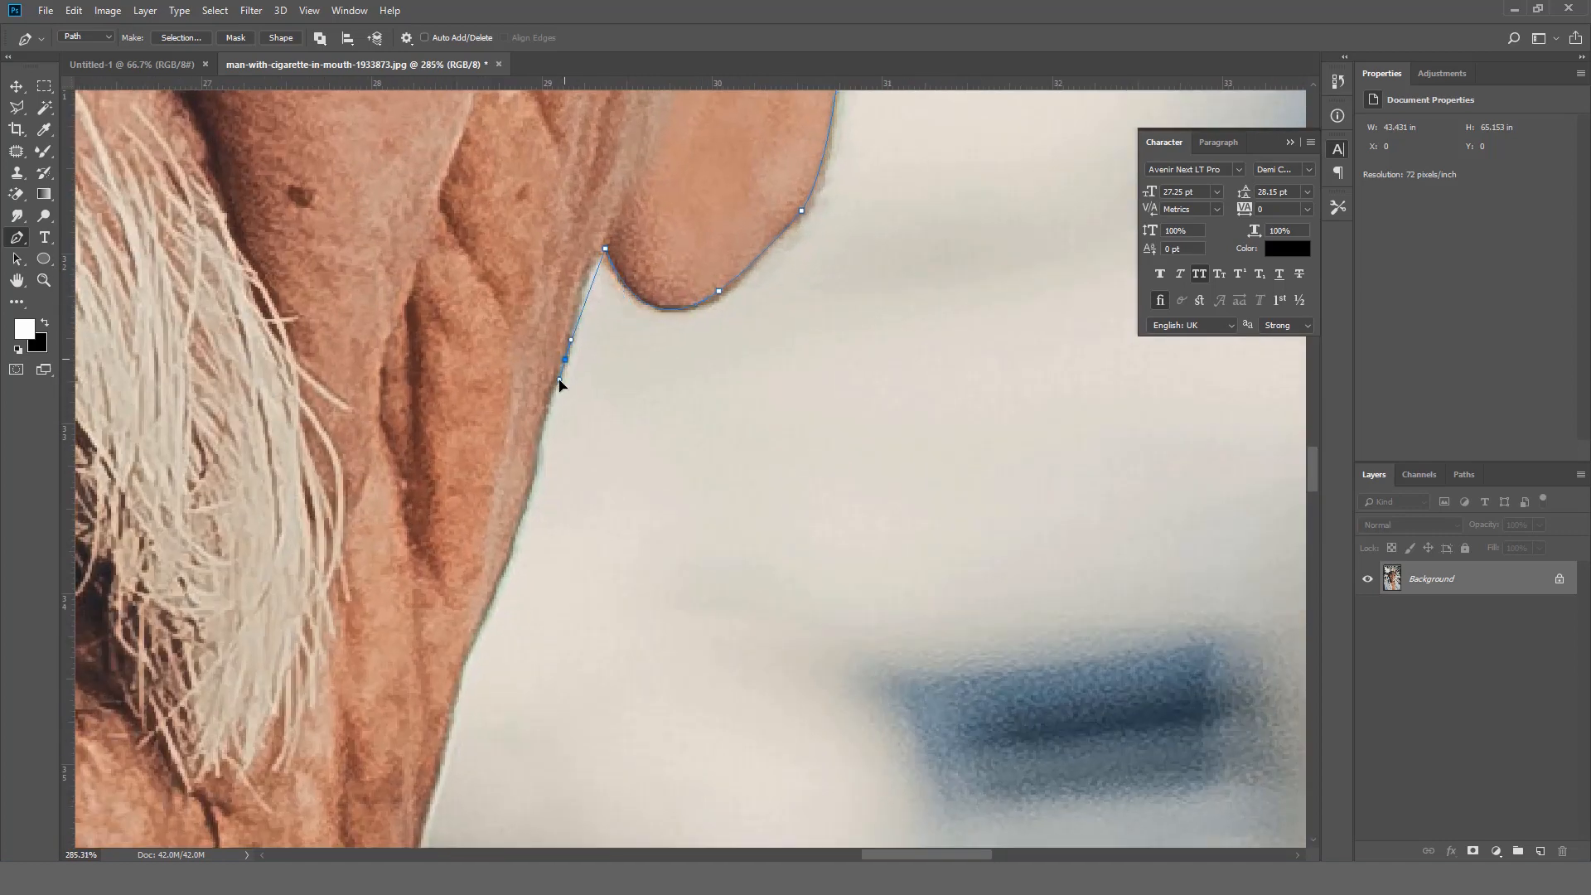
drag(569, 360, 538, 447)
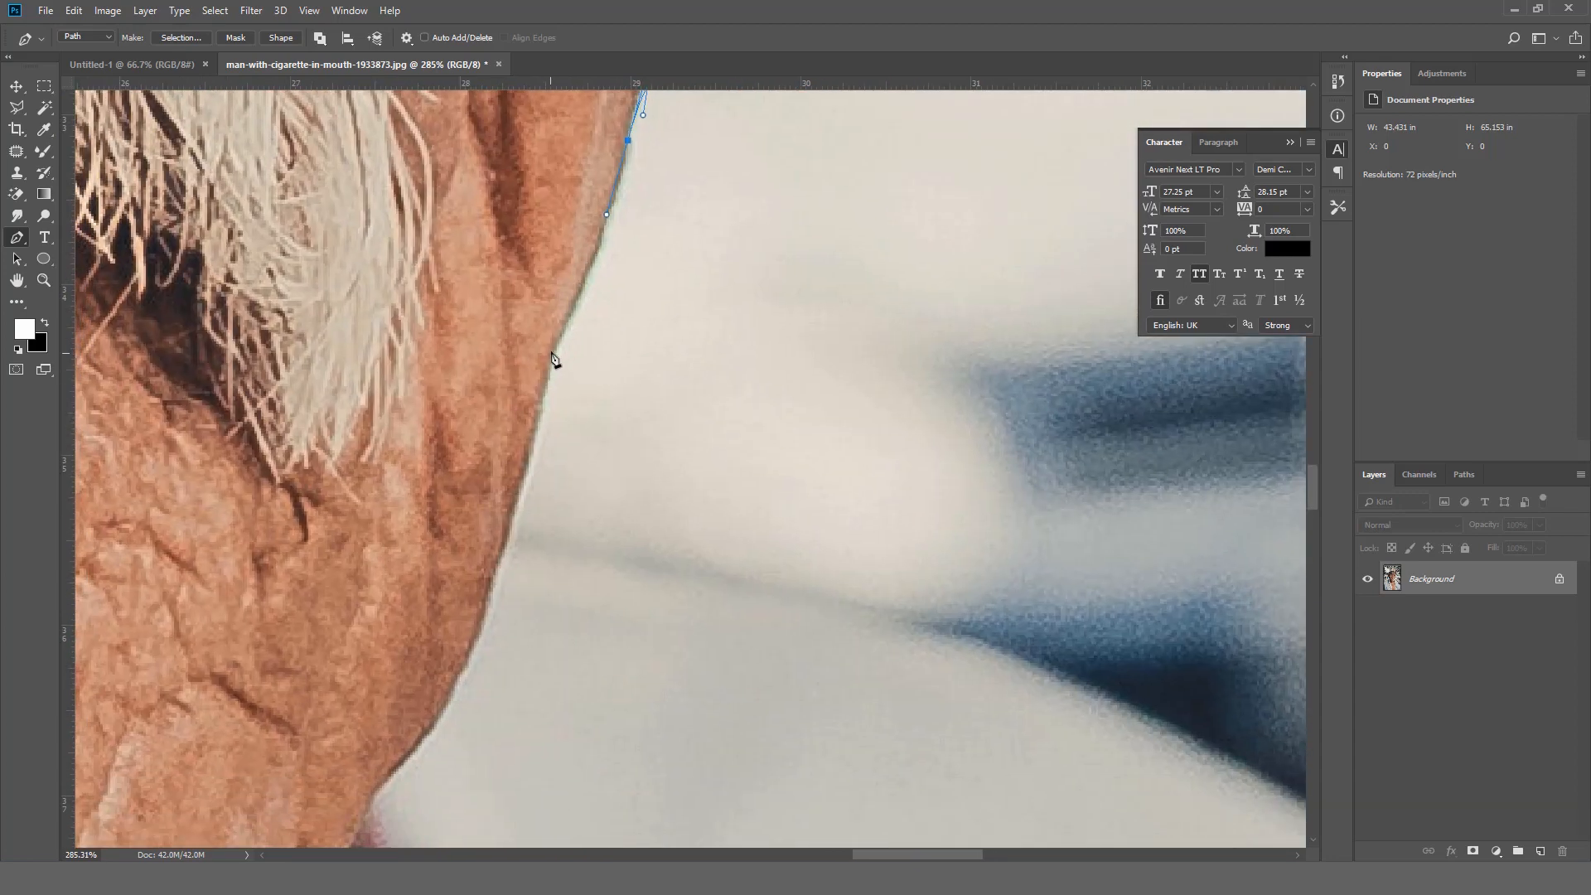
click(552, 350)
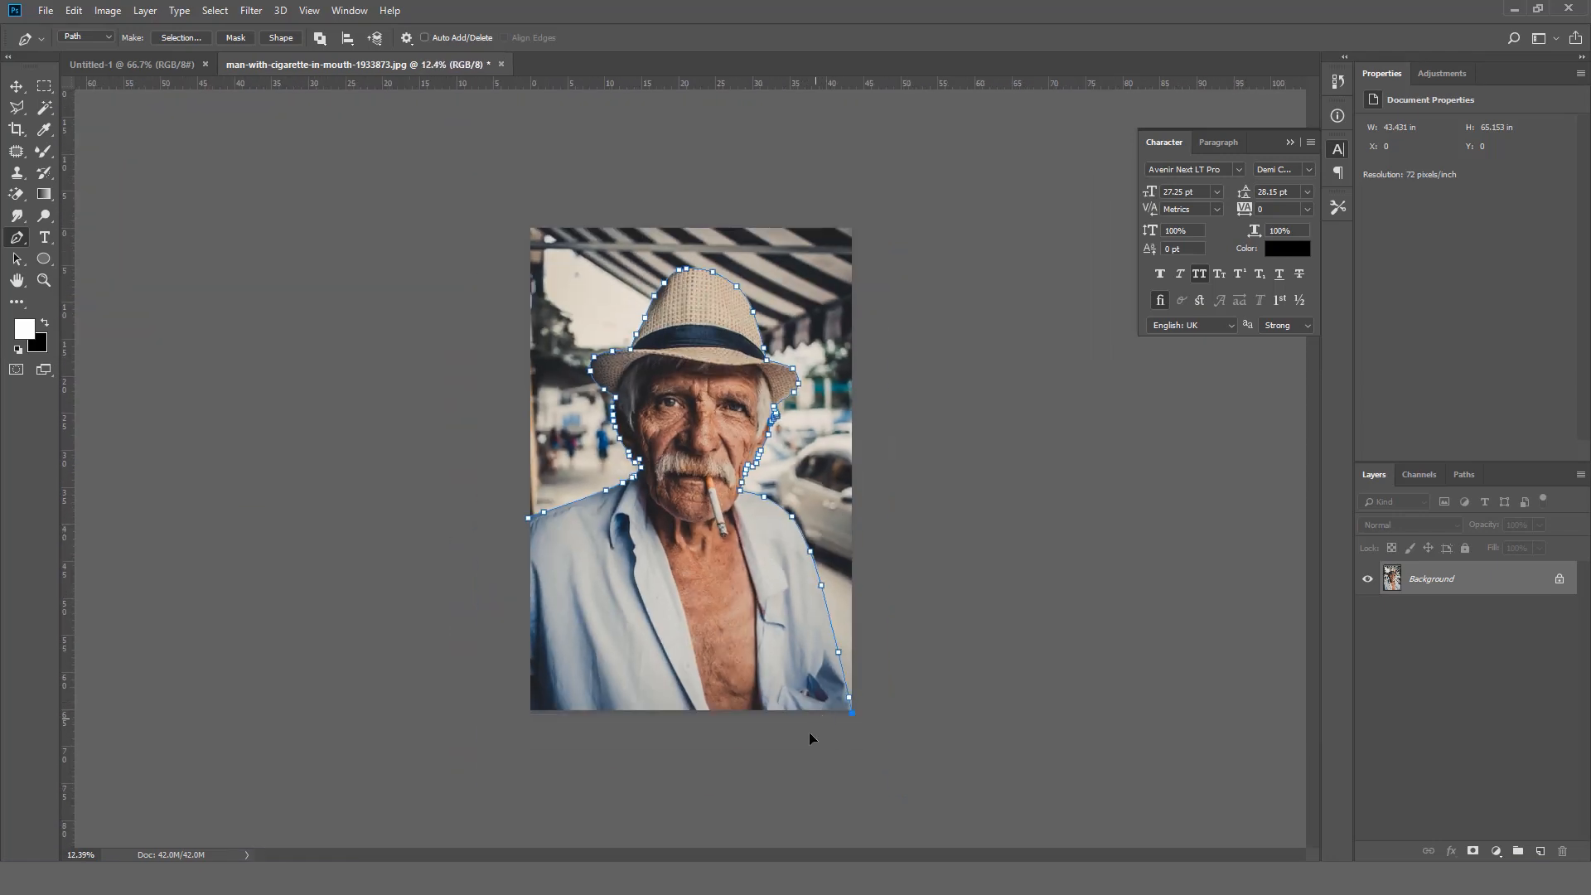
- Close the path below the photo and make a selection with 1-pixel feather
click(512, 528)
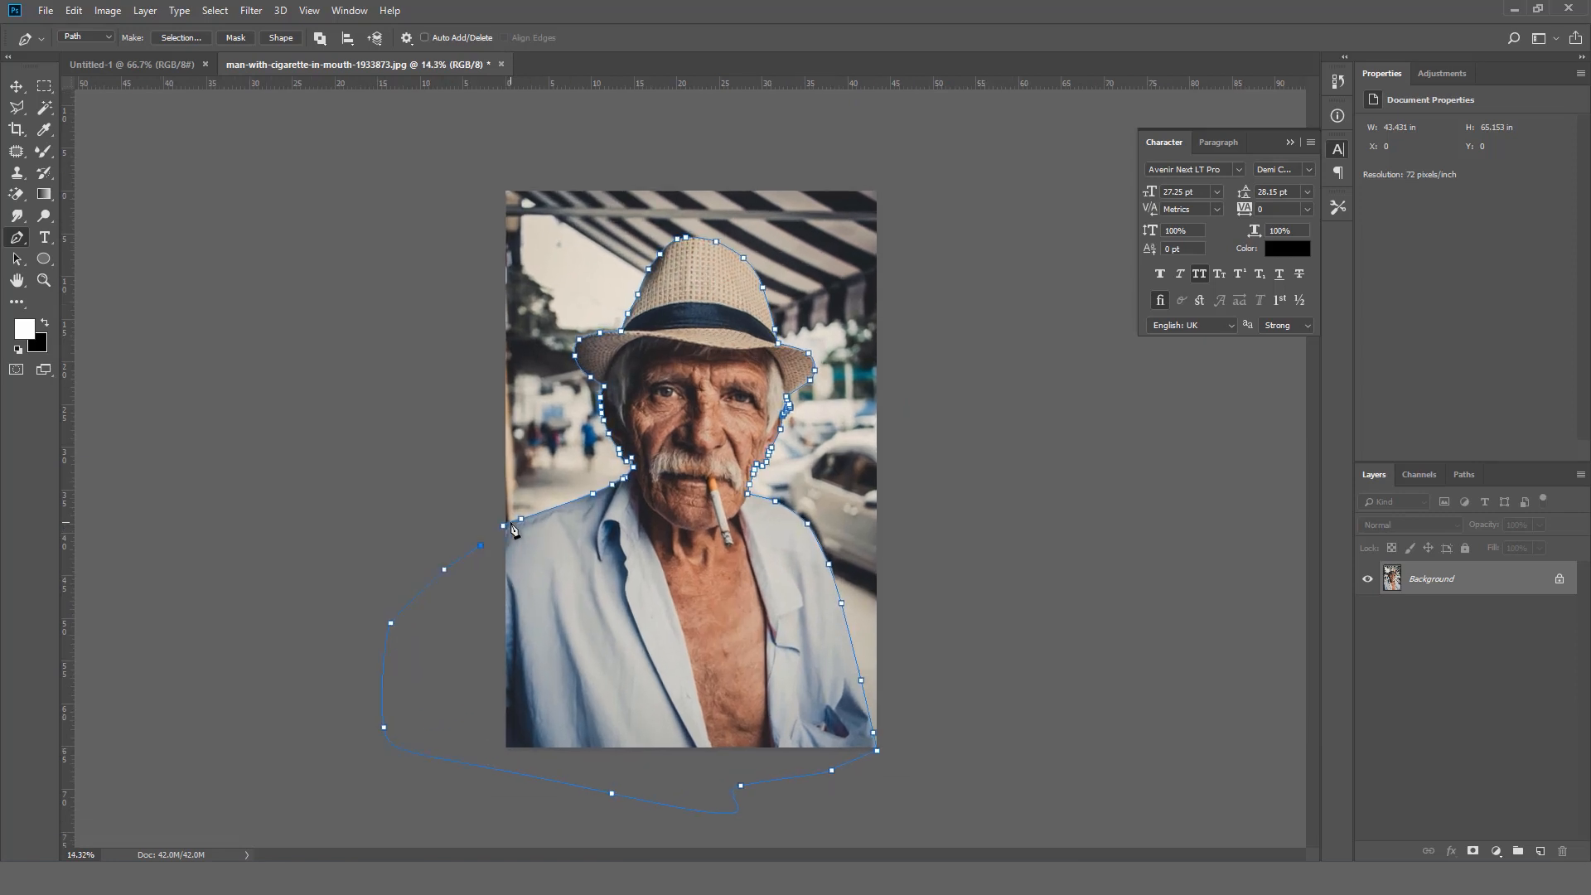
click(180, 37)
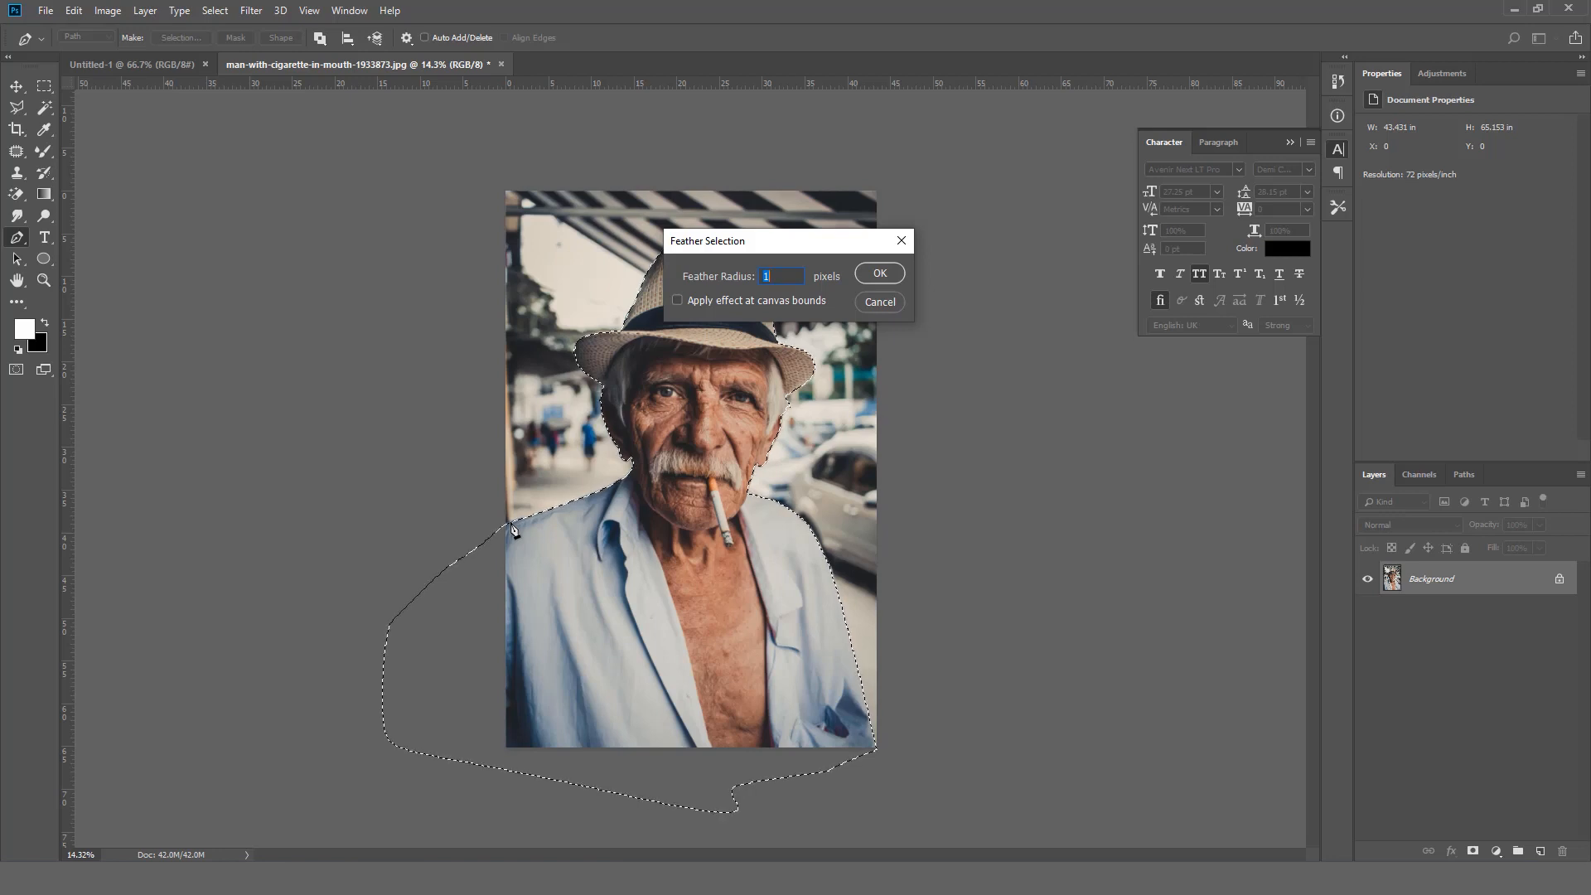
click(878, 273)
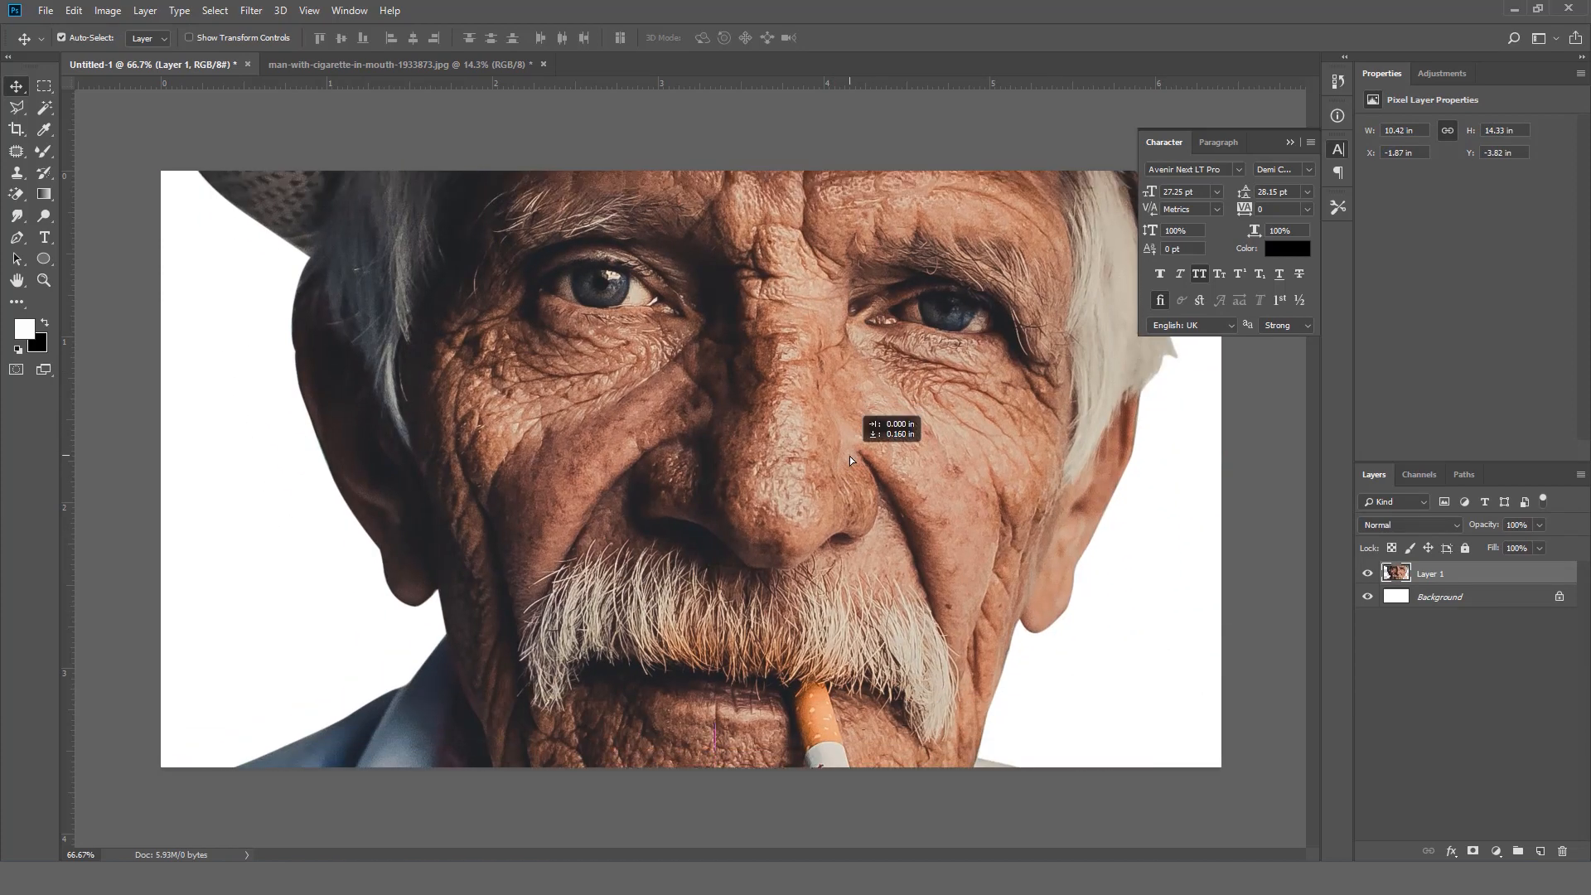
- Convert the pasted man in Untitled-1 to a smart object and scale him down
right_click(1431, 572)
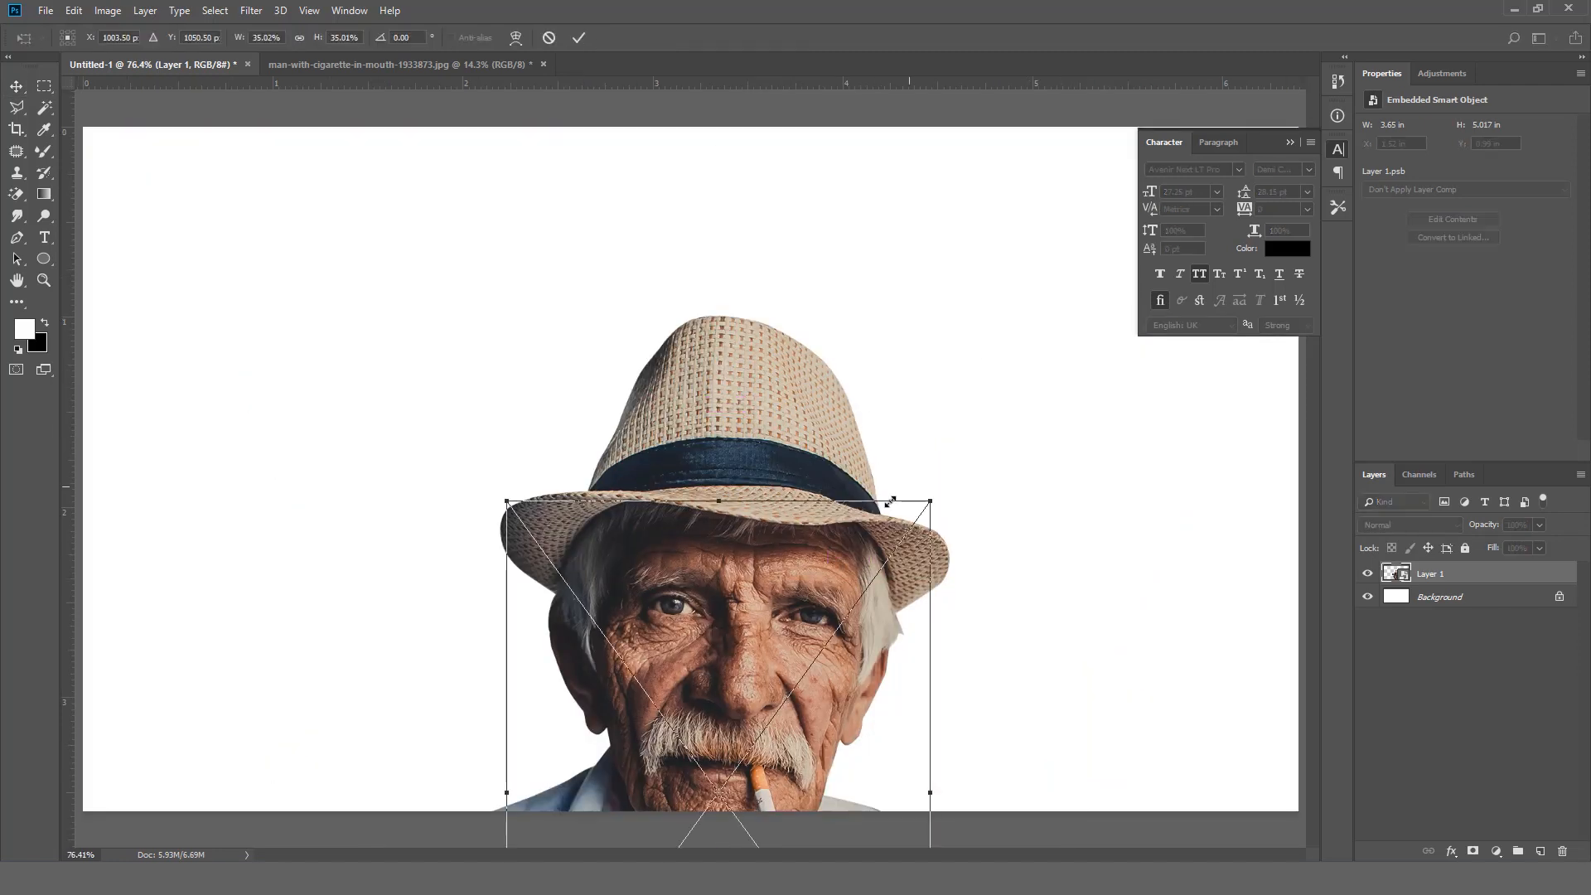
drag(927, 505, 912, 526)
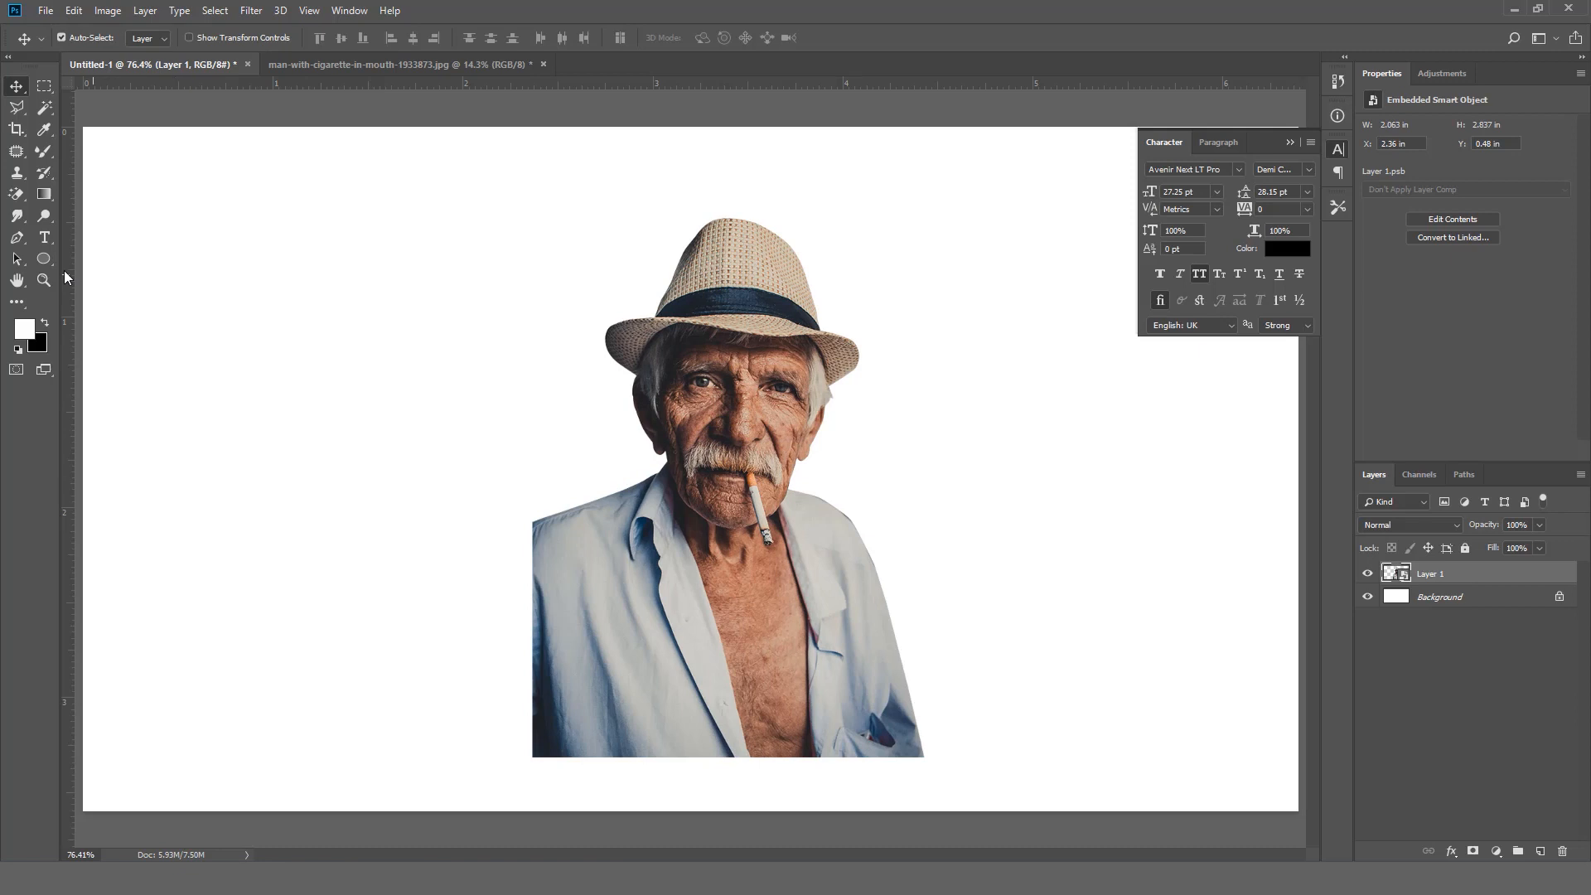
- Draw an ellipse over the man's face and chest, then enlarge it
click(44, 259)
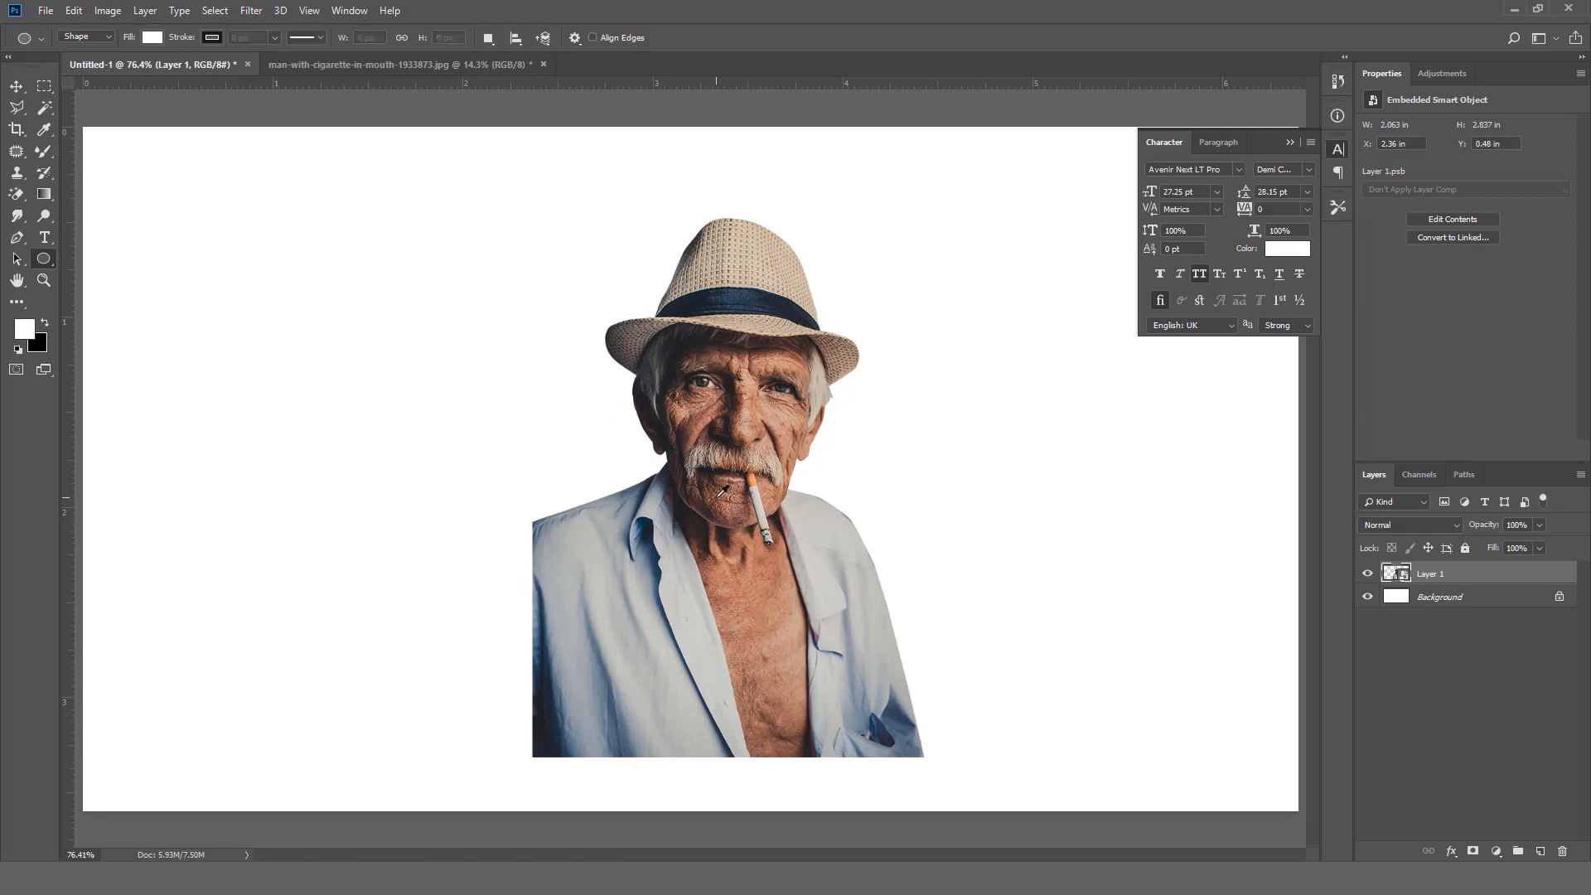
drag(731, 497, 1228, 807)
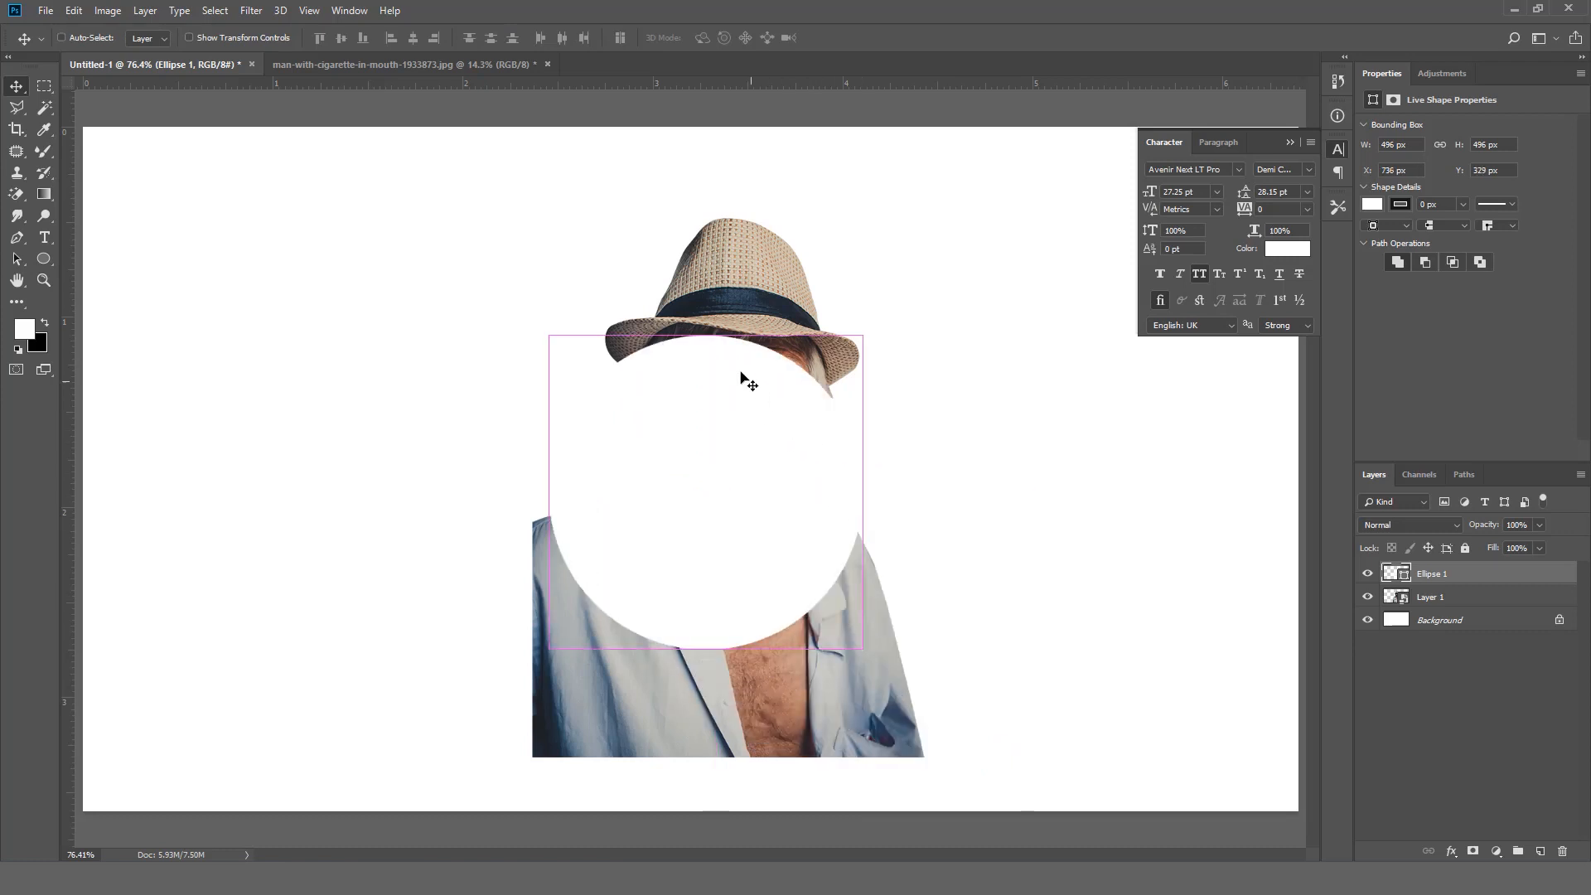
drag(749, 379, 837, 497)
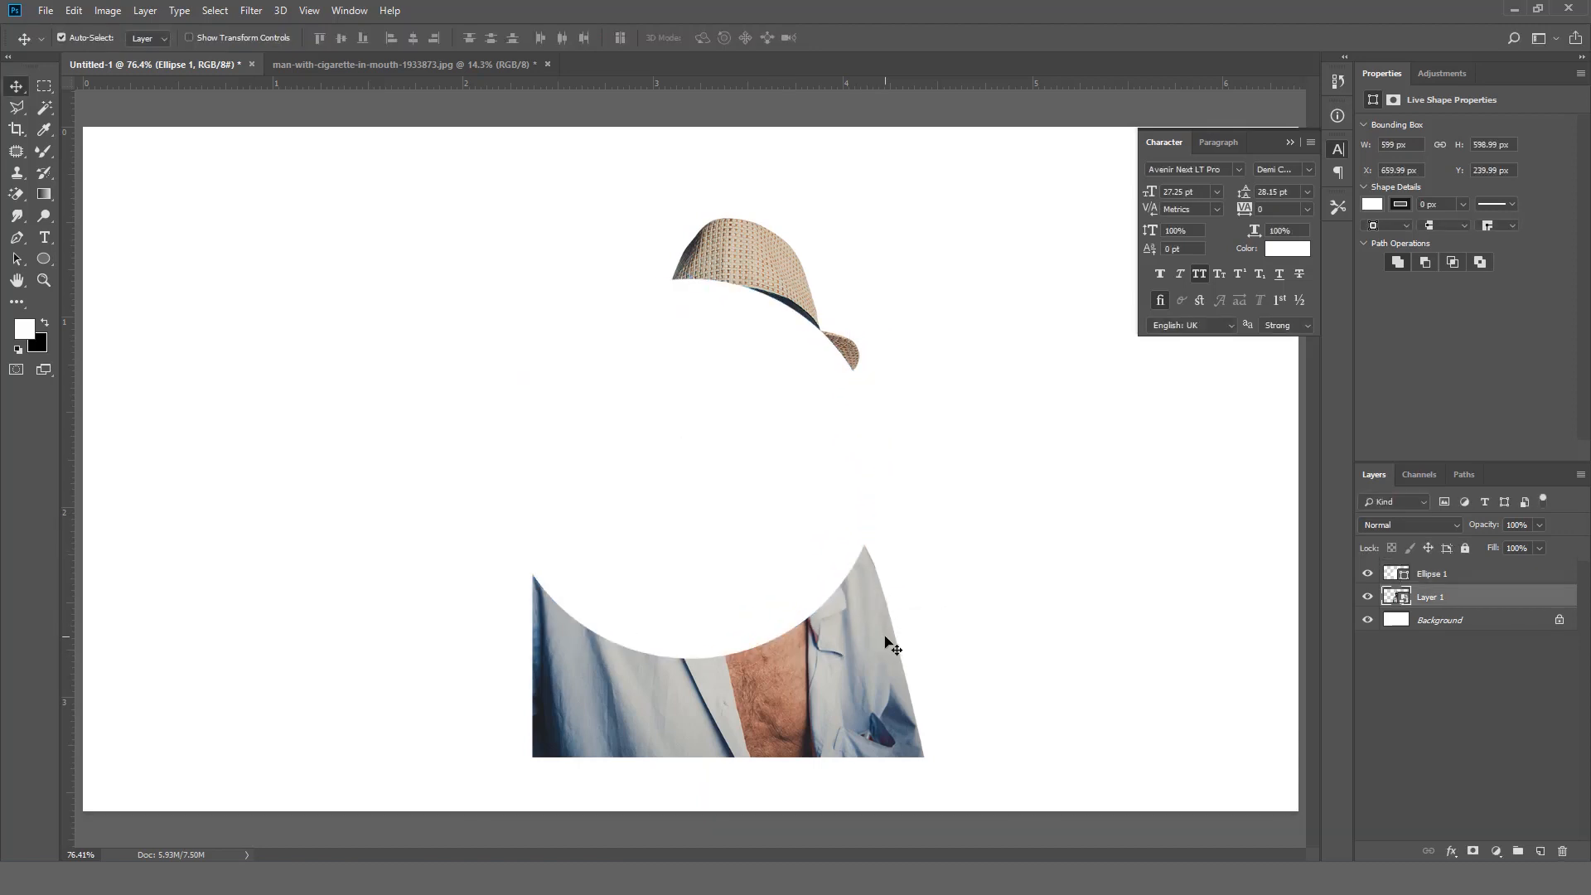
- Stack the man's layer above the circle and open the circle's fill colour picker
click(1432, 597)
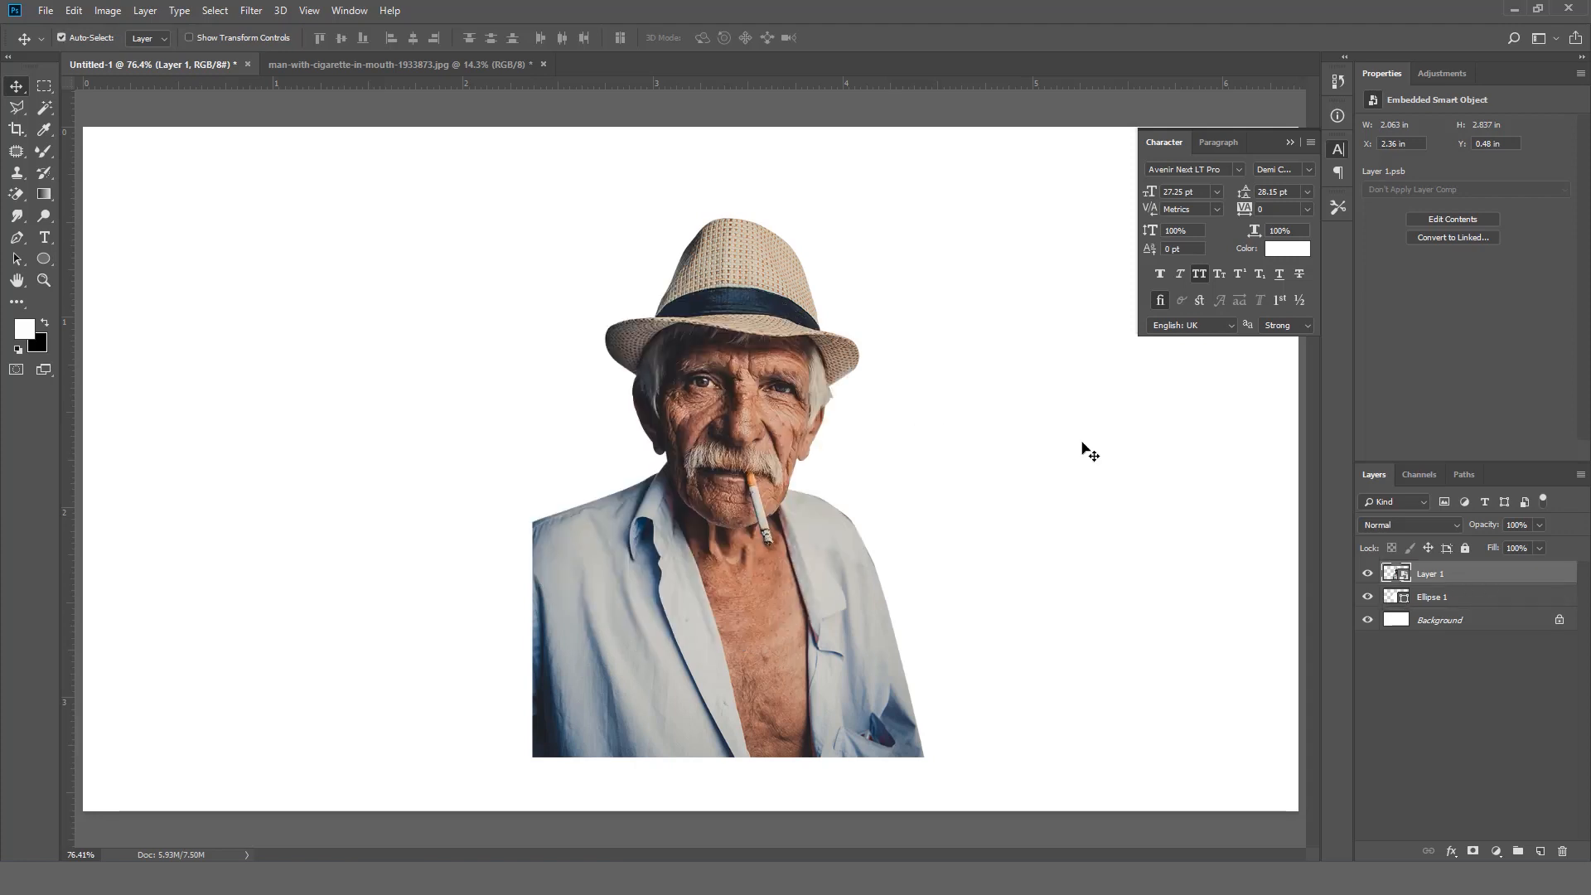
click(1431, 597)
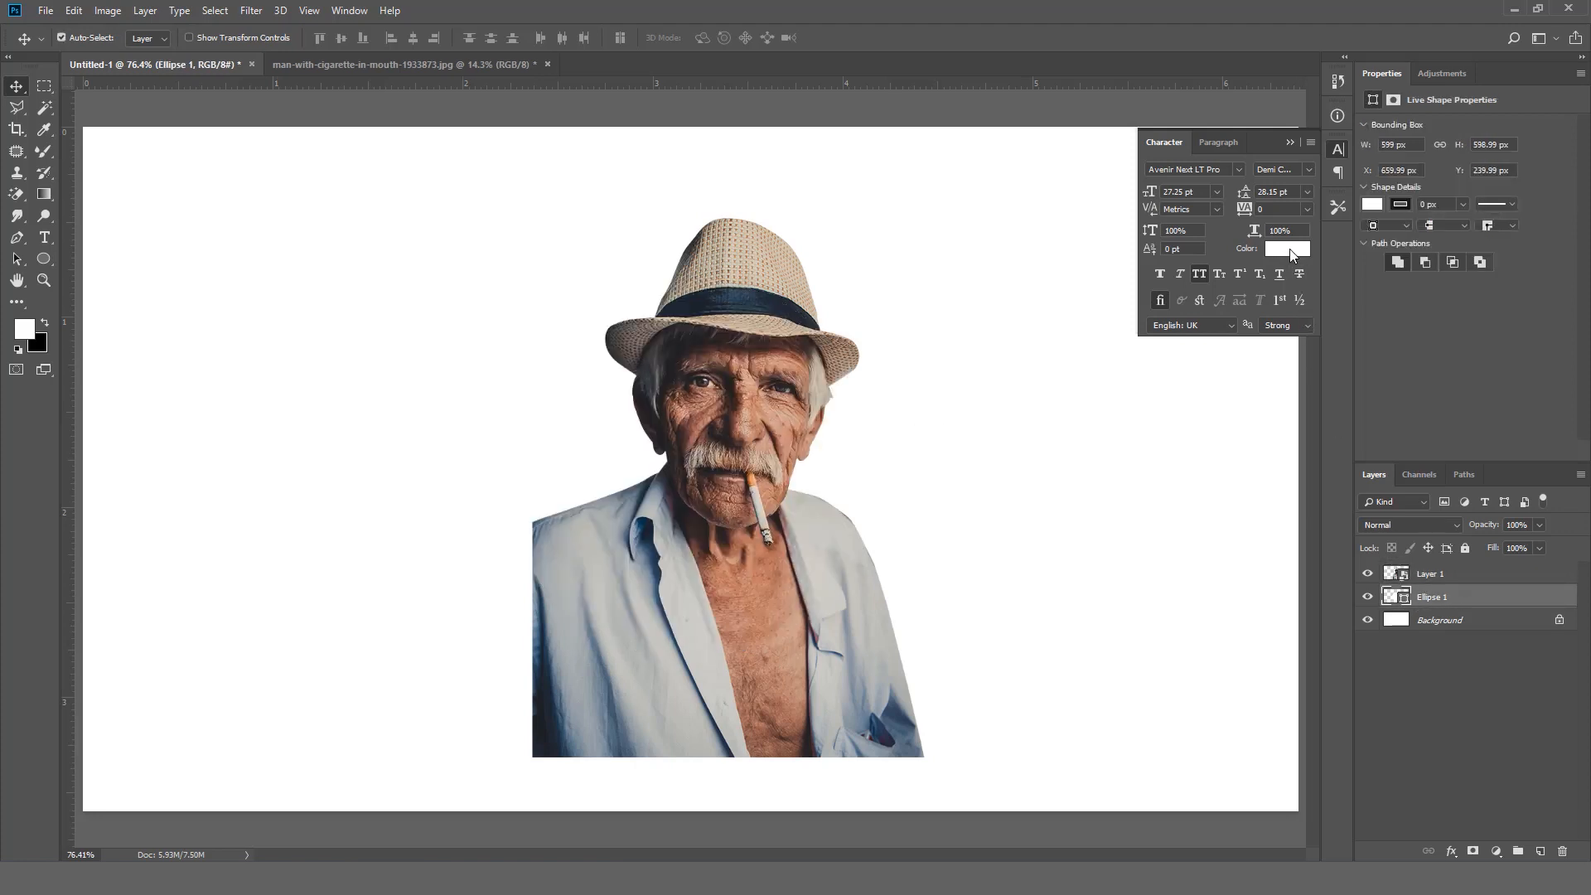
click(1286, 248)
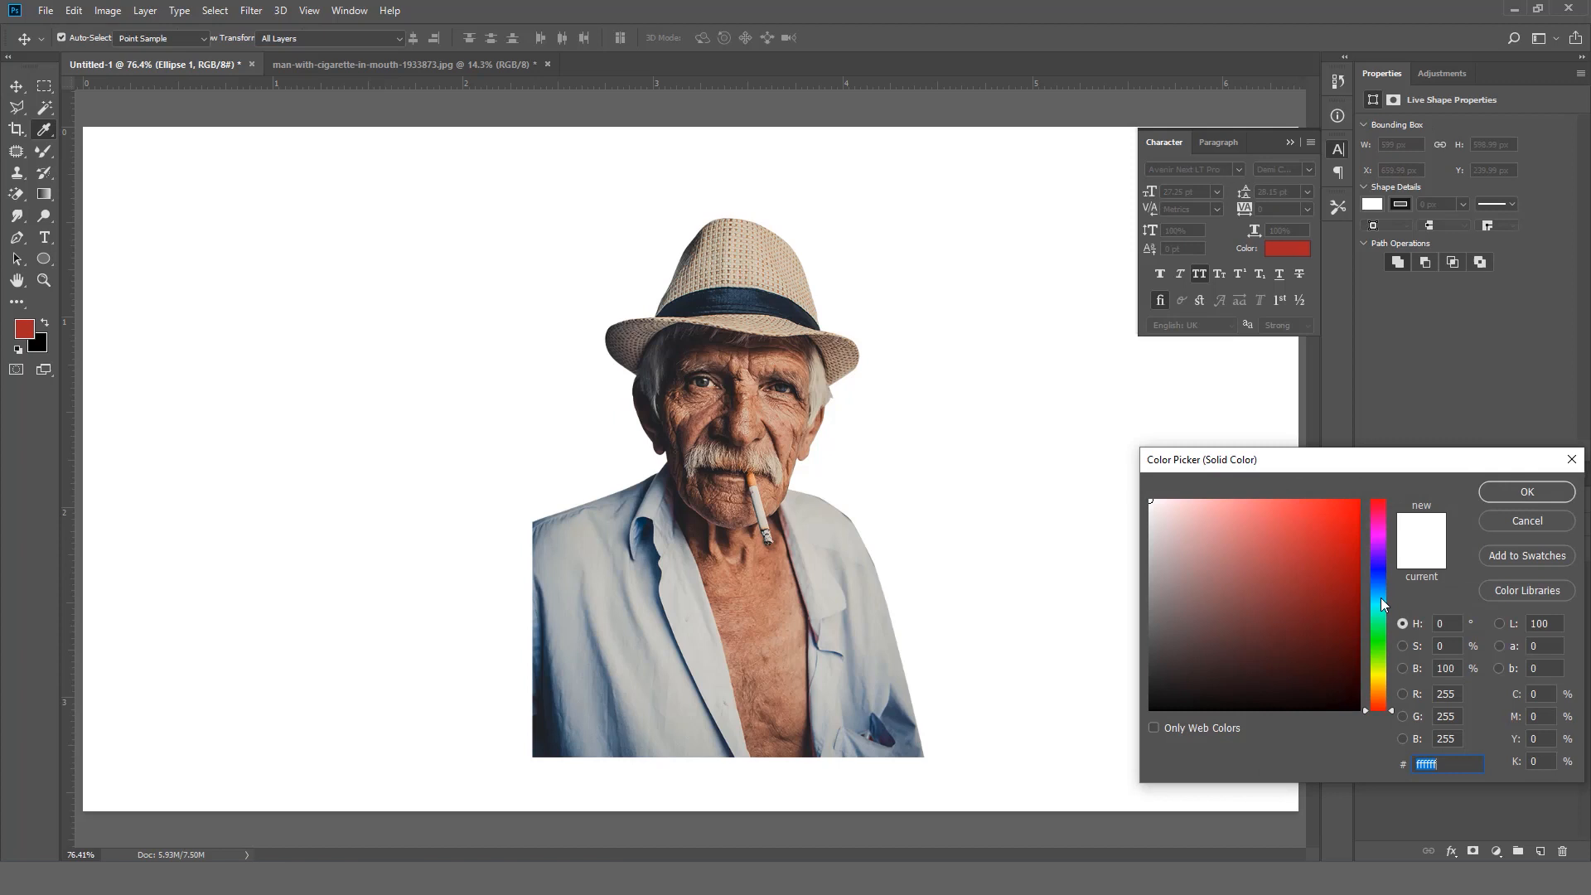
- Fill the circle red and drag the Ellipse 1 layer higher in the stack
click(1525, 493)
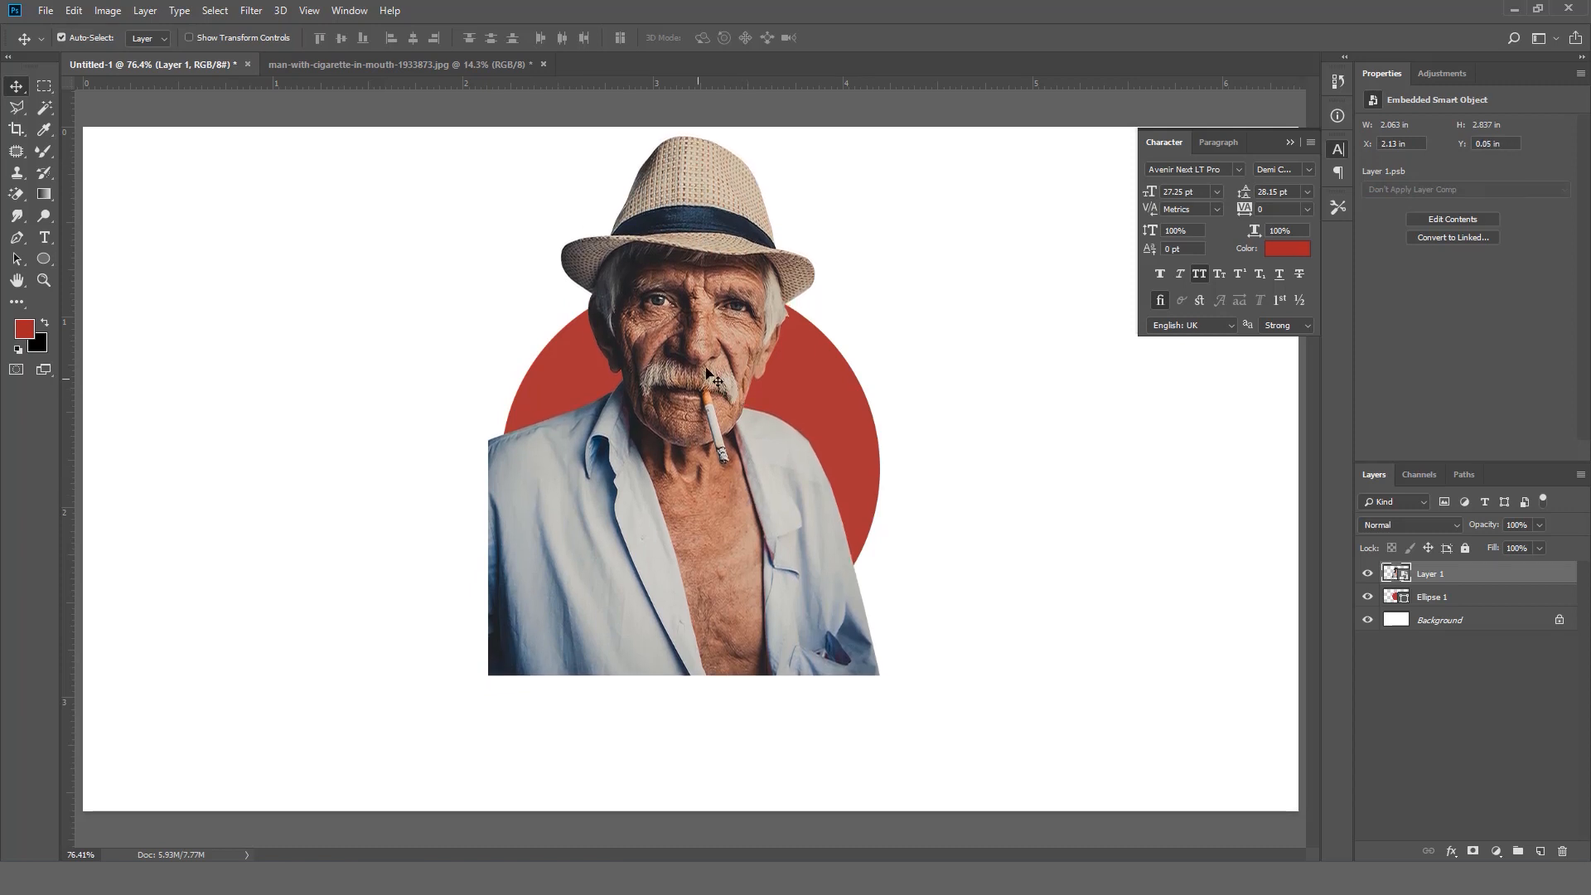
click(1432, 596)
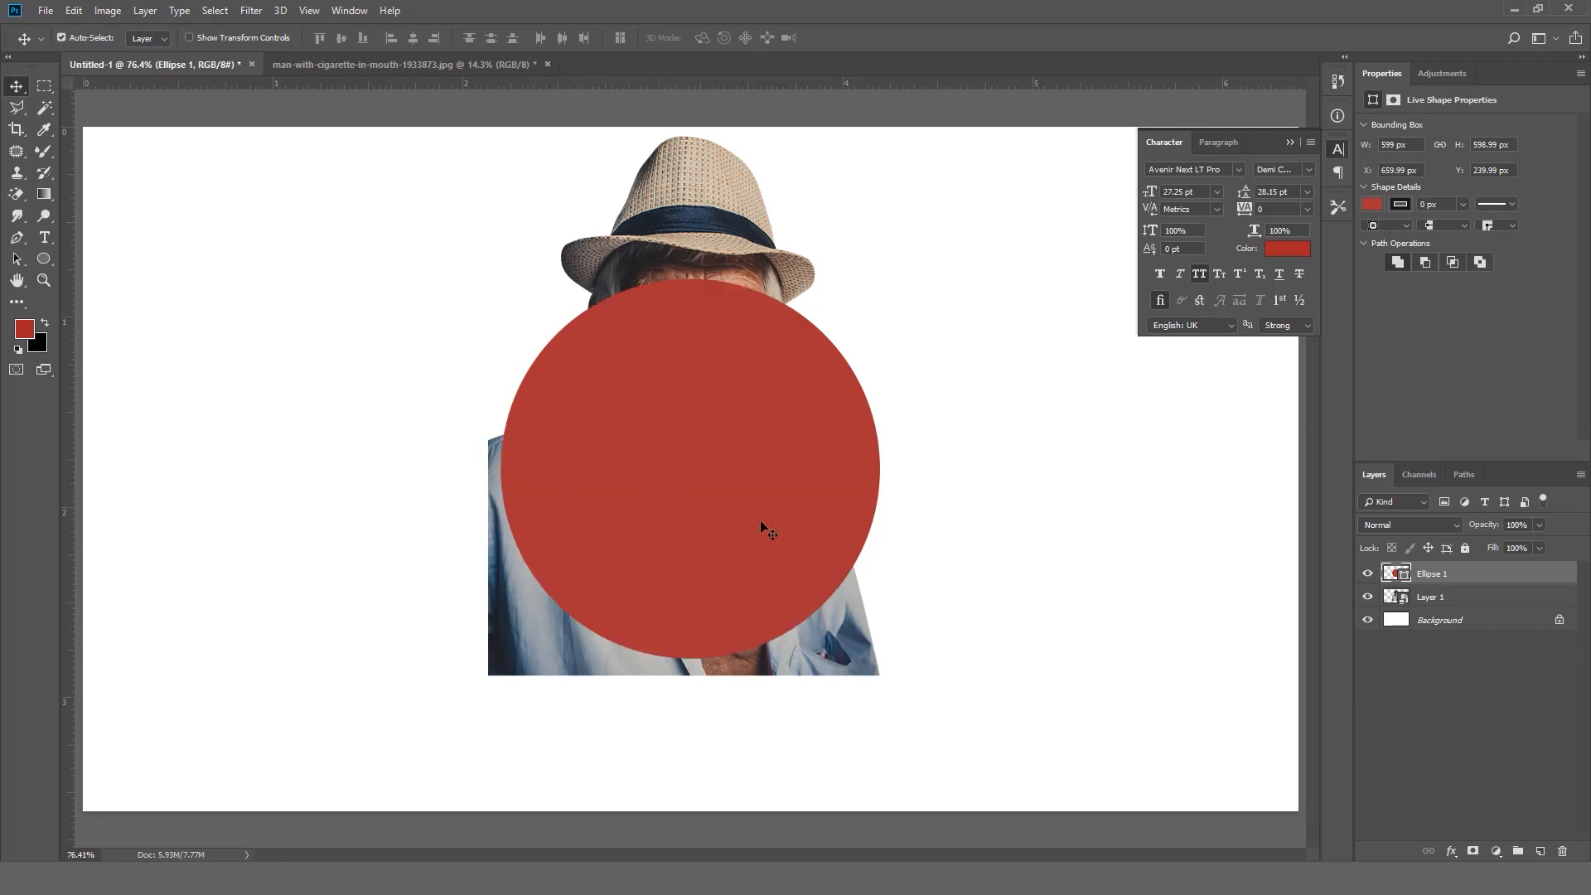
drag(1431, 597, 1431, 568)
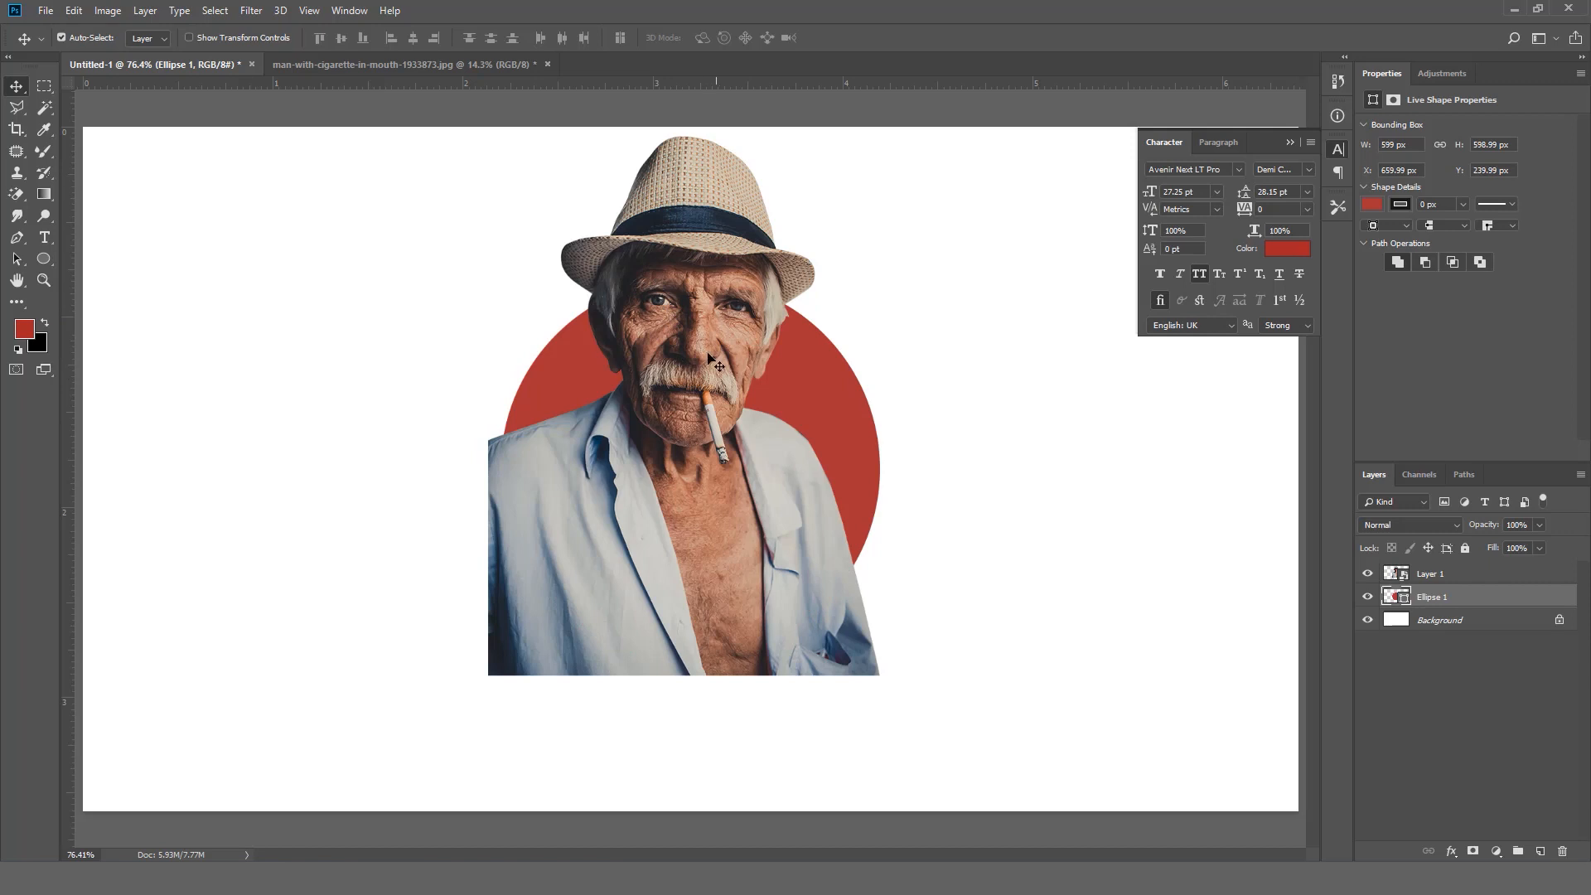
- Select Layer 1, the portrait layer, for clipping to the circle
click(1429, 573)
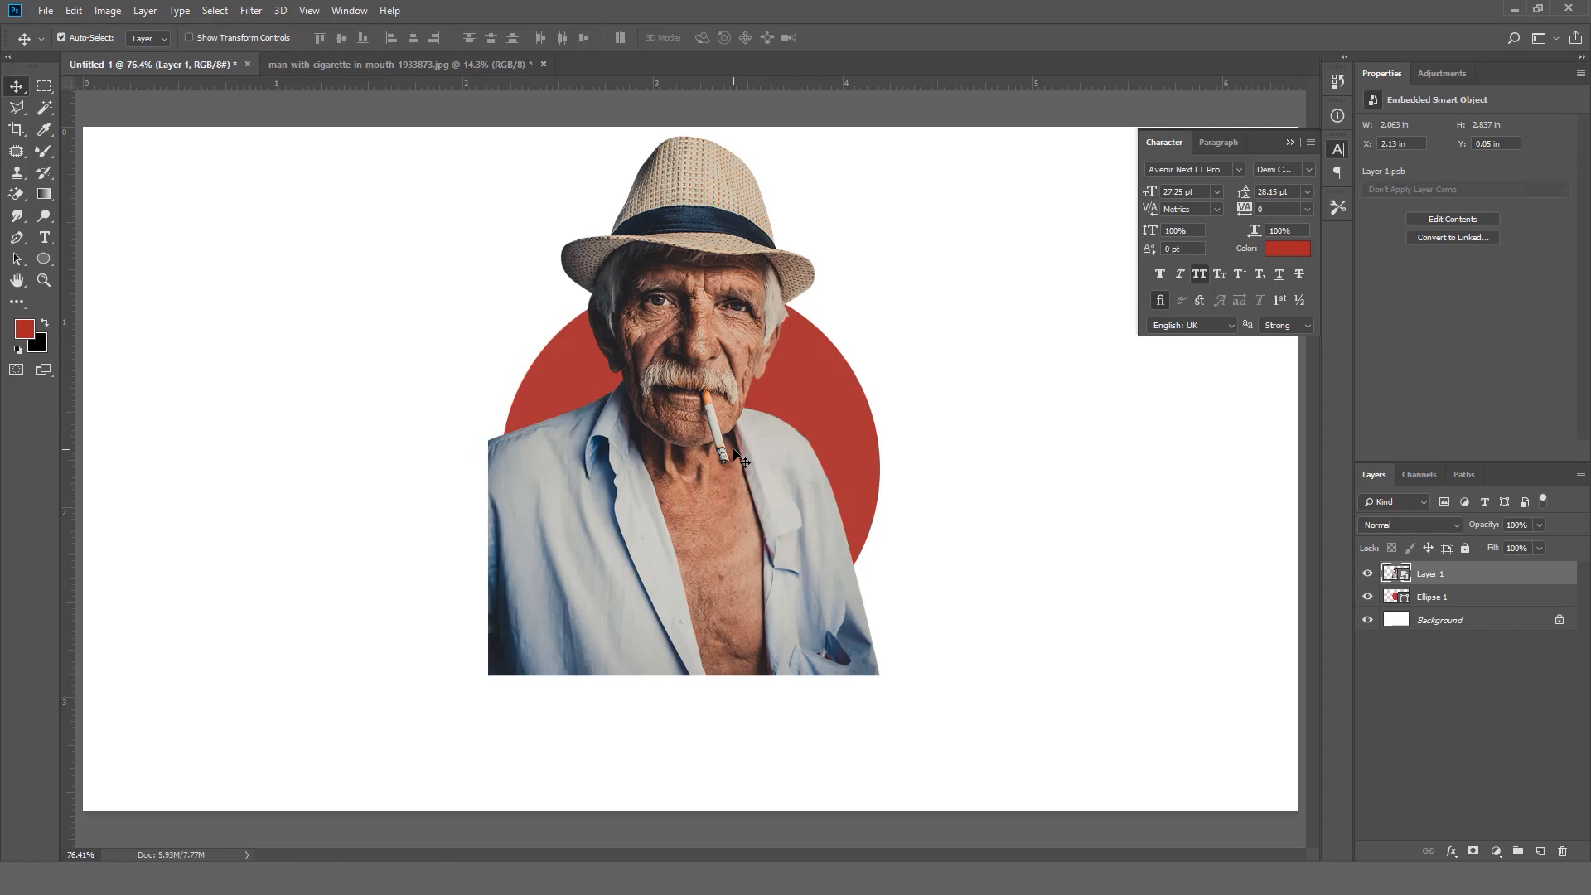
mouse_move(732, 477)
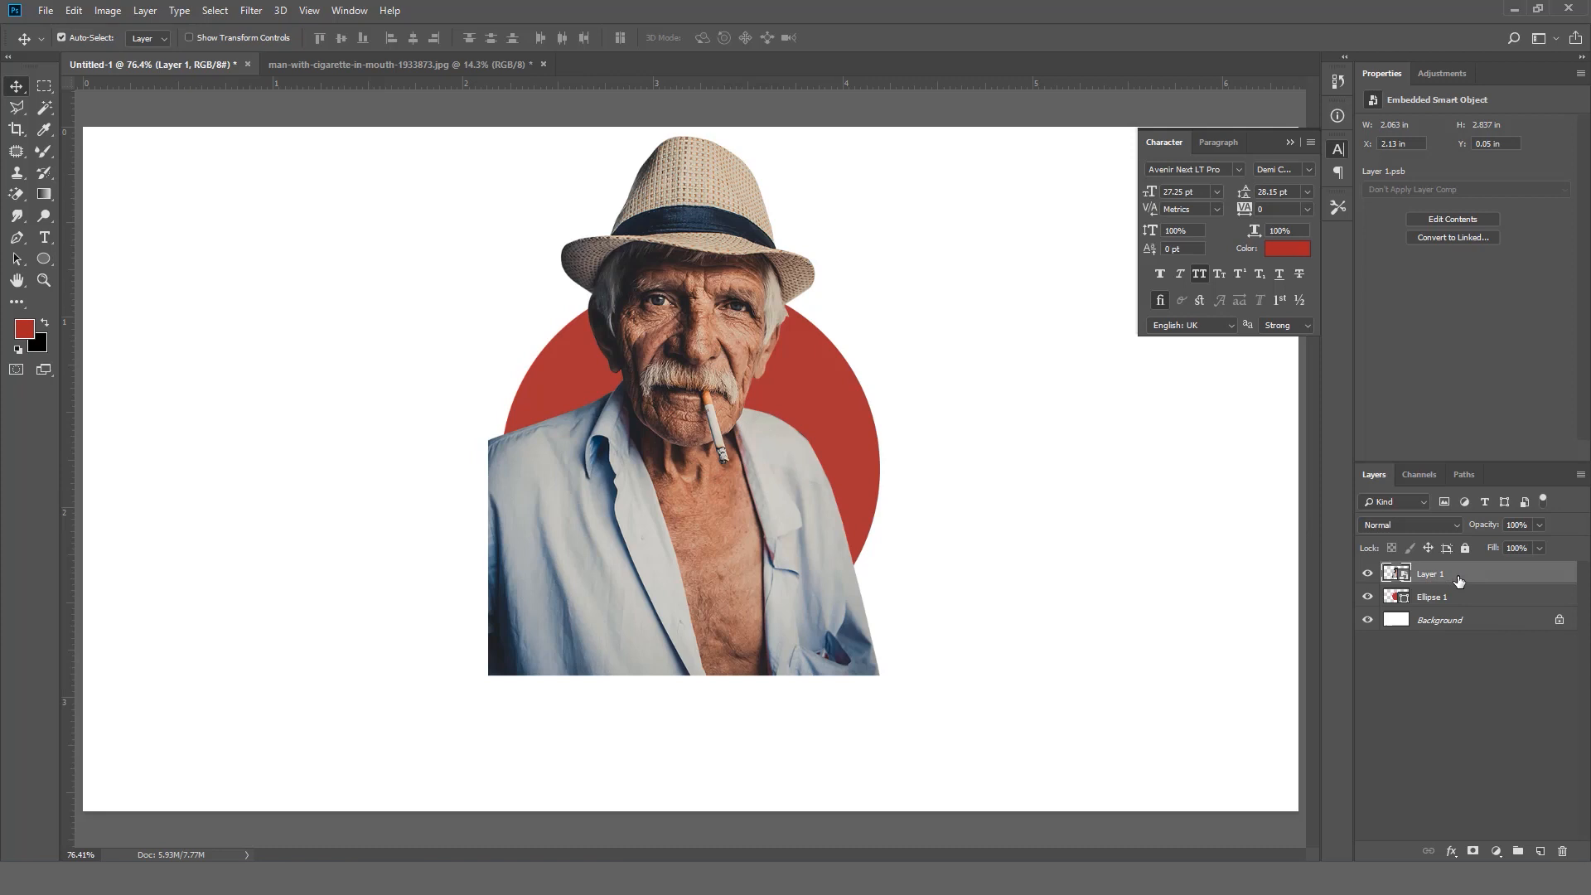
mouse_move(1466, 586)
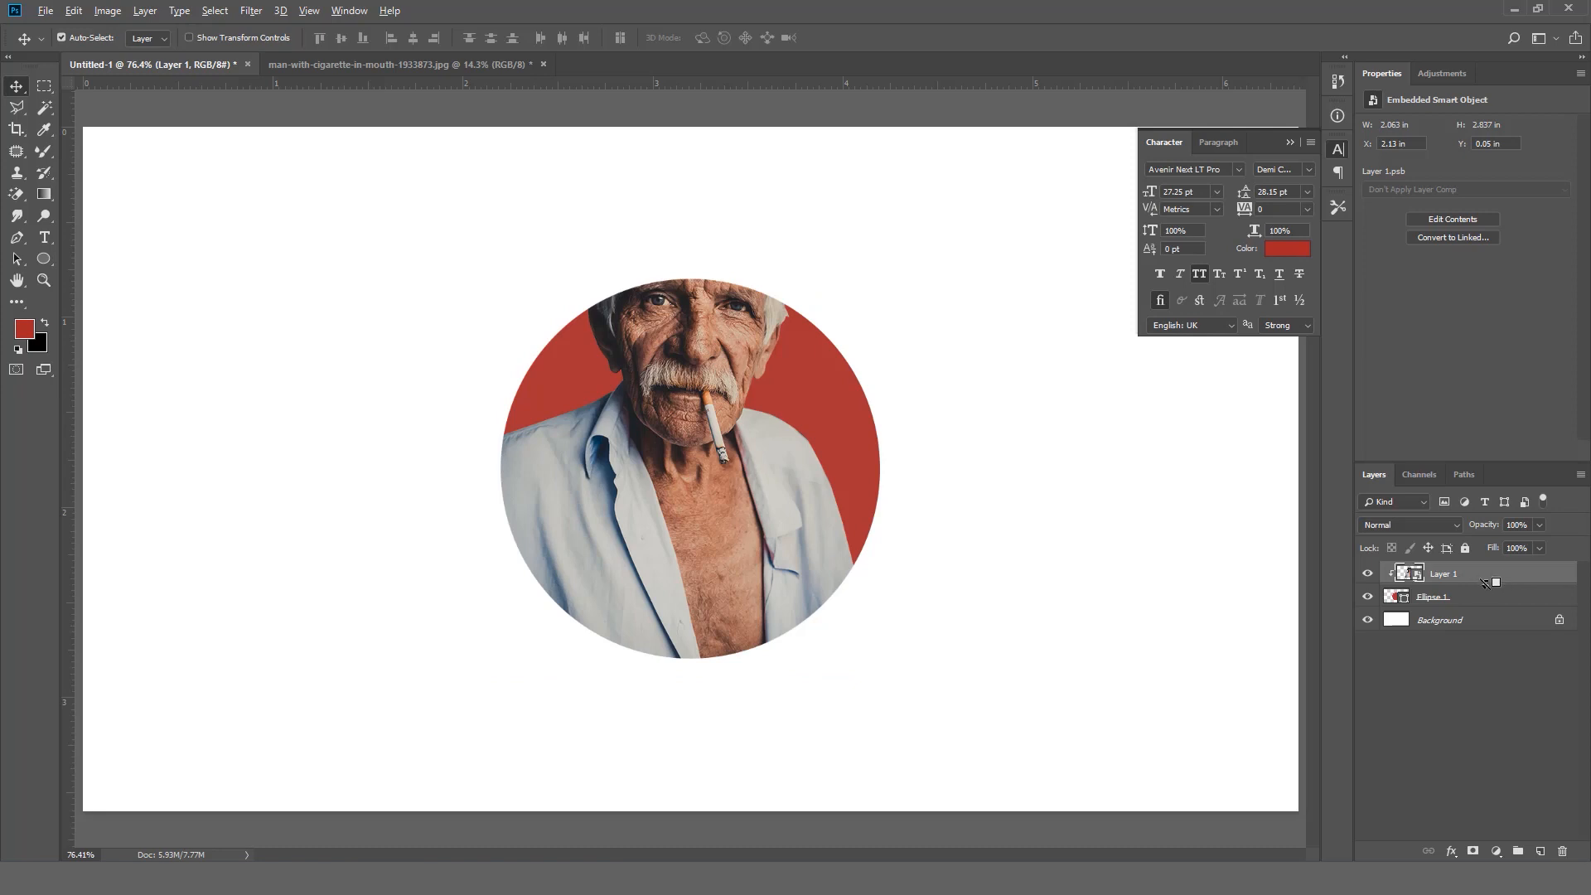
mouse_move(1490, 581)
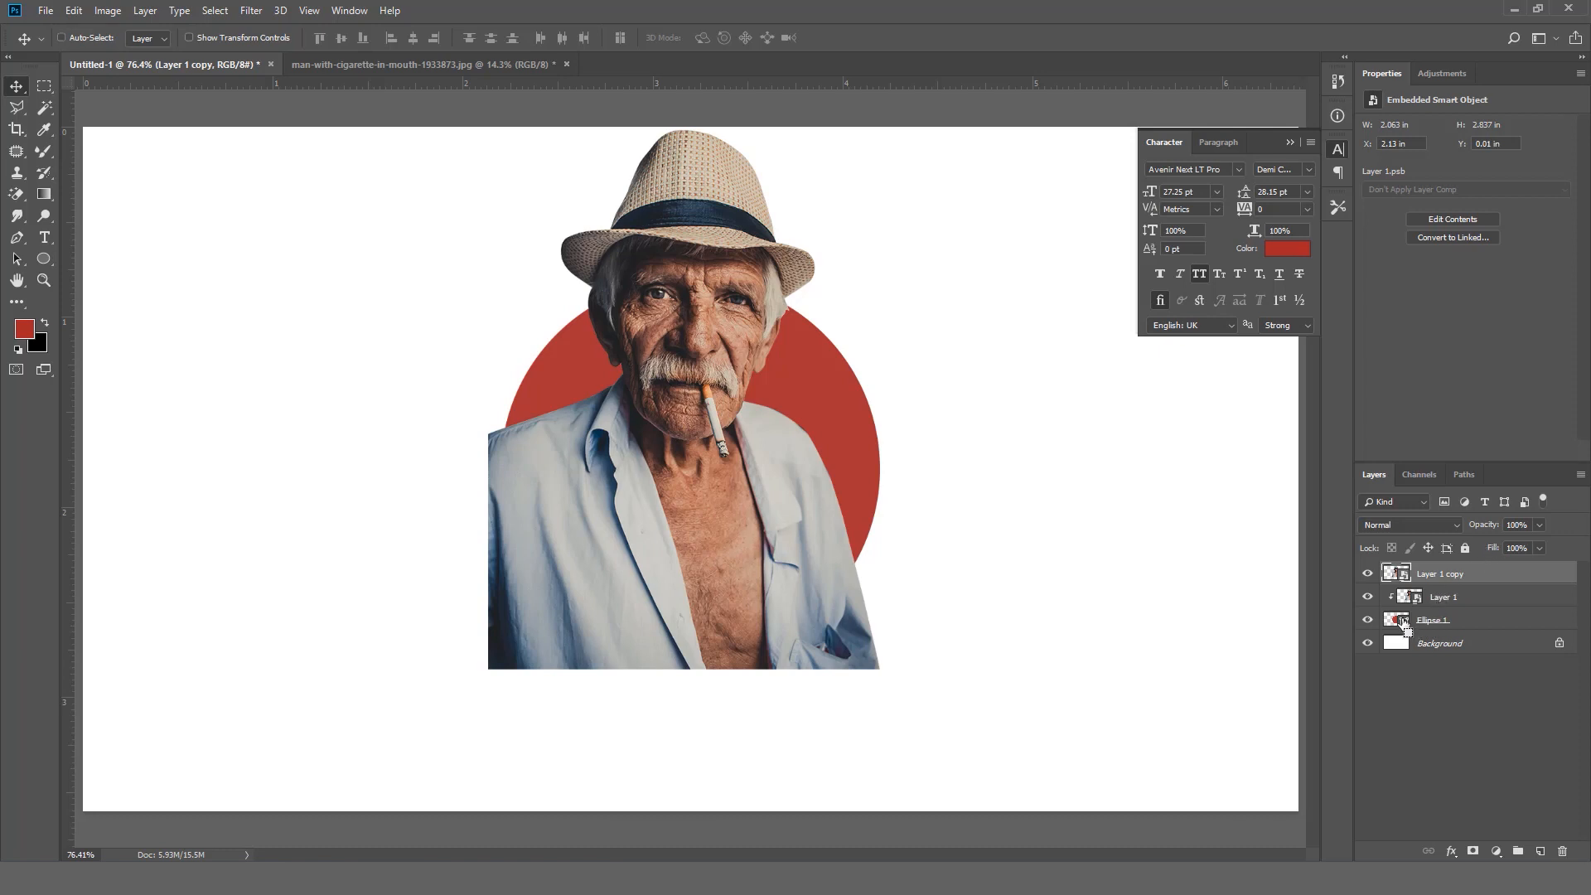
- Load the Ellipse 1 outline as a selection and add it as a mask on Layer 1 copy
click(1433, 620)
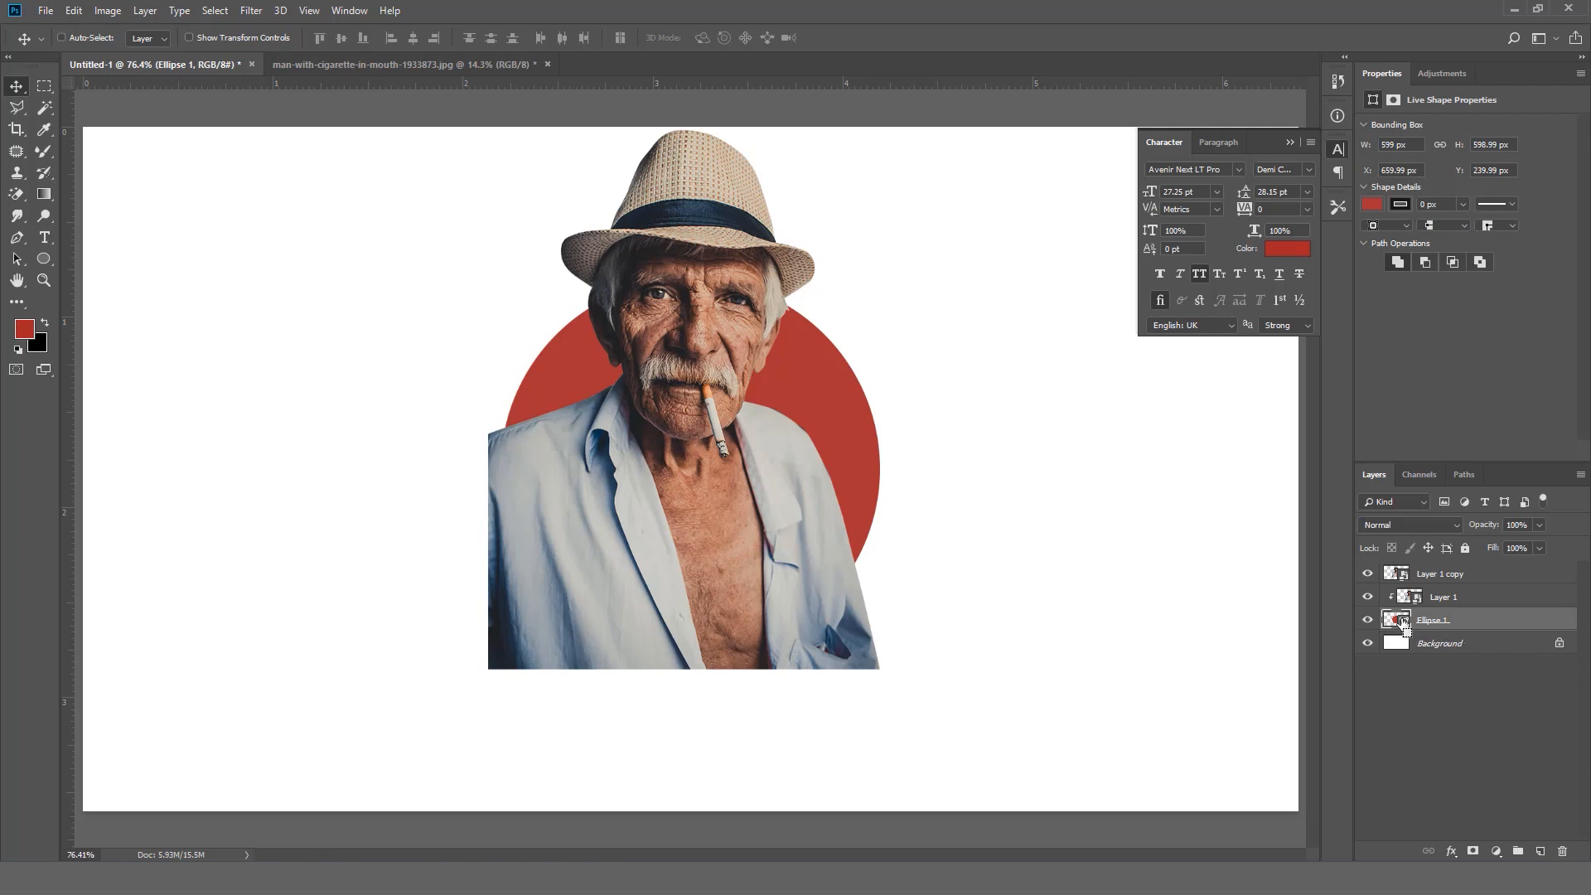
click(1398, 620)
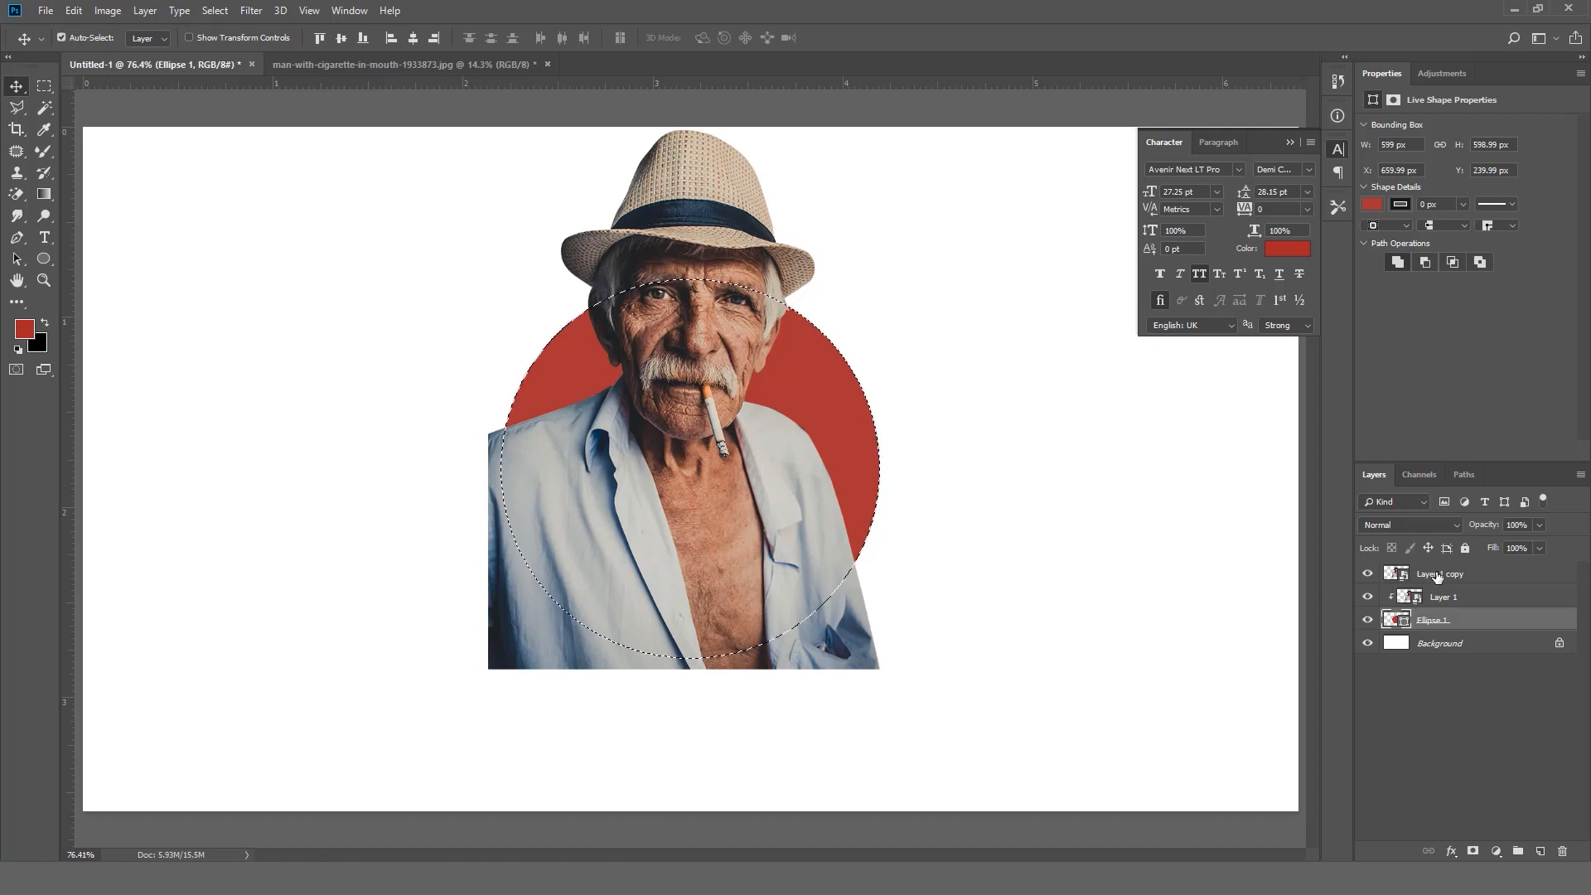
click(1439, 573)
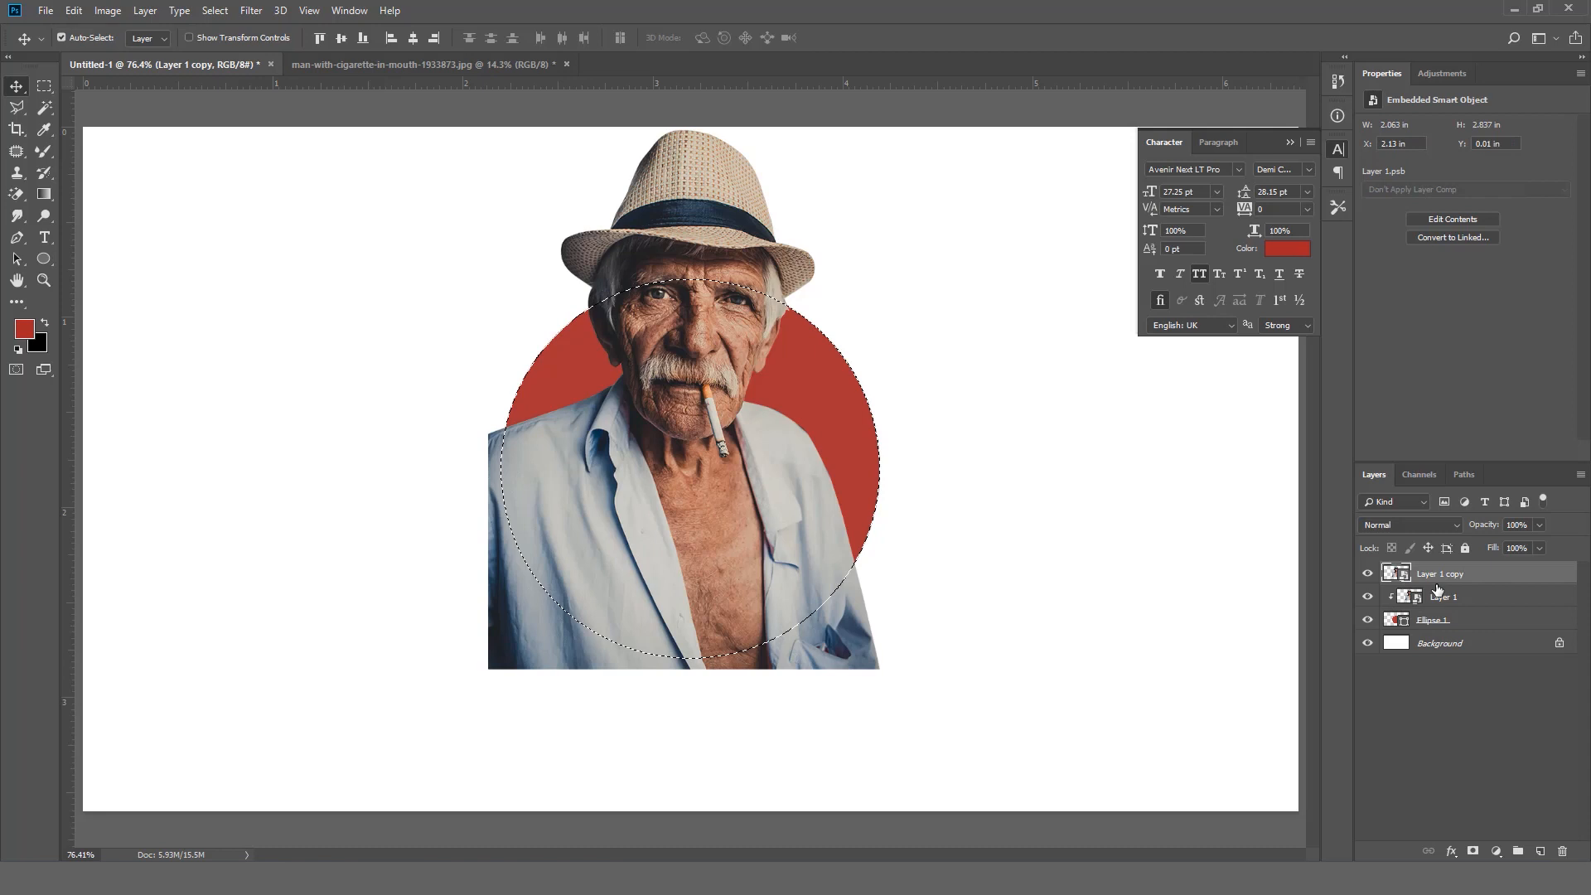
click(1473, 850)
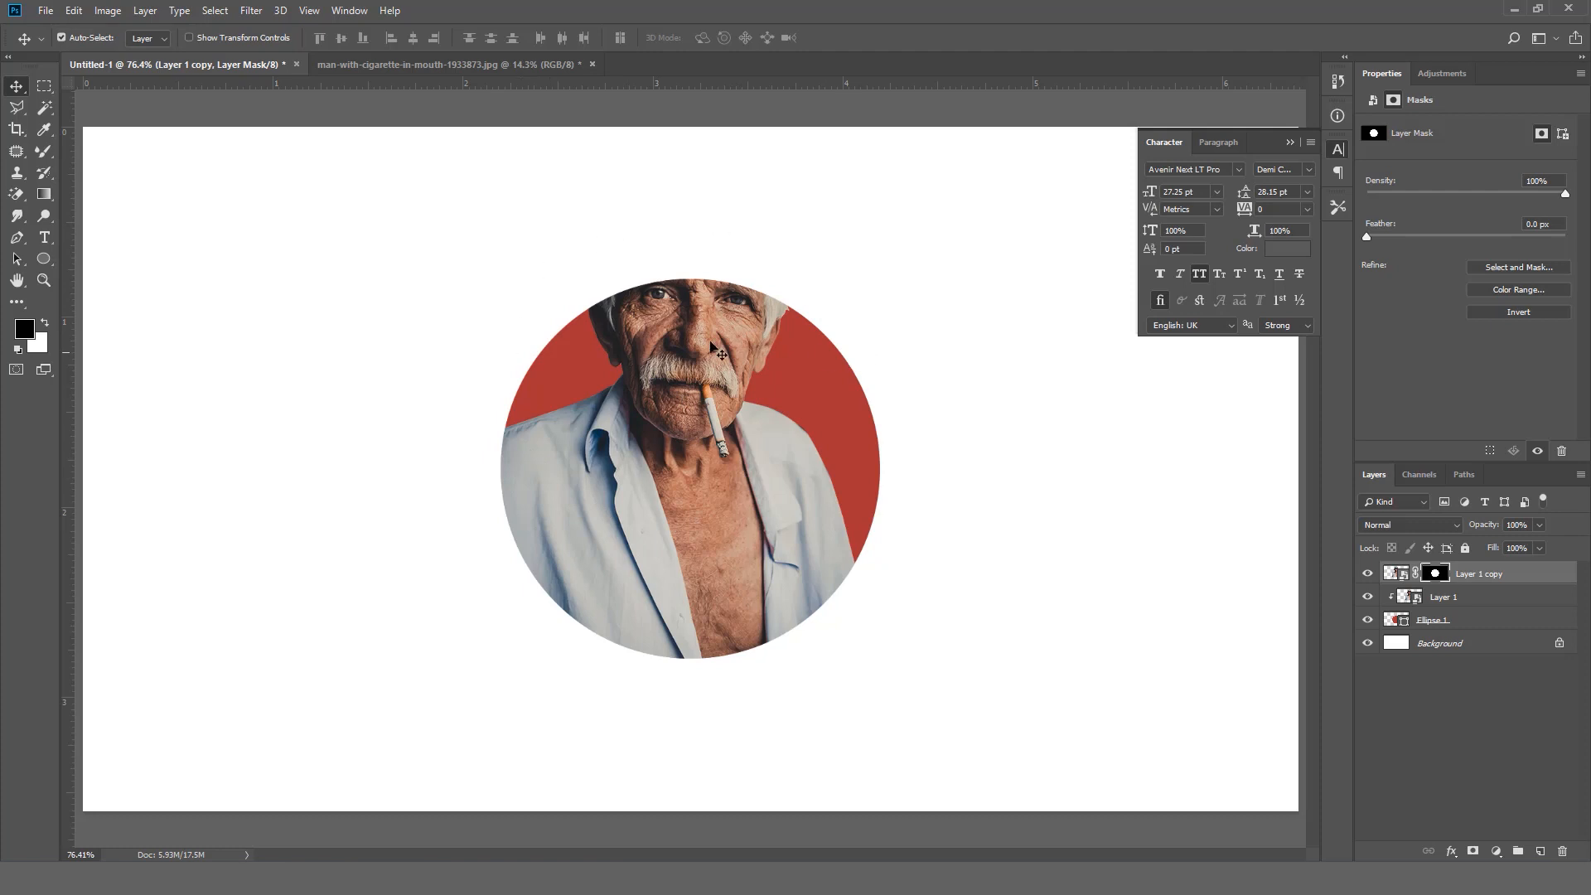
mouse_move(759, 193)
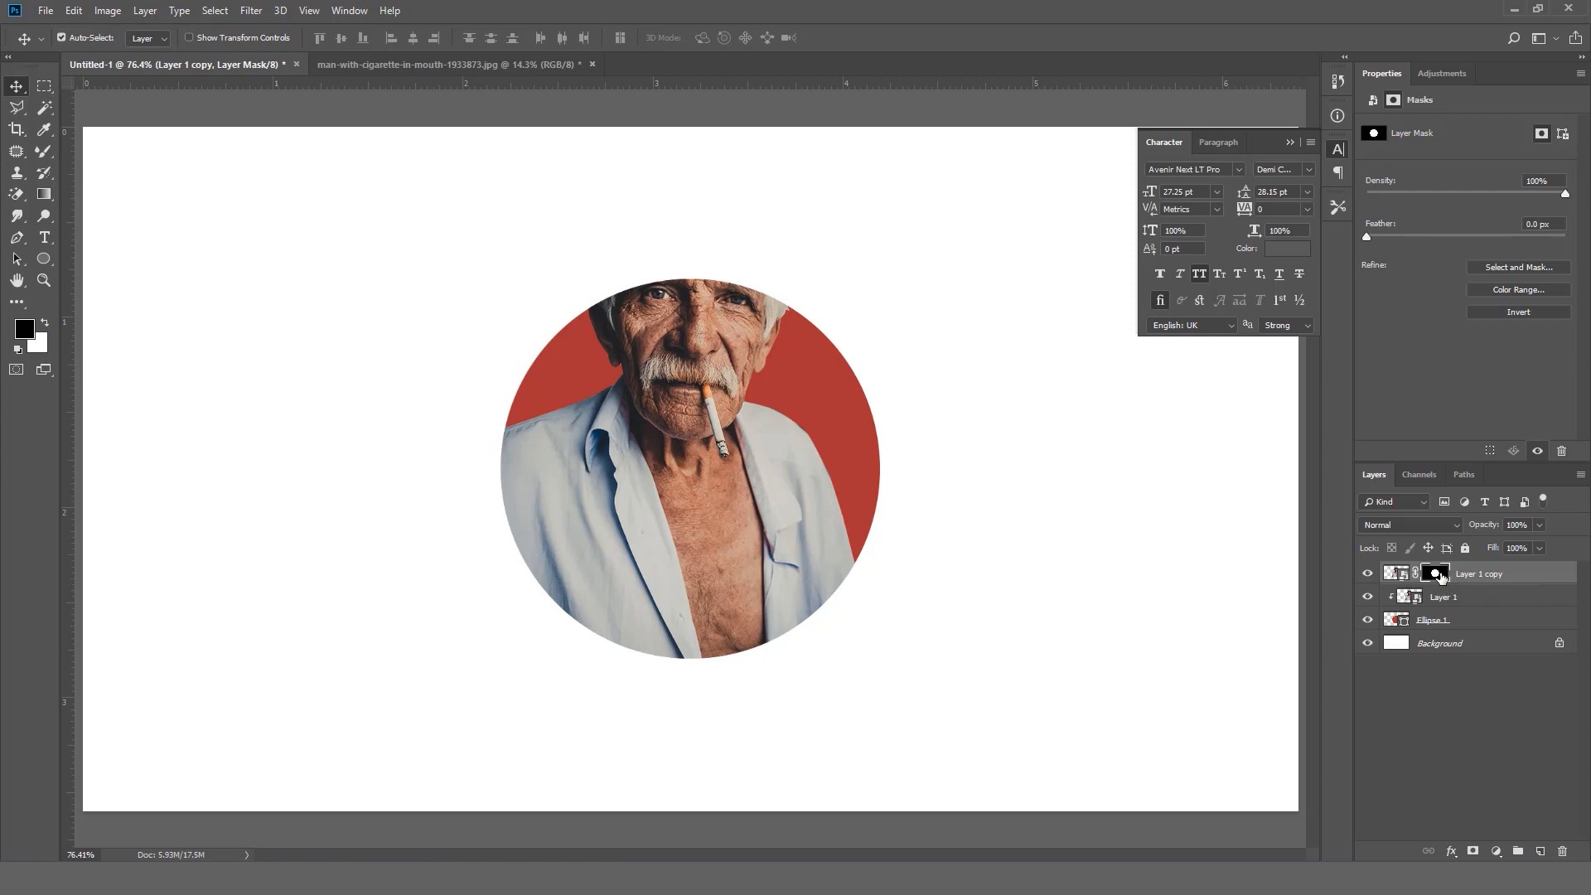
- Paint white on the copy's mask over the hat and head above the circle
click(1399, 573)
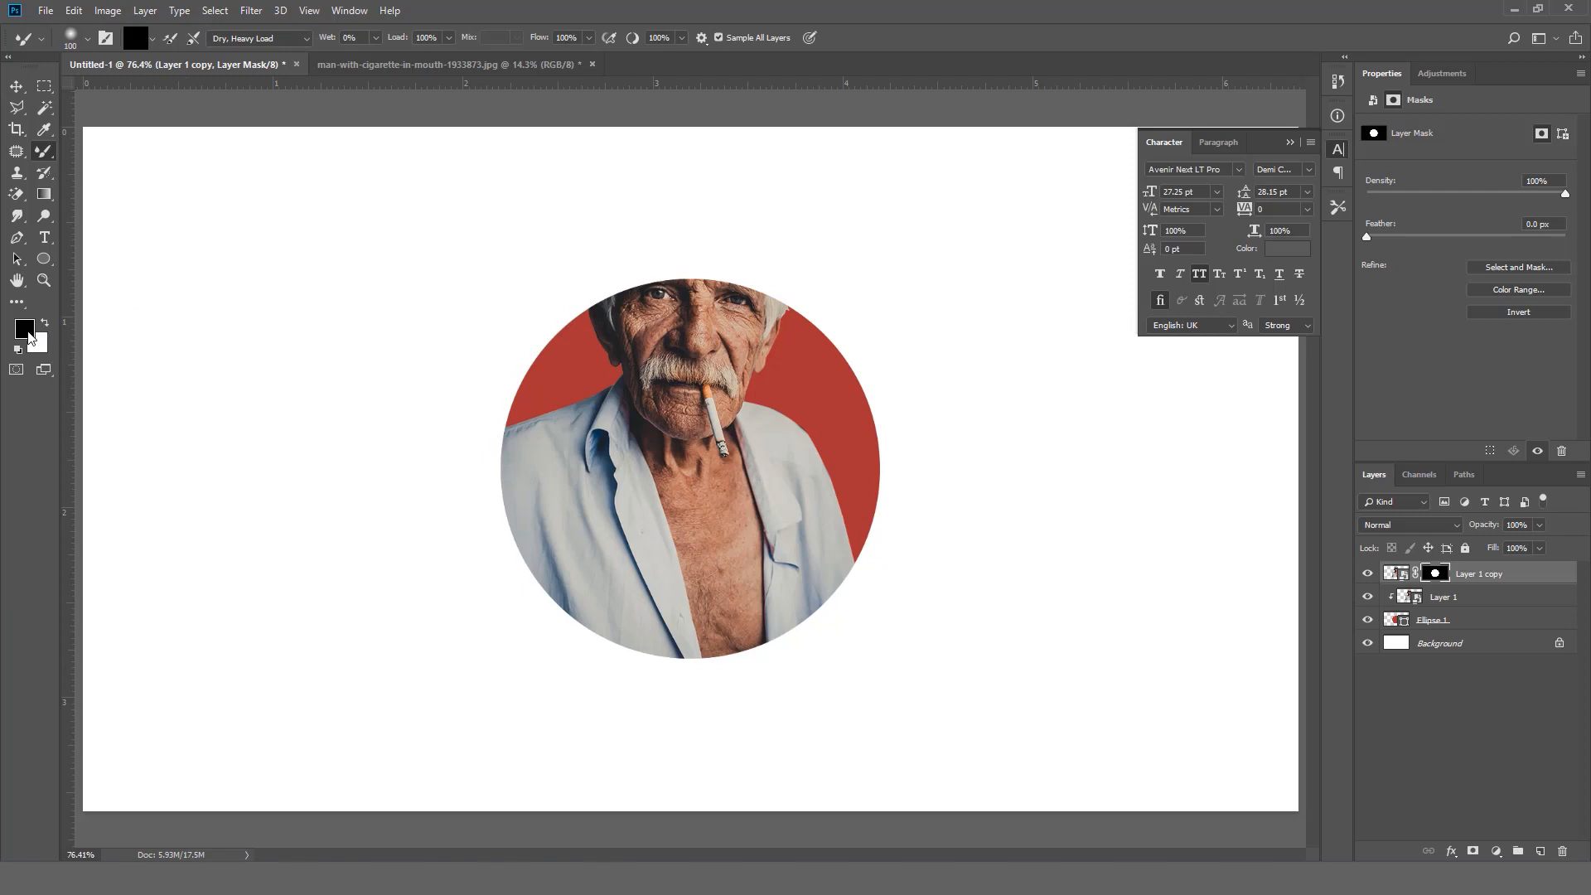
mouse_move(619, 367)
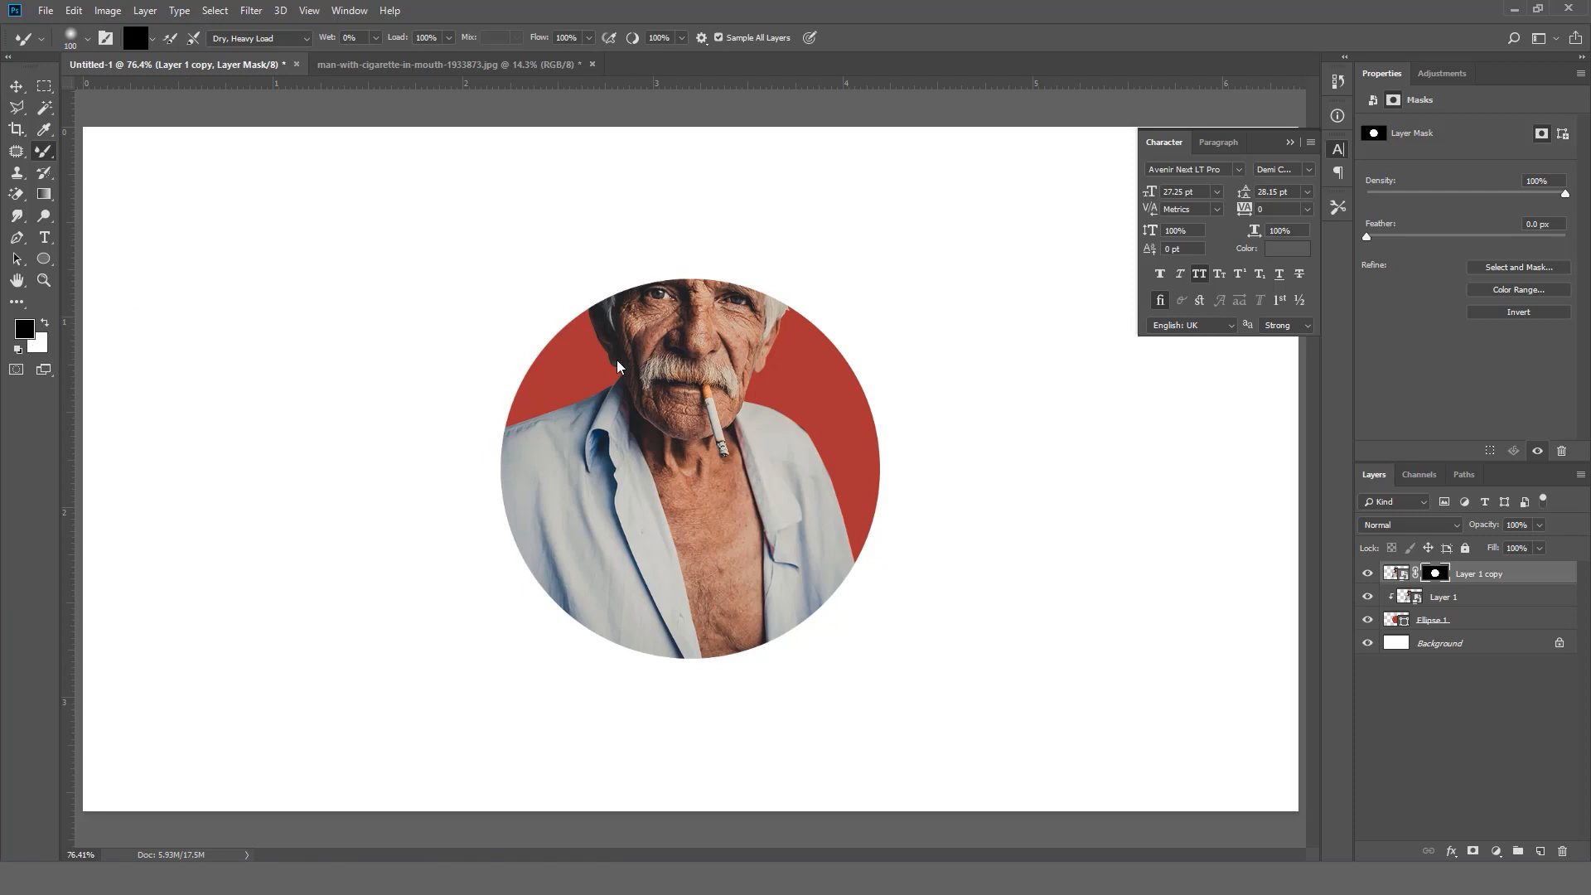
click(24, 326)
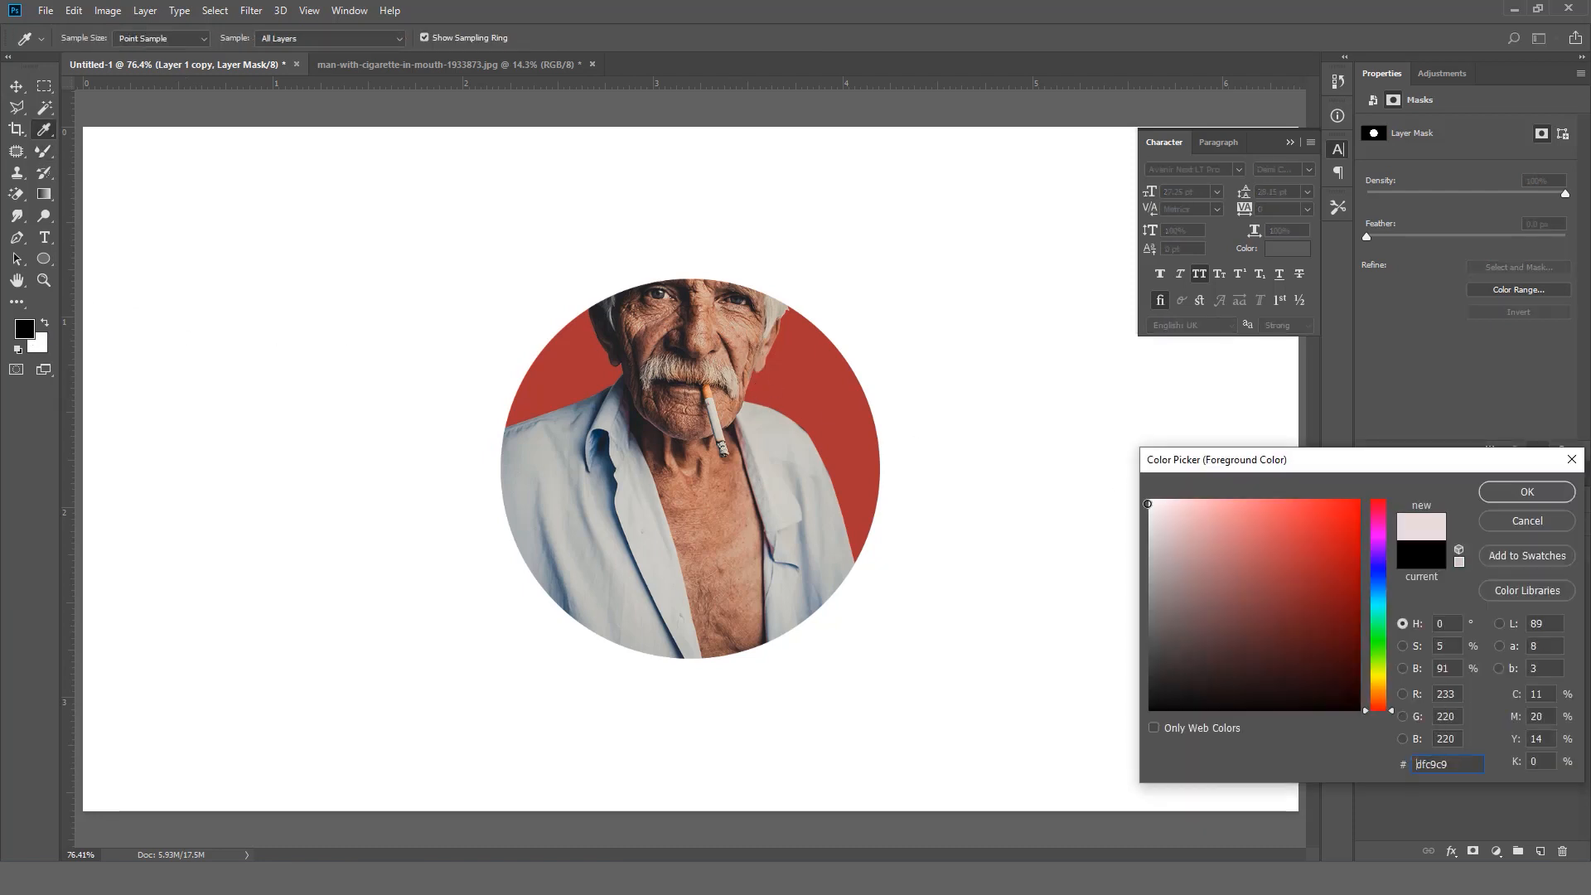
click(1524, 492)
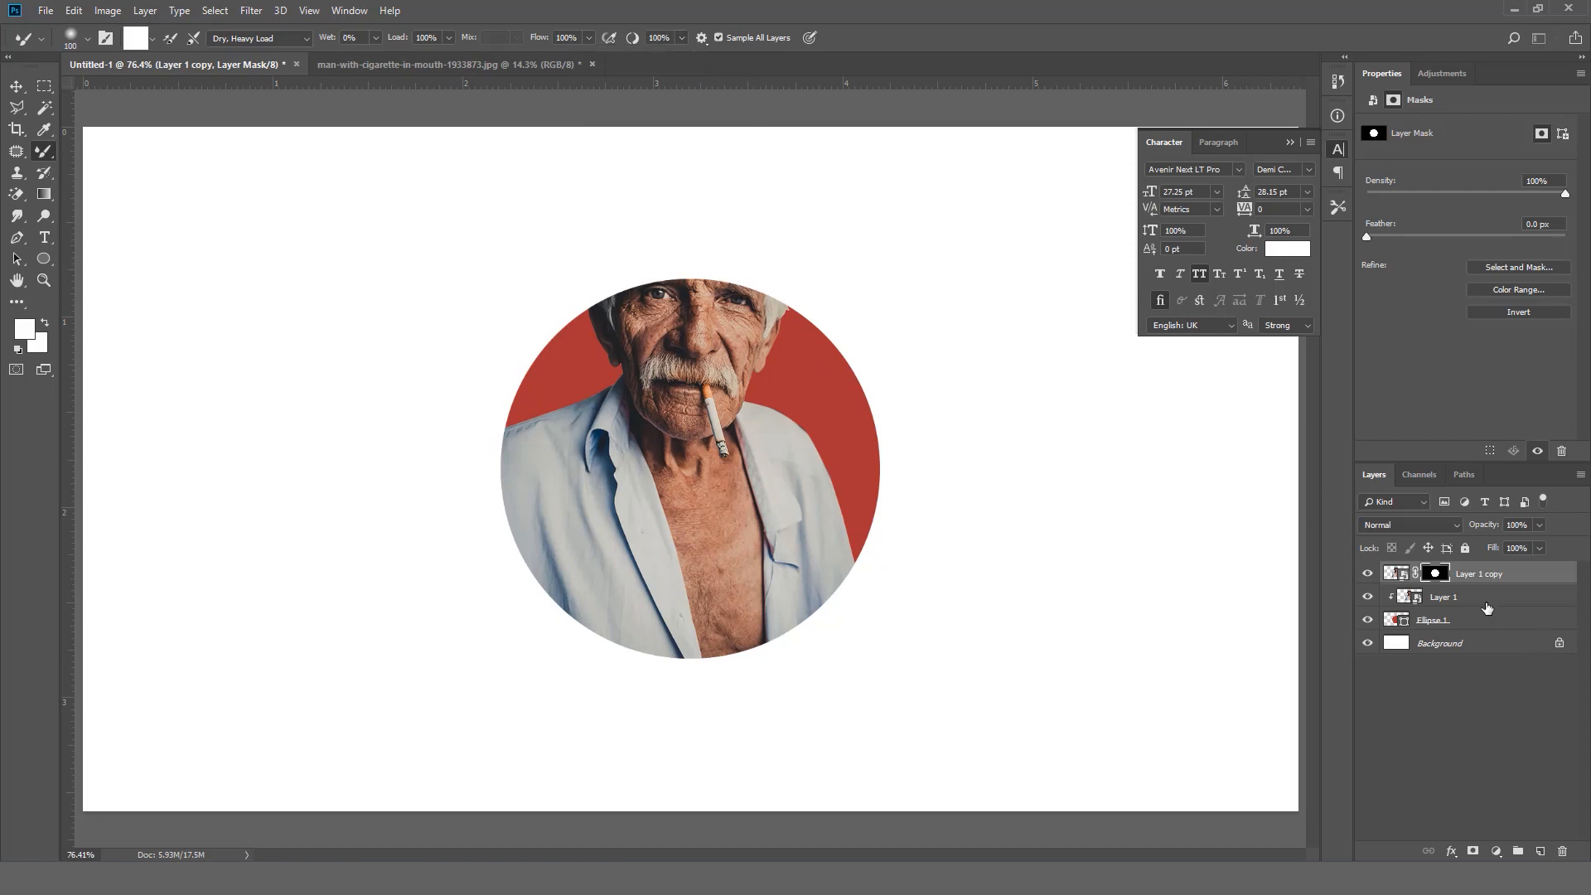
mouse_move(652, 227)
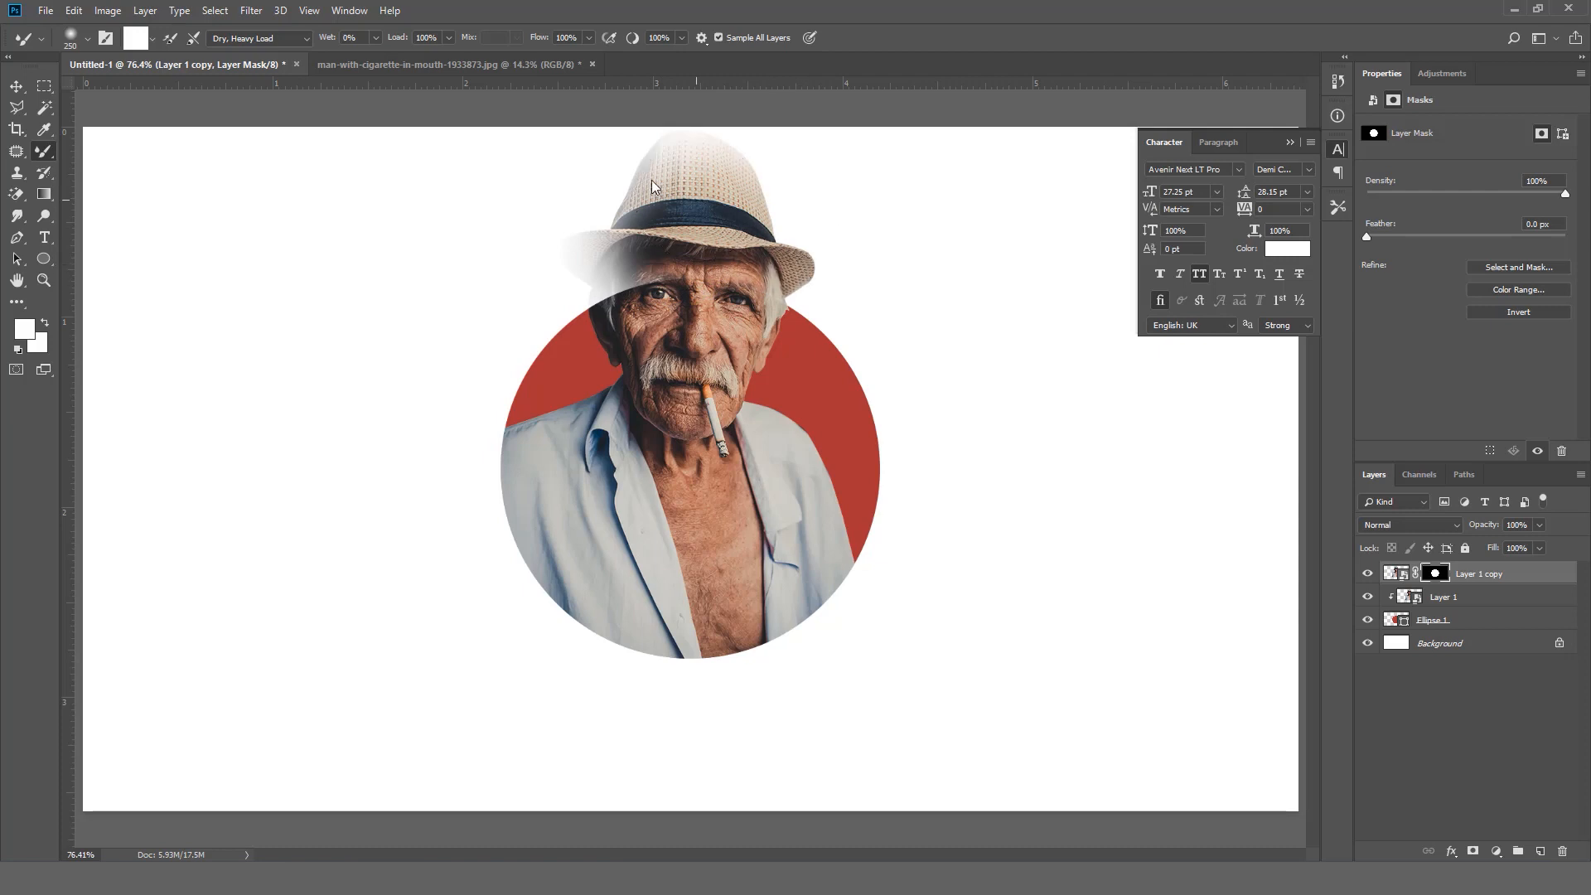
drag(655, 188, 598, 284)
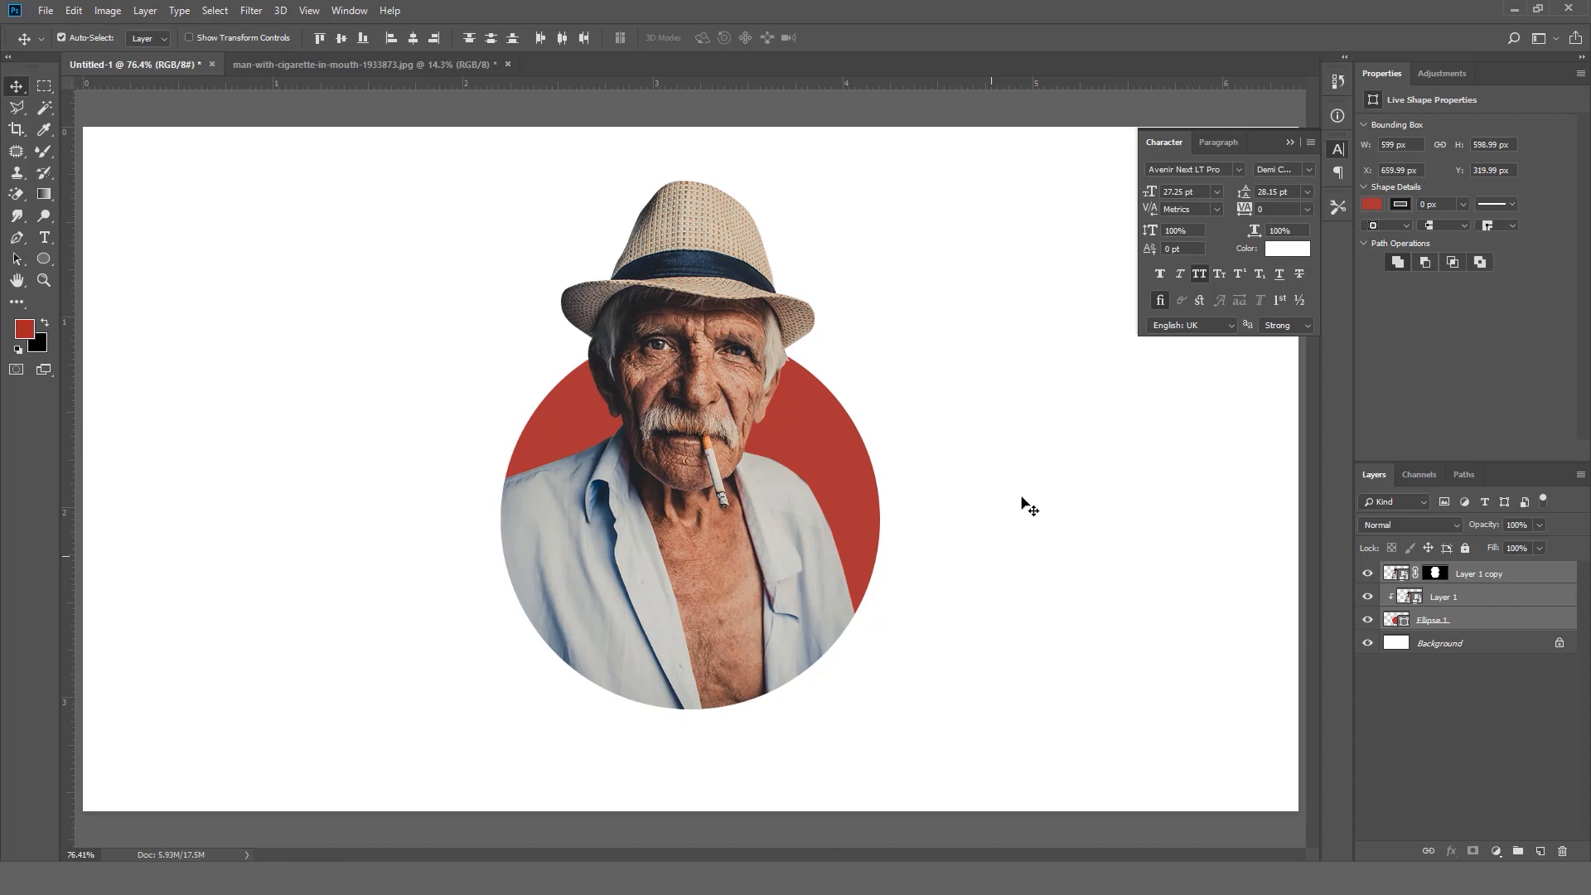
- Make the Ellipse 1 shape layer active after moving the composition
click(1433, 619)
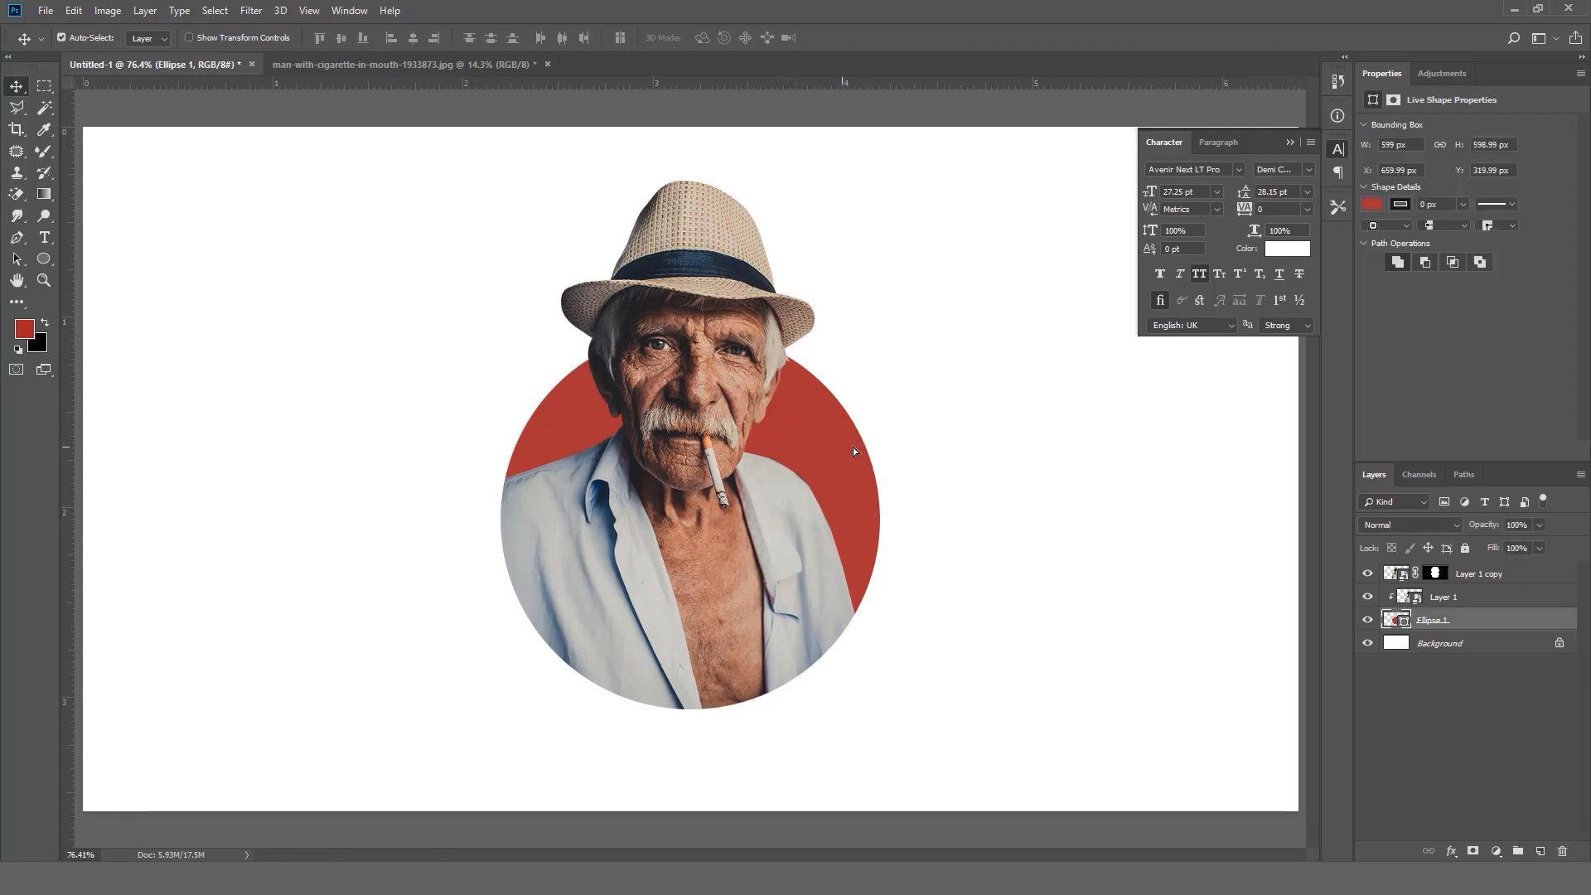
mouse_move(832, 464)
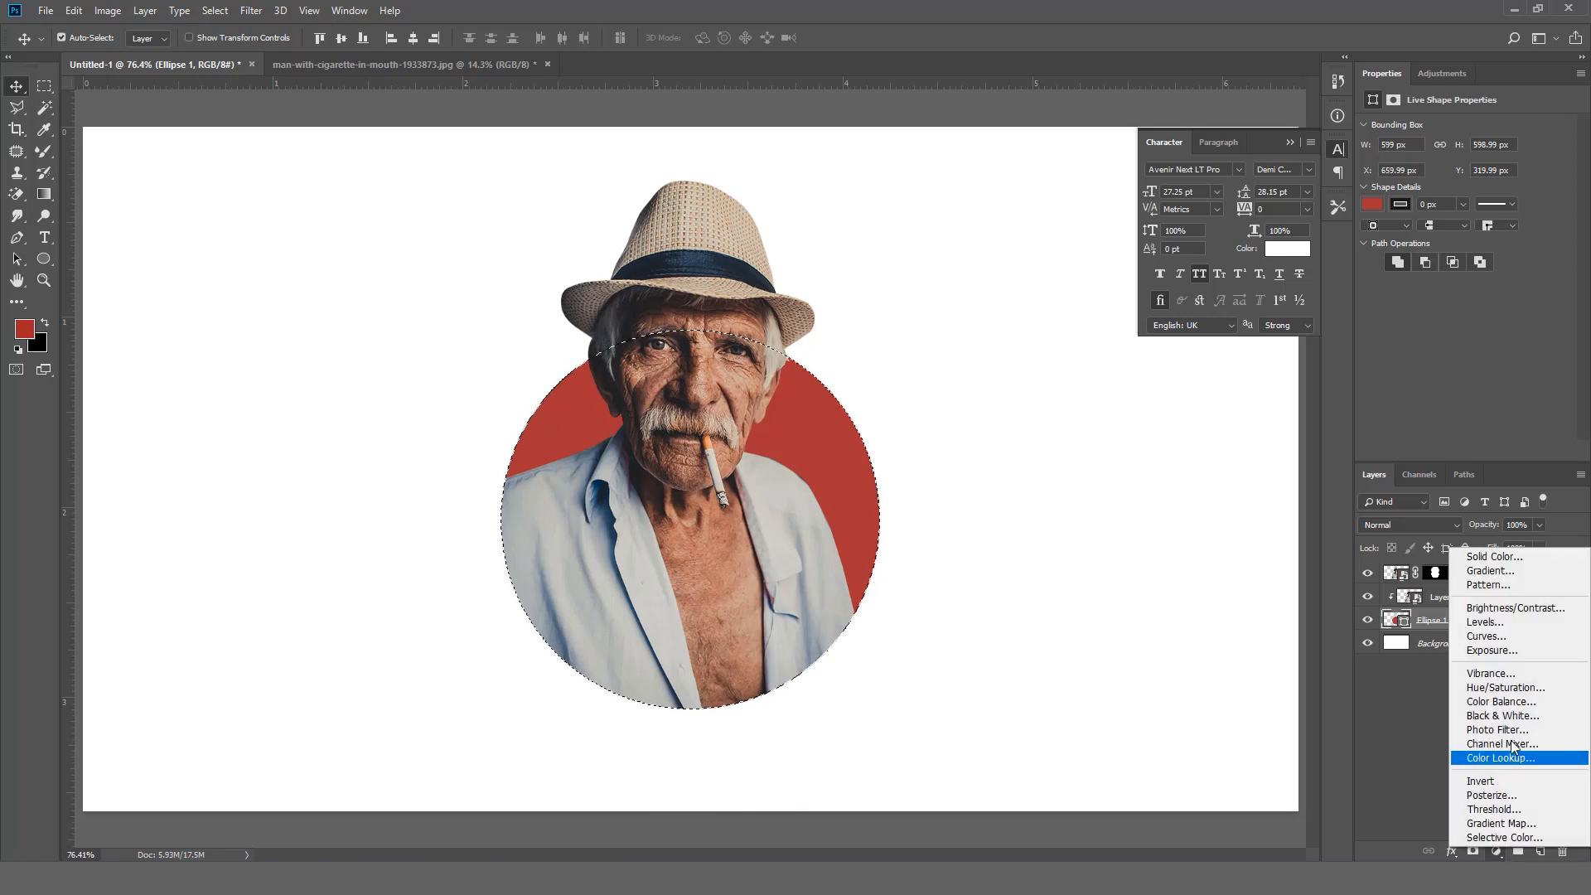
mouse_move(1519, 570)
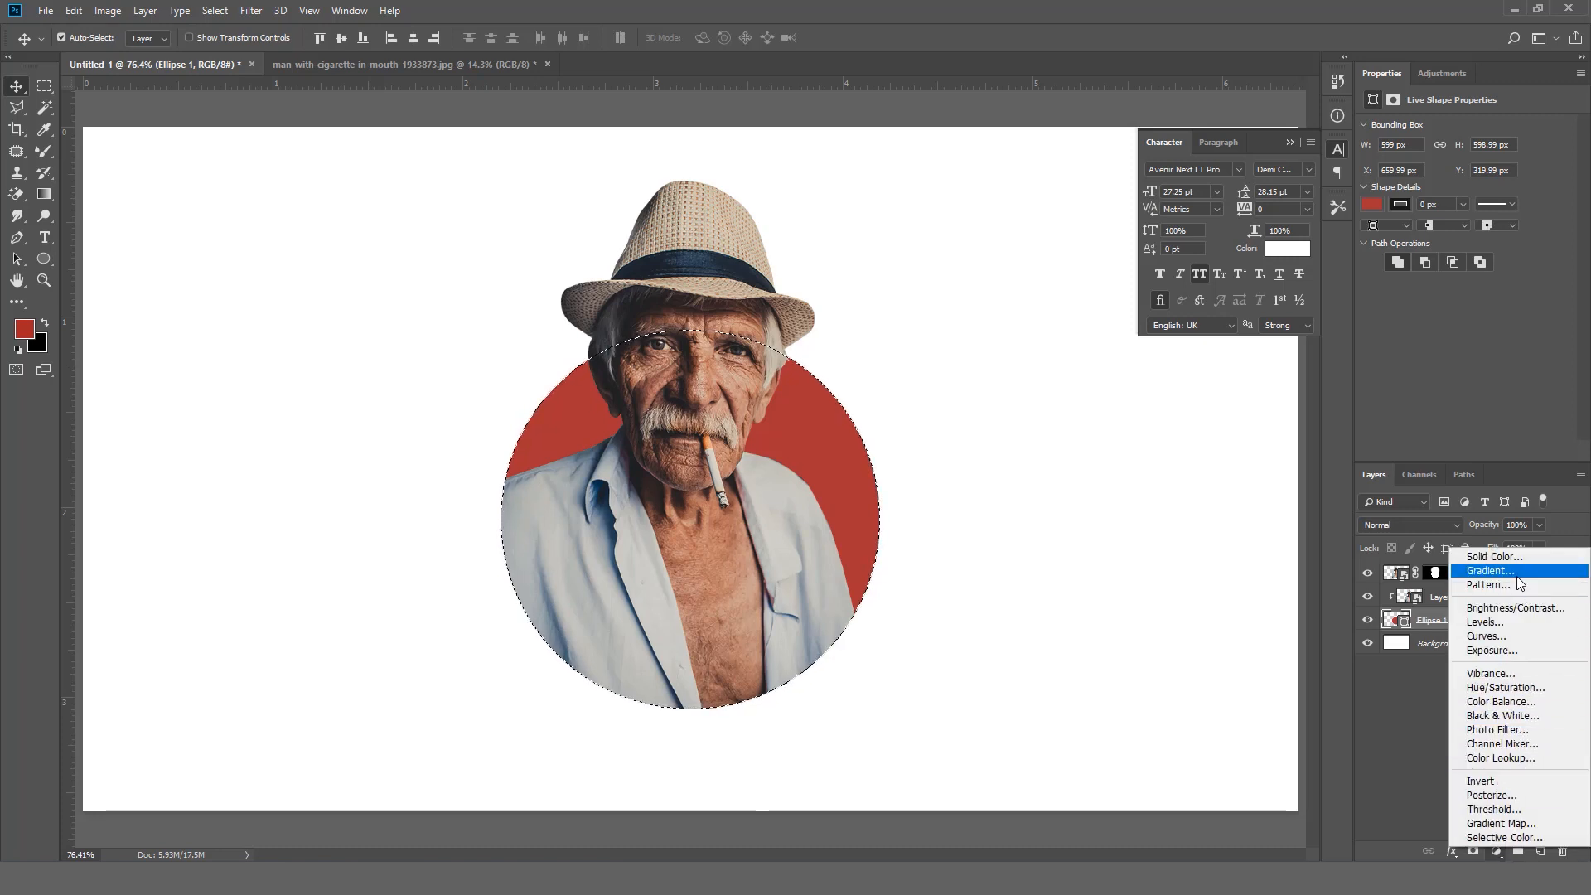
- Add a Blue, Red, Yellow gradient fill layer to the circle, after previewing Selenium, Platinum and other presets
click(1487, 569)
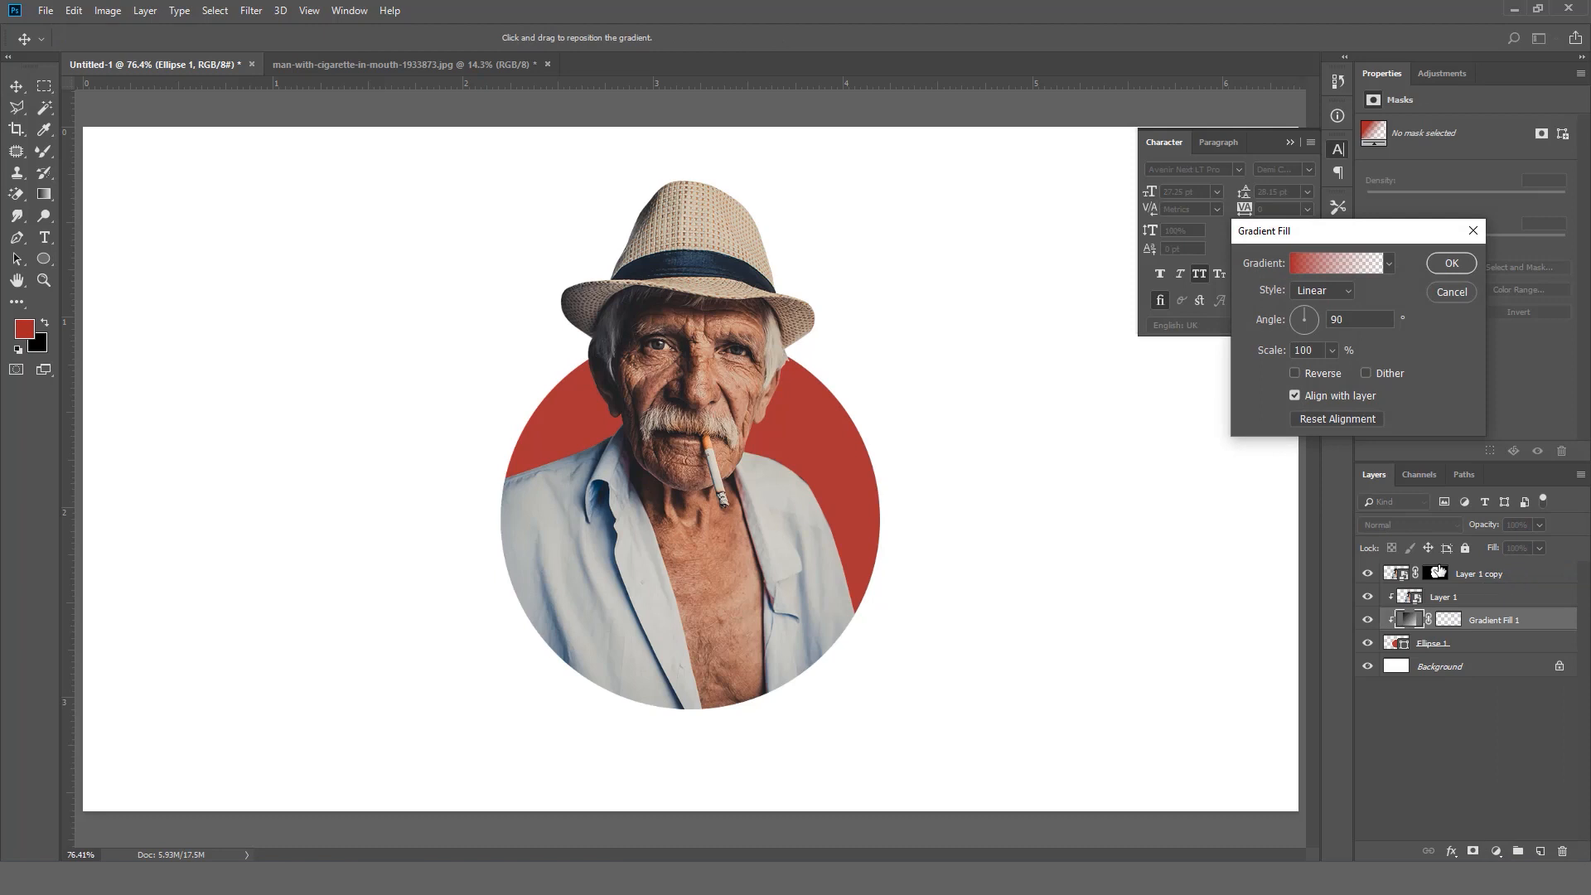
click(1332, 263)
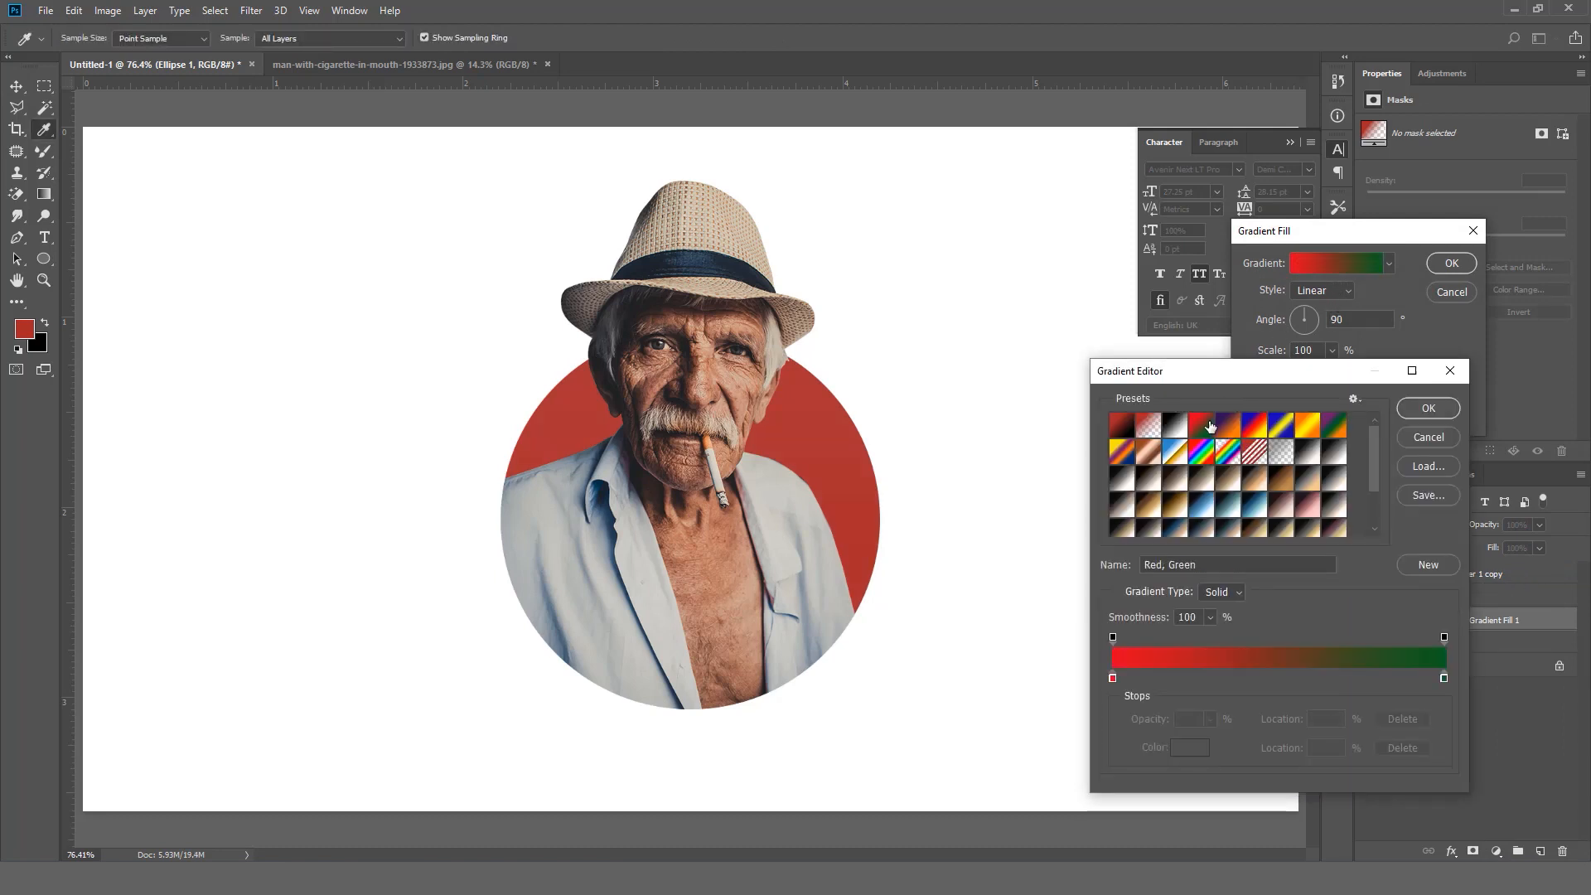
click(1253, 428)
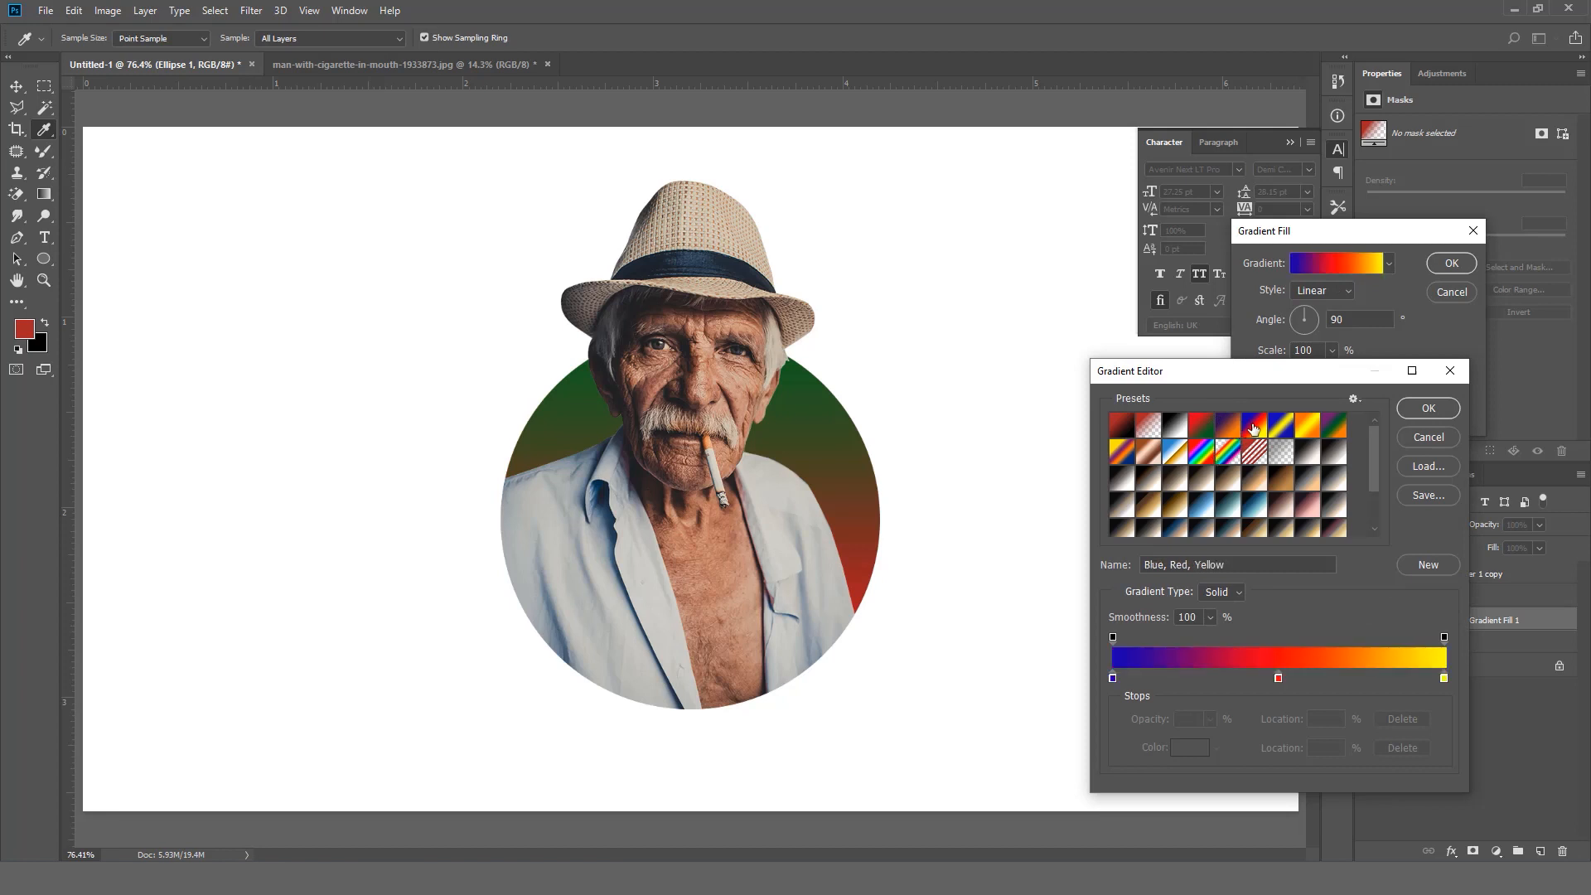
click(1281, 429)
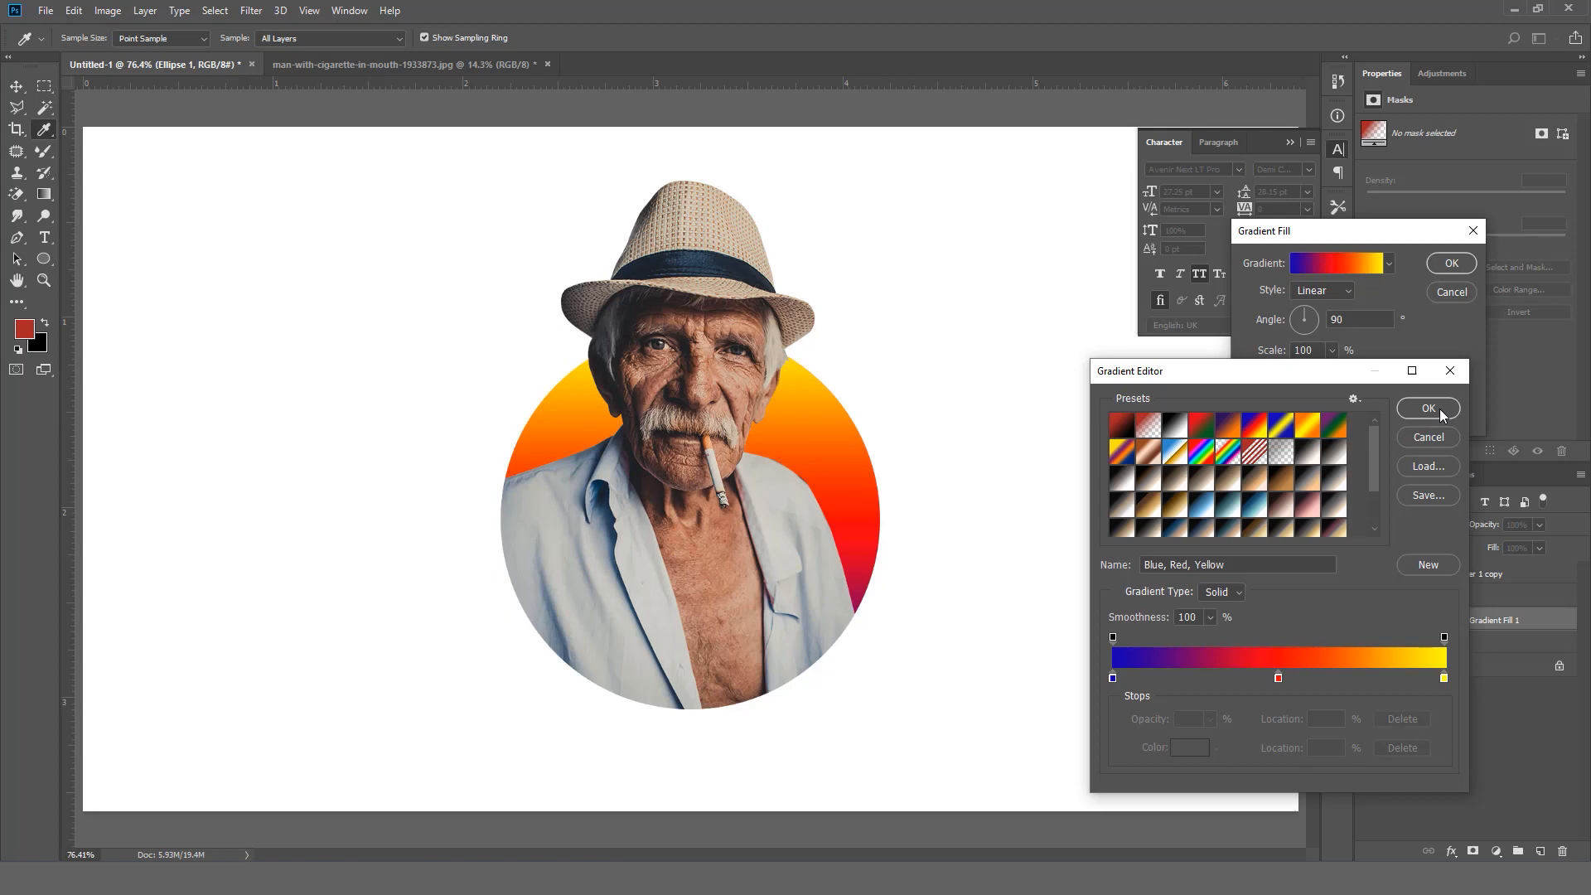
mouse_move(1377, 433)
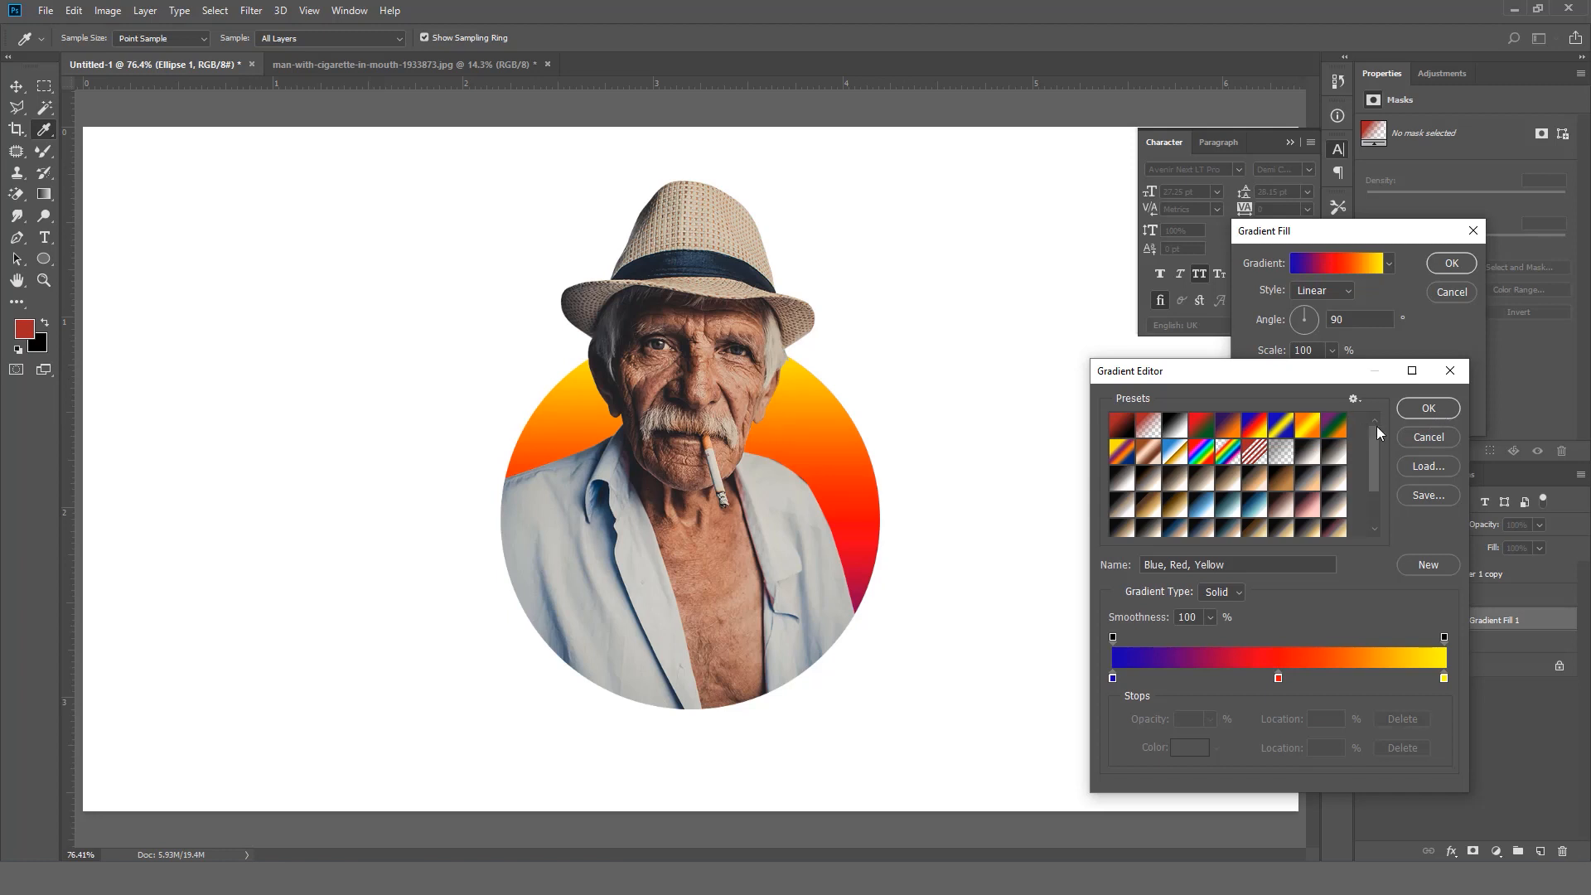
click(1335, 458)
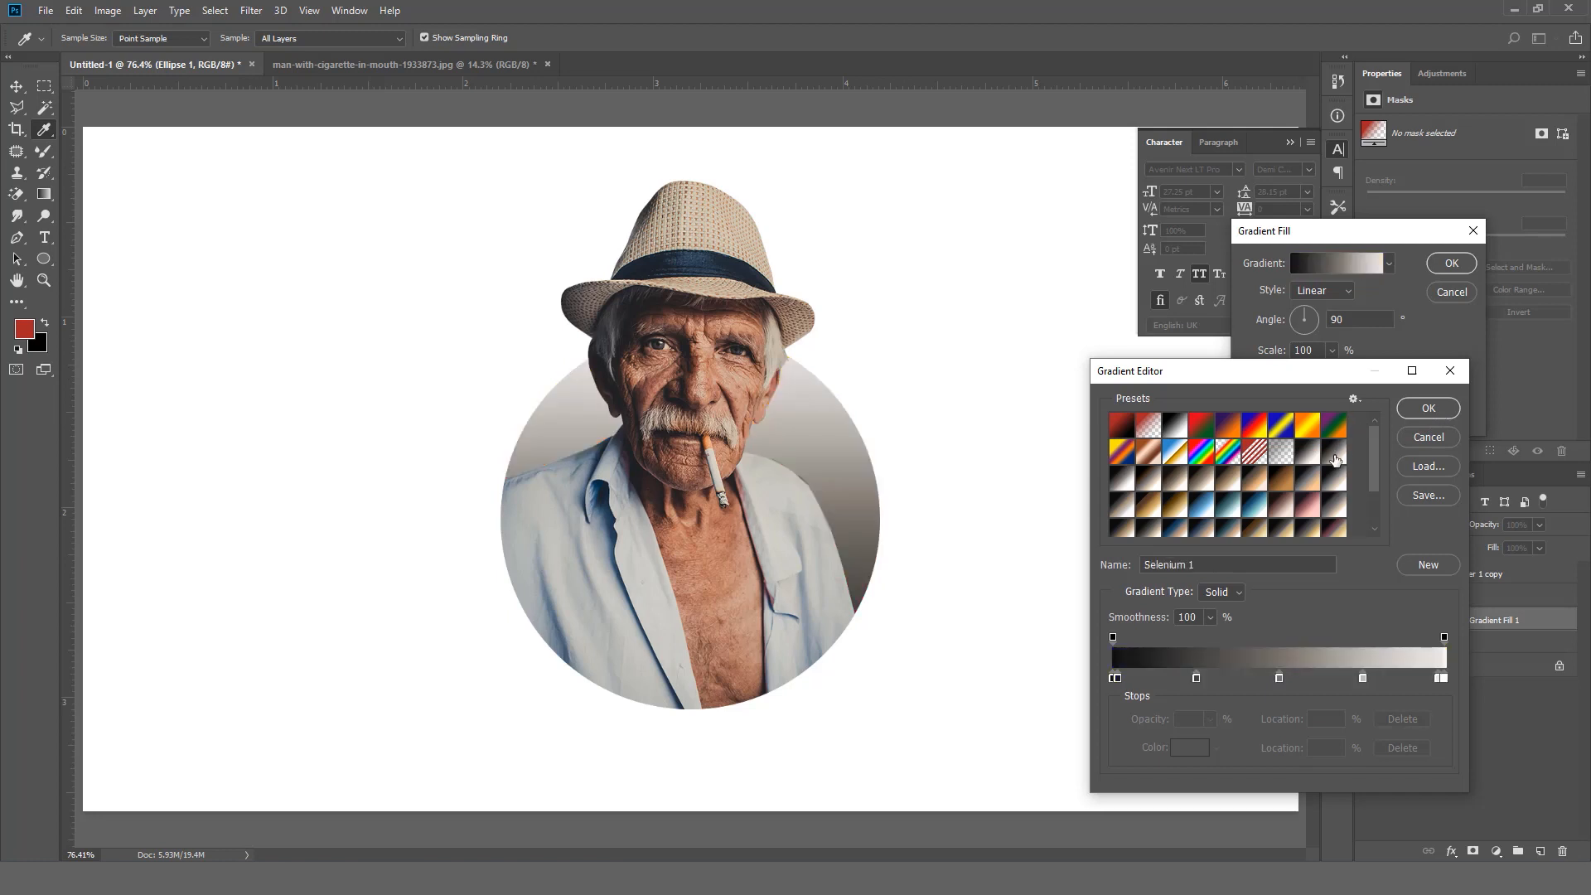
click(1288, 439)
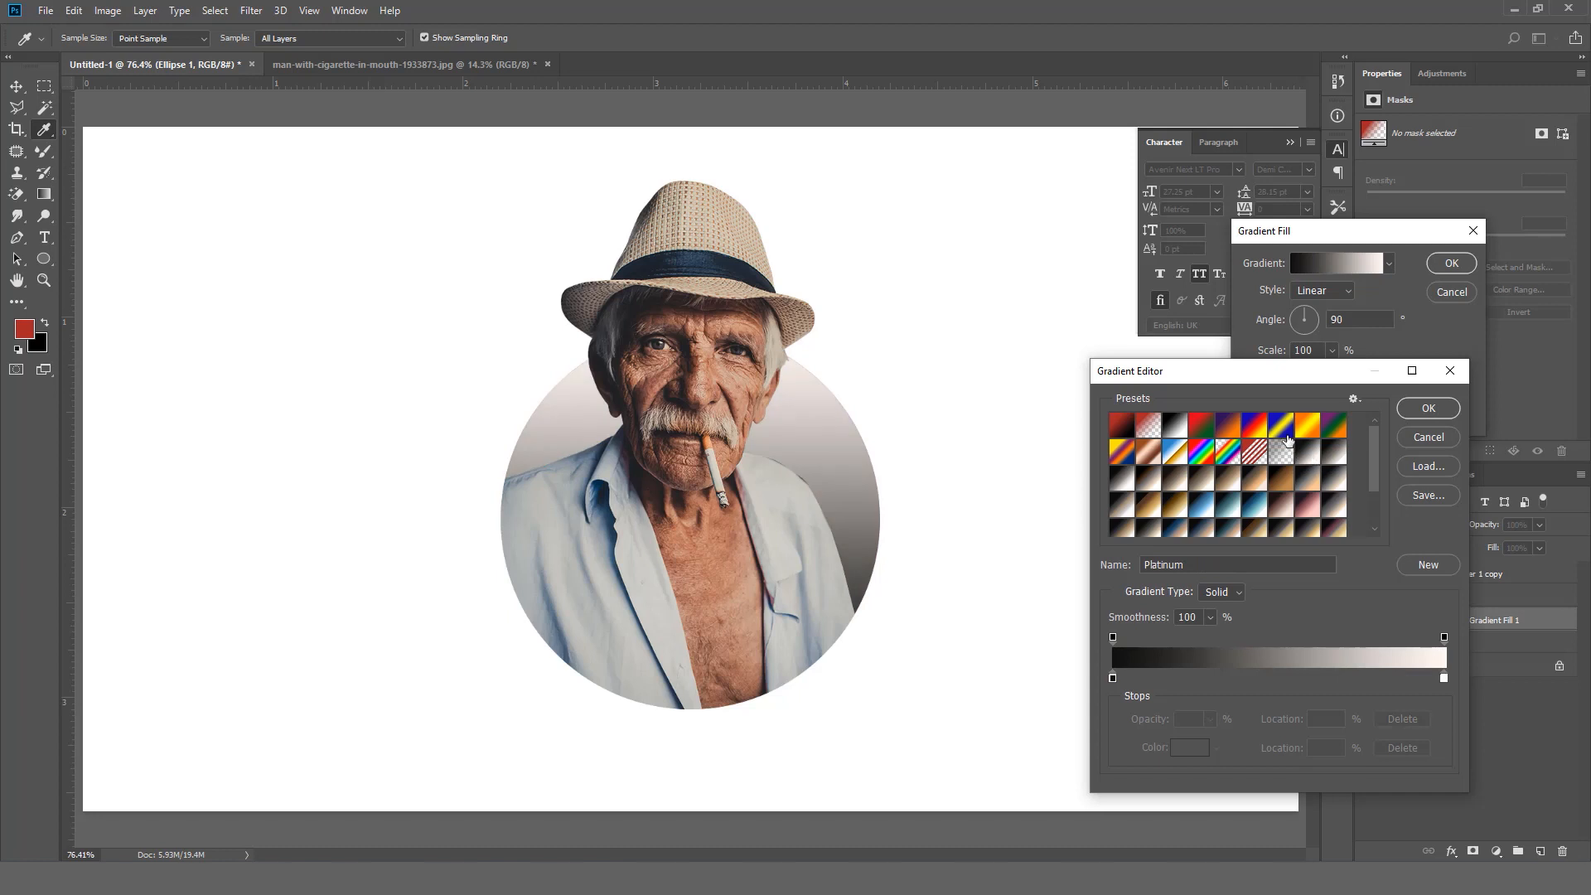
click(1308, 424)
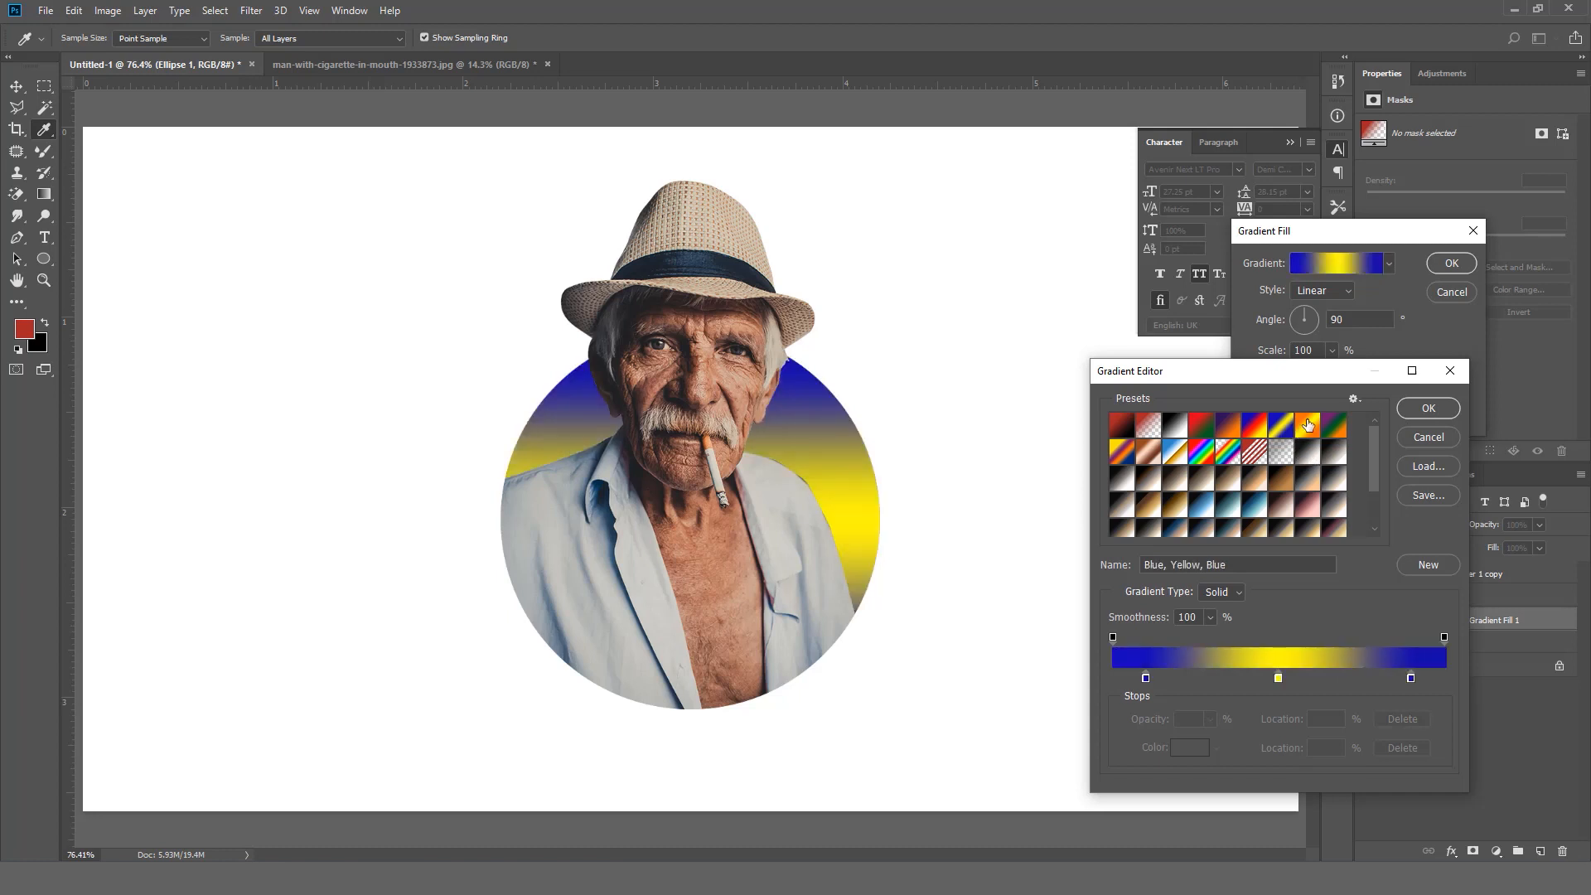
click(1254, 426)
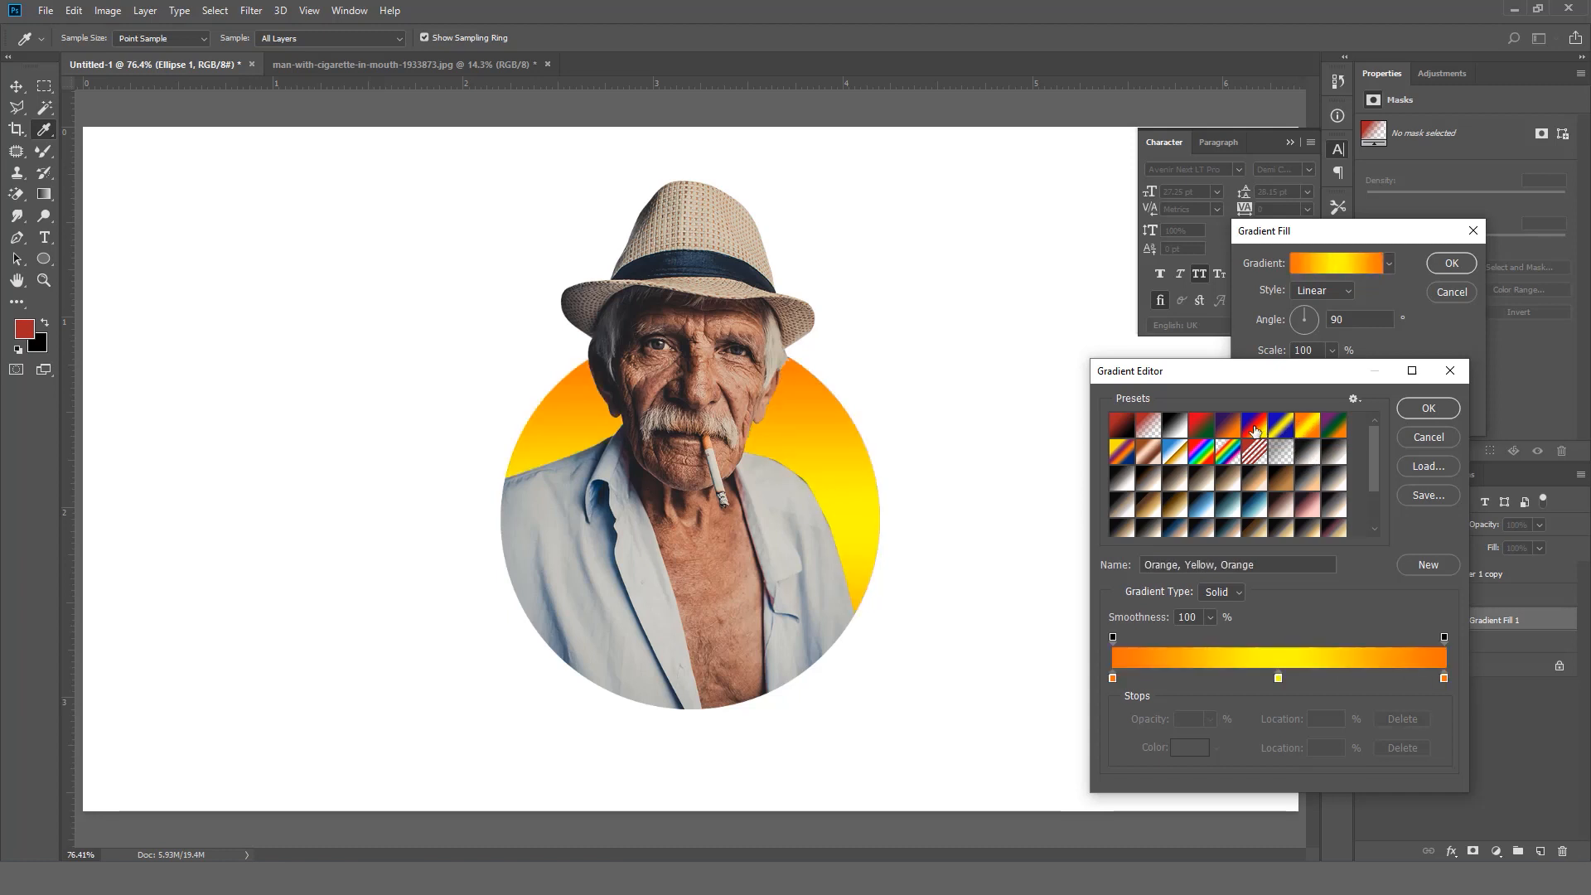
click(1253, 428)
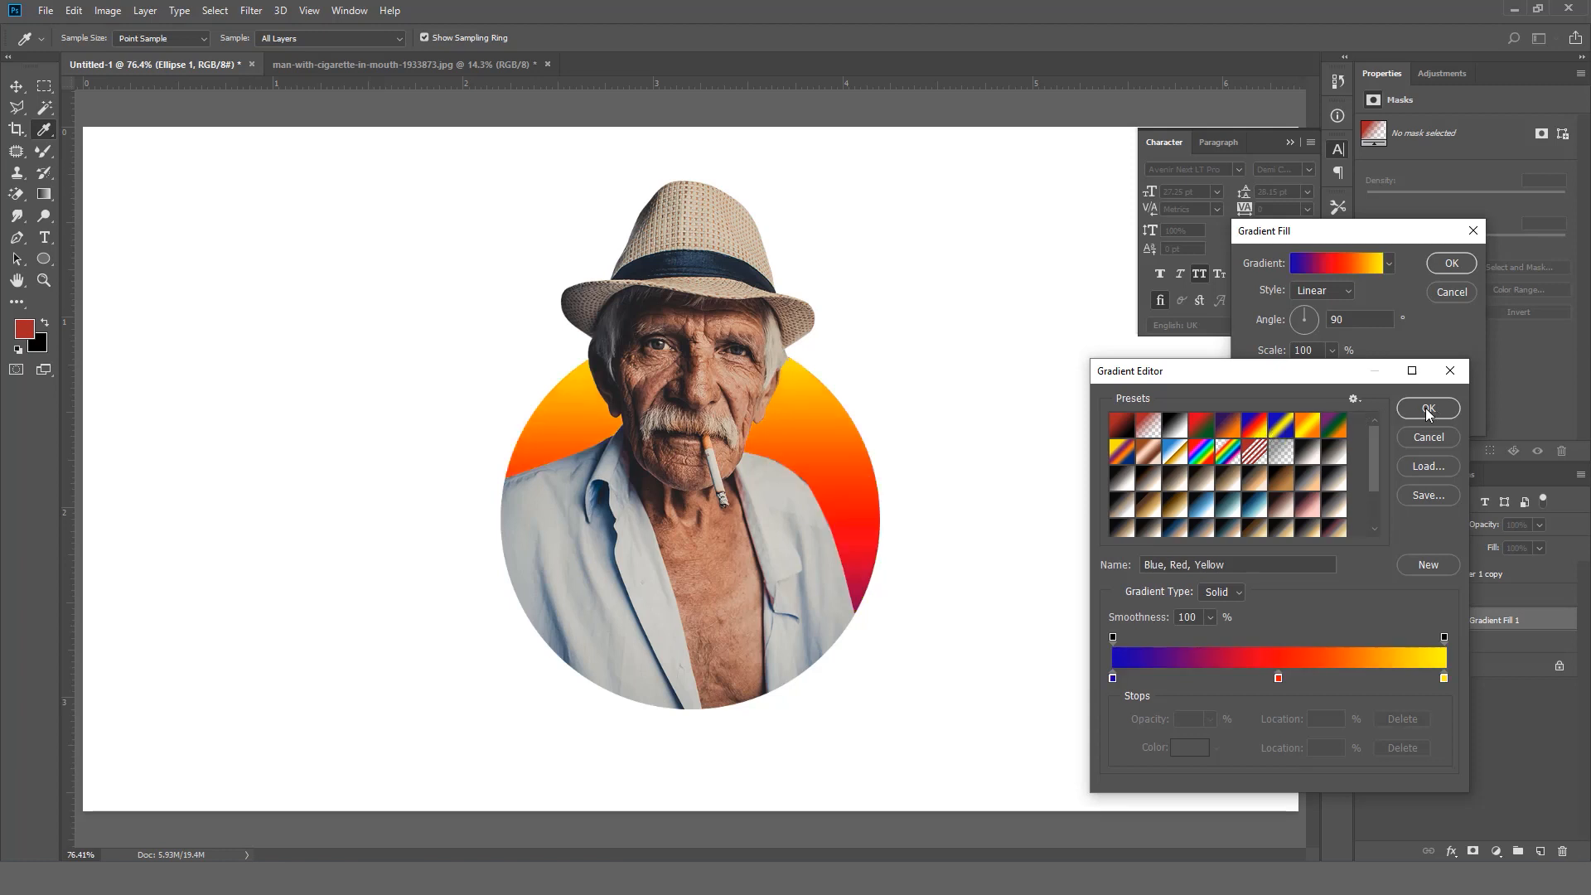
click(1427, 408)
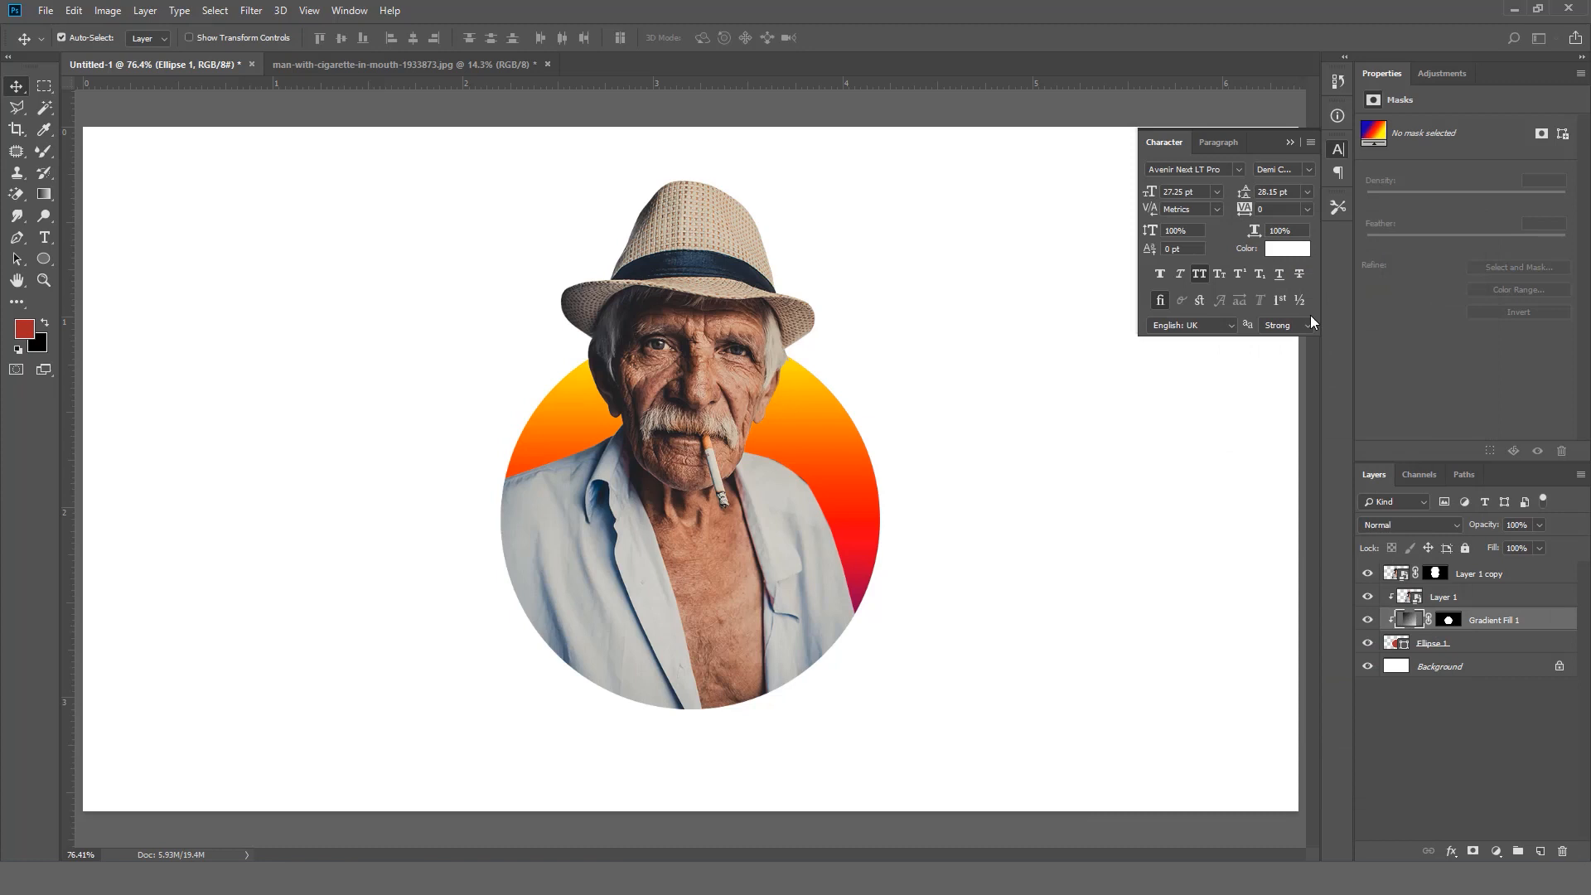